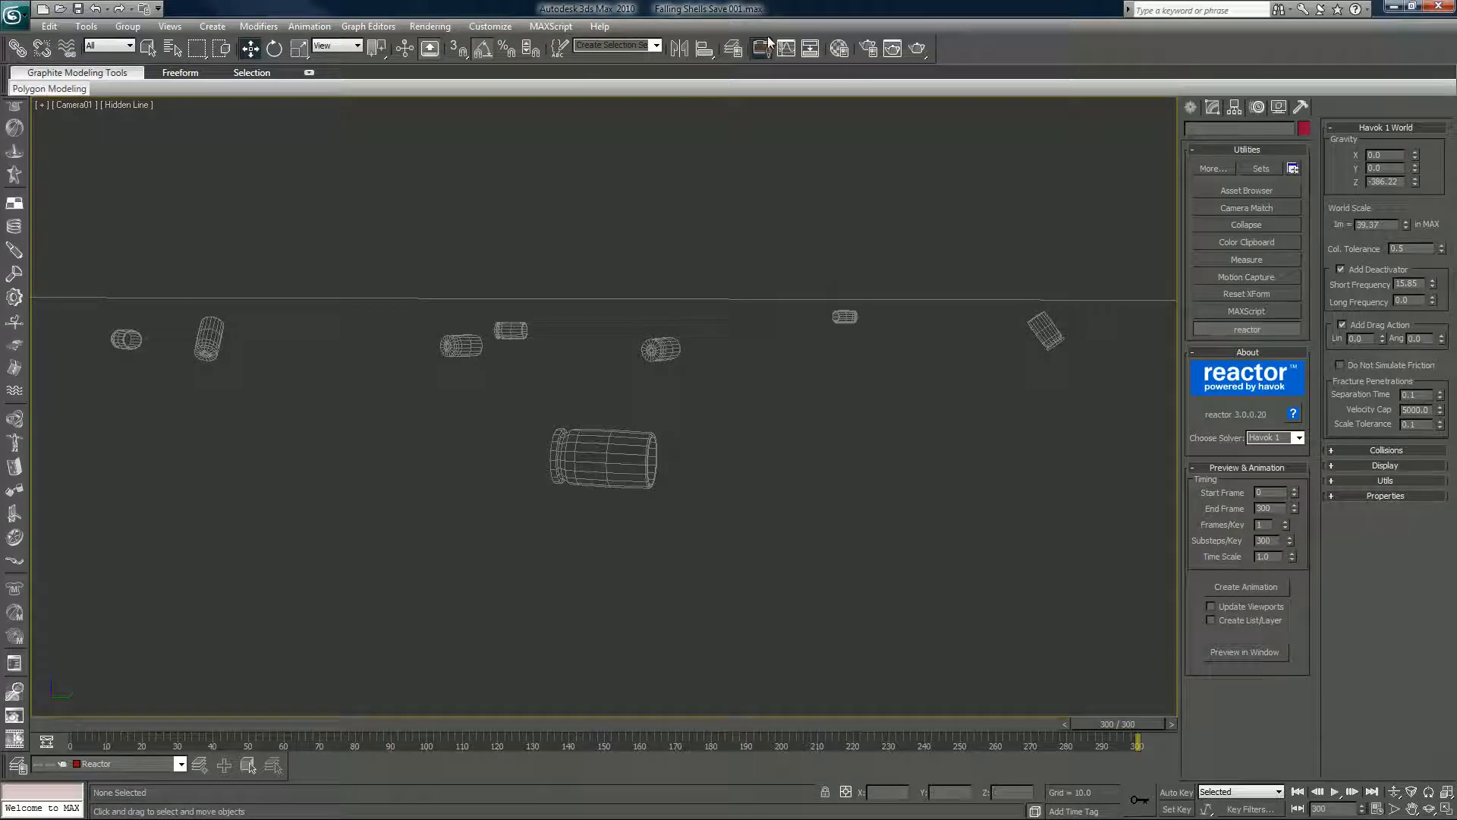
- Create a new layer named Particles in the Layer Manager and keep it current
click(733, 49)
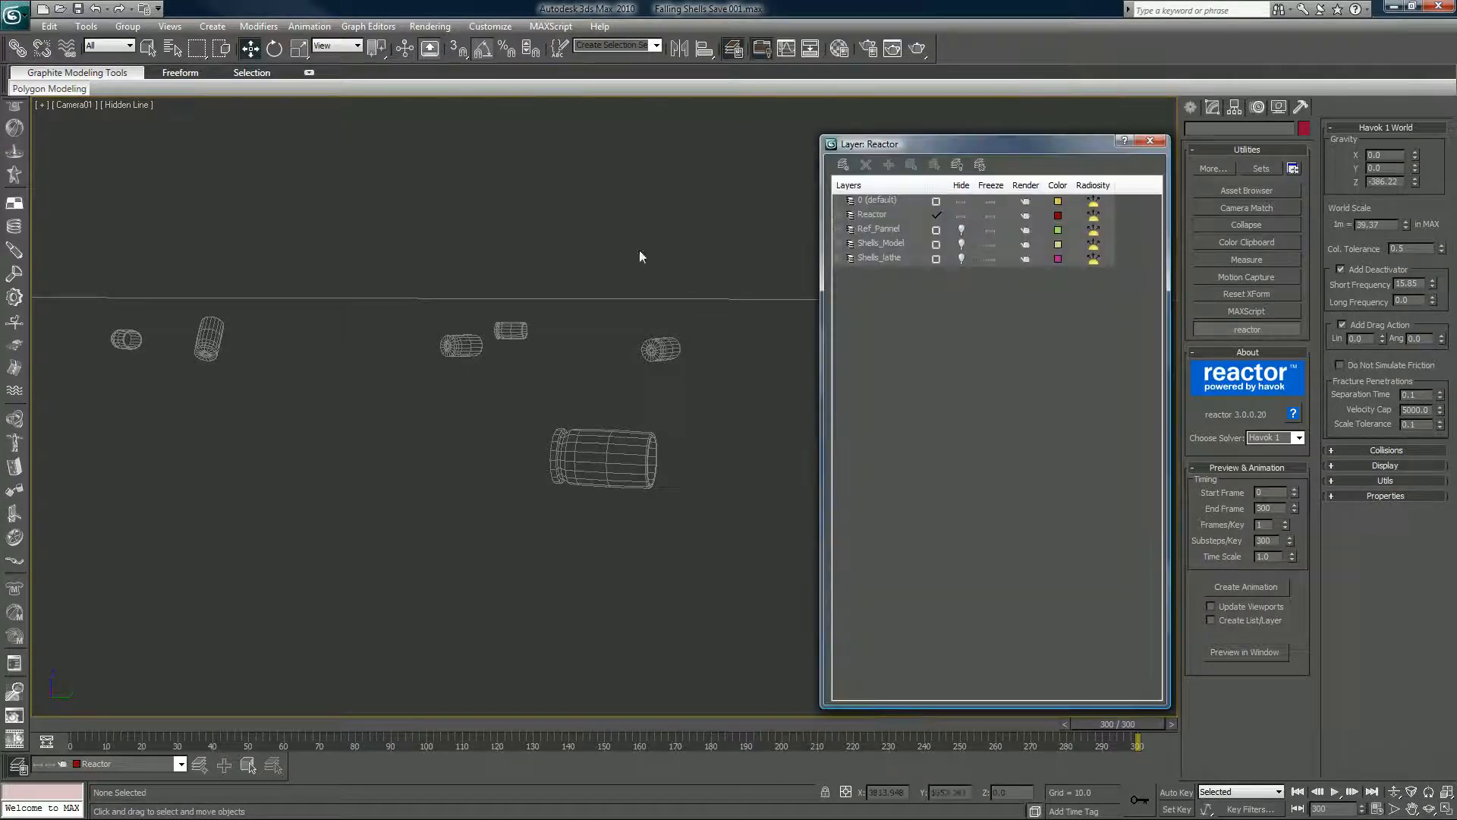
click(887, 165)
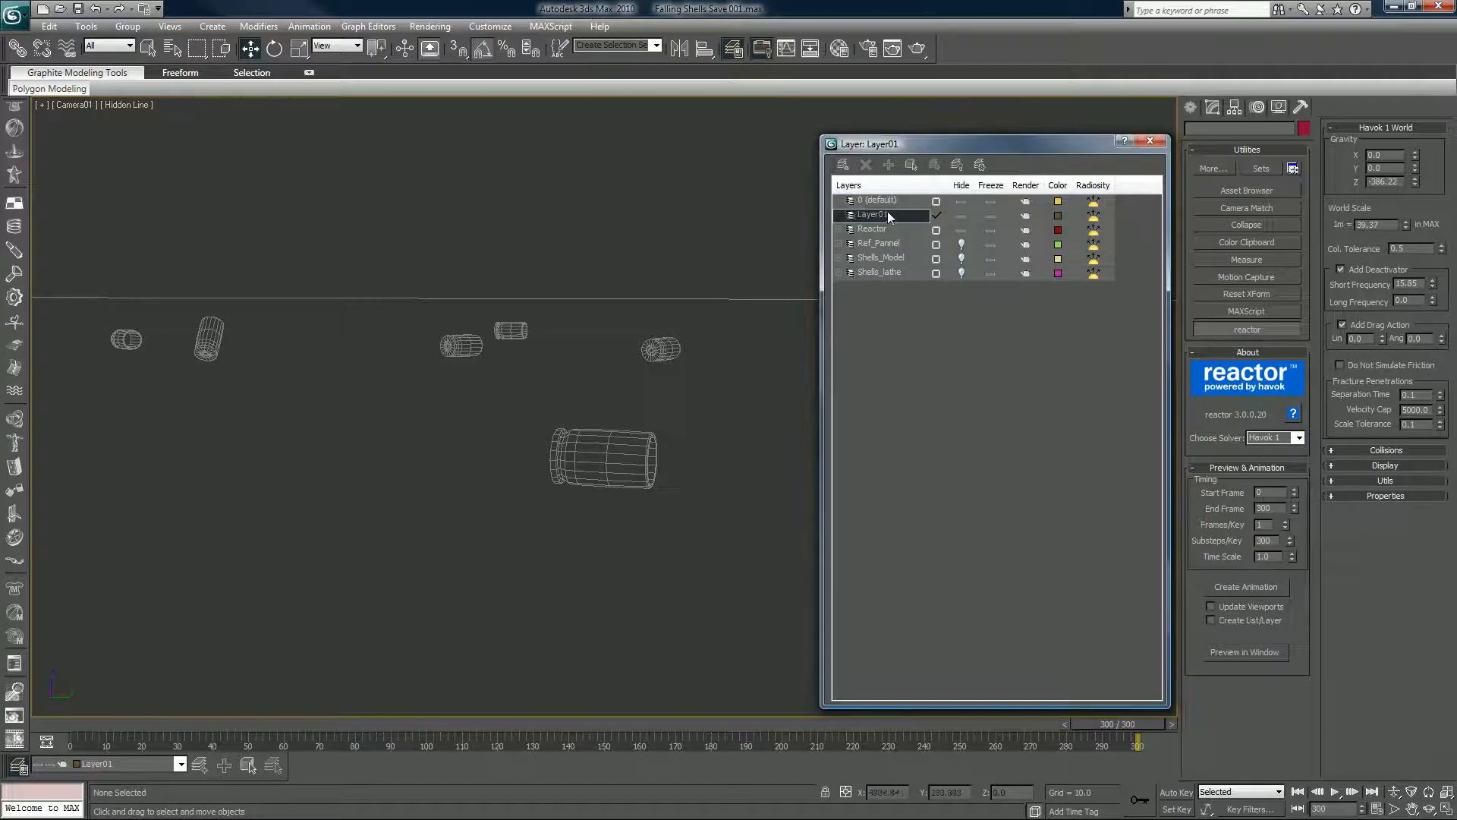
double_click(873, 214)
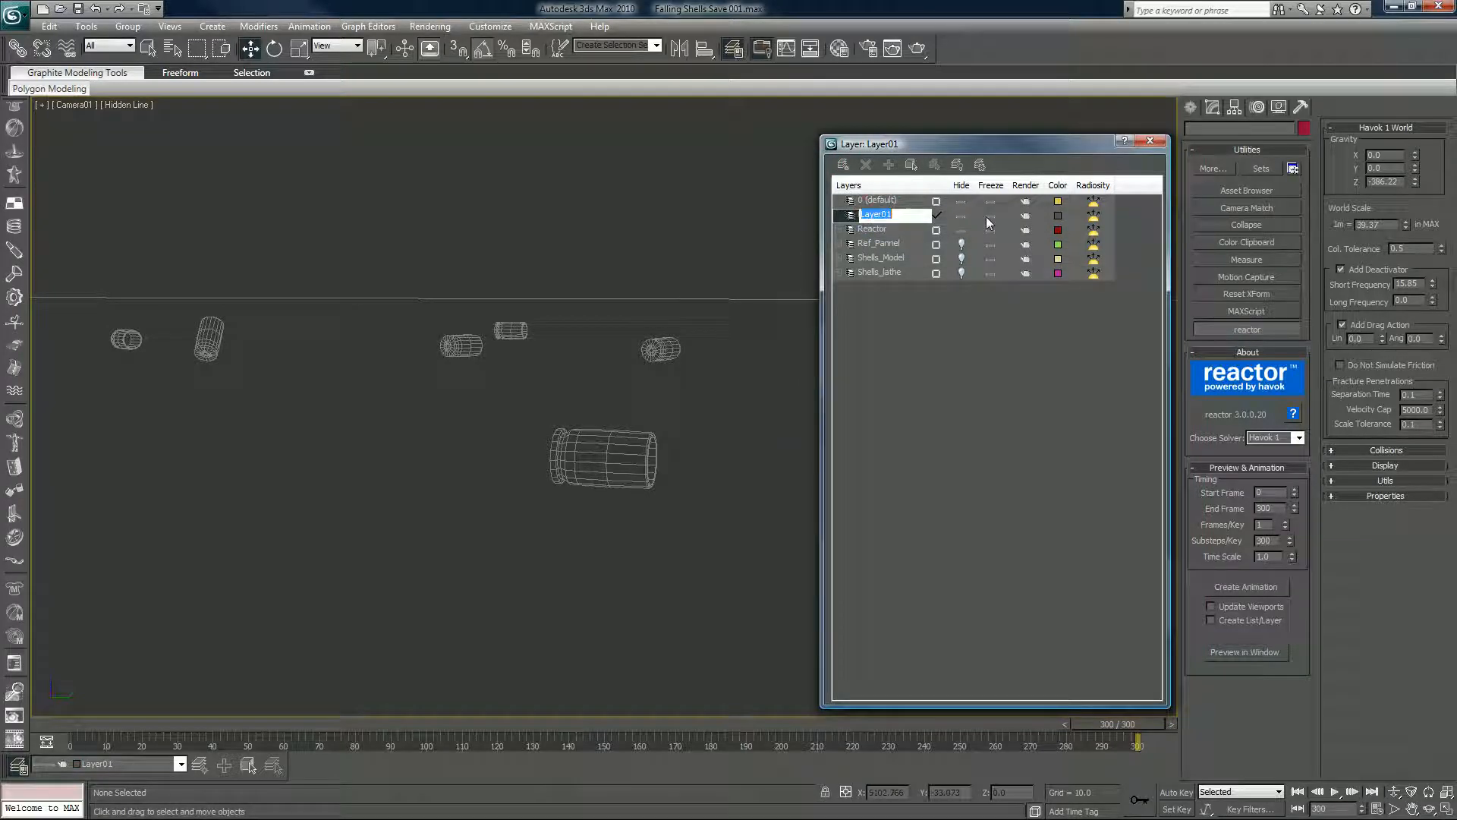
text(PAr)
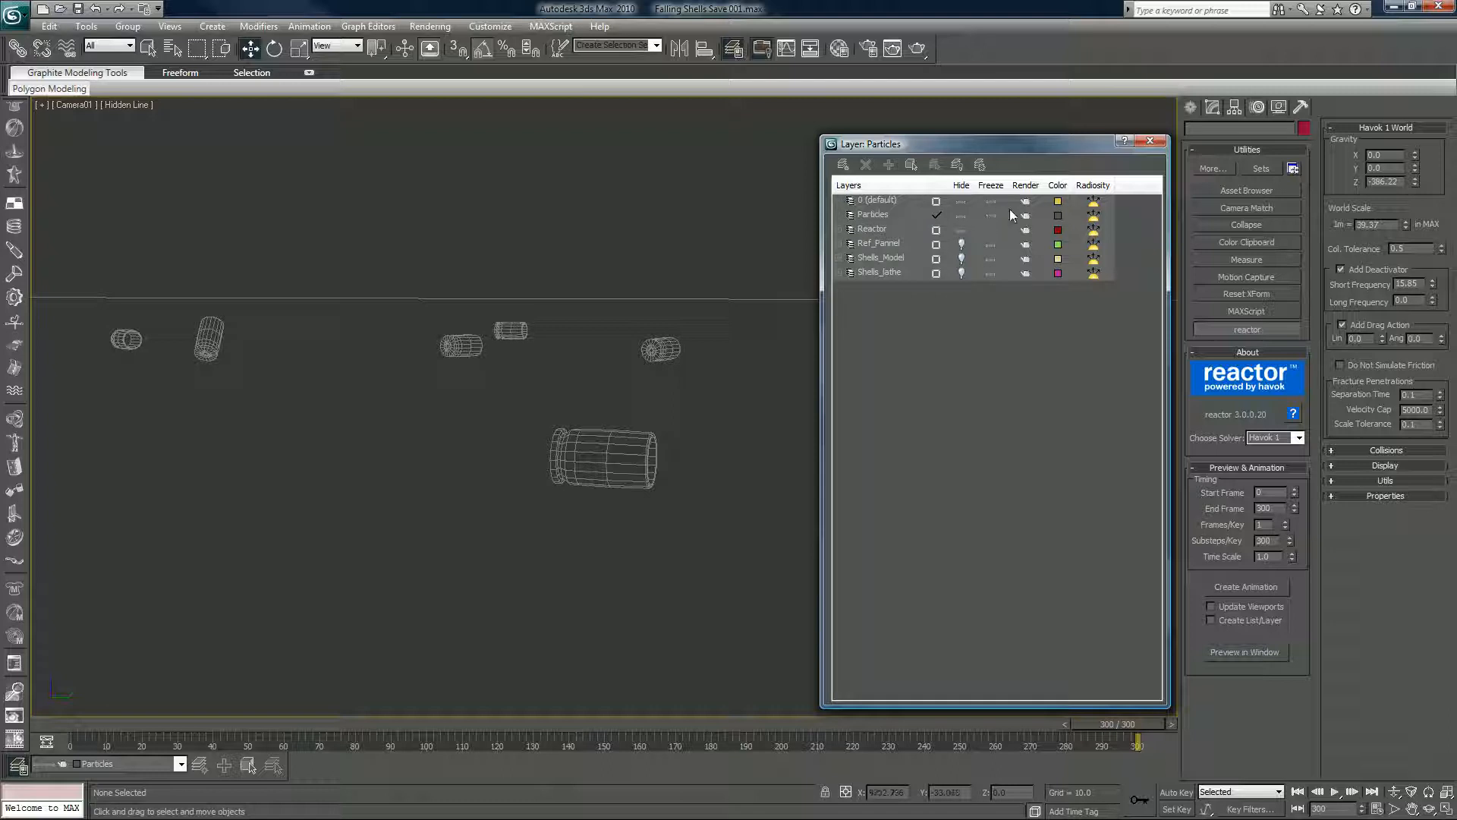
mouse_move(1115, 158)
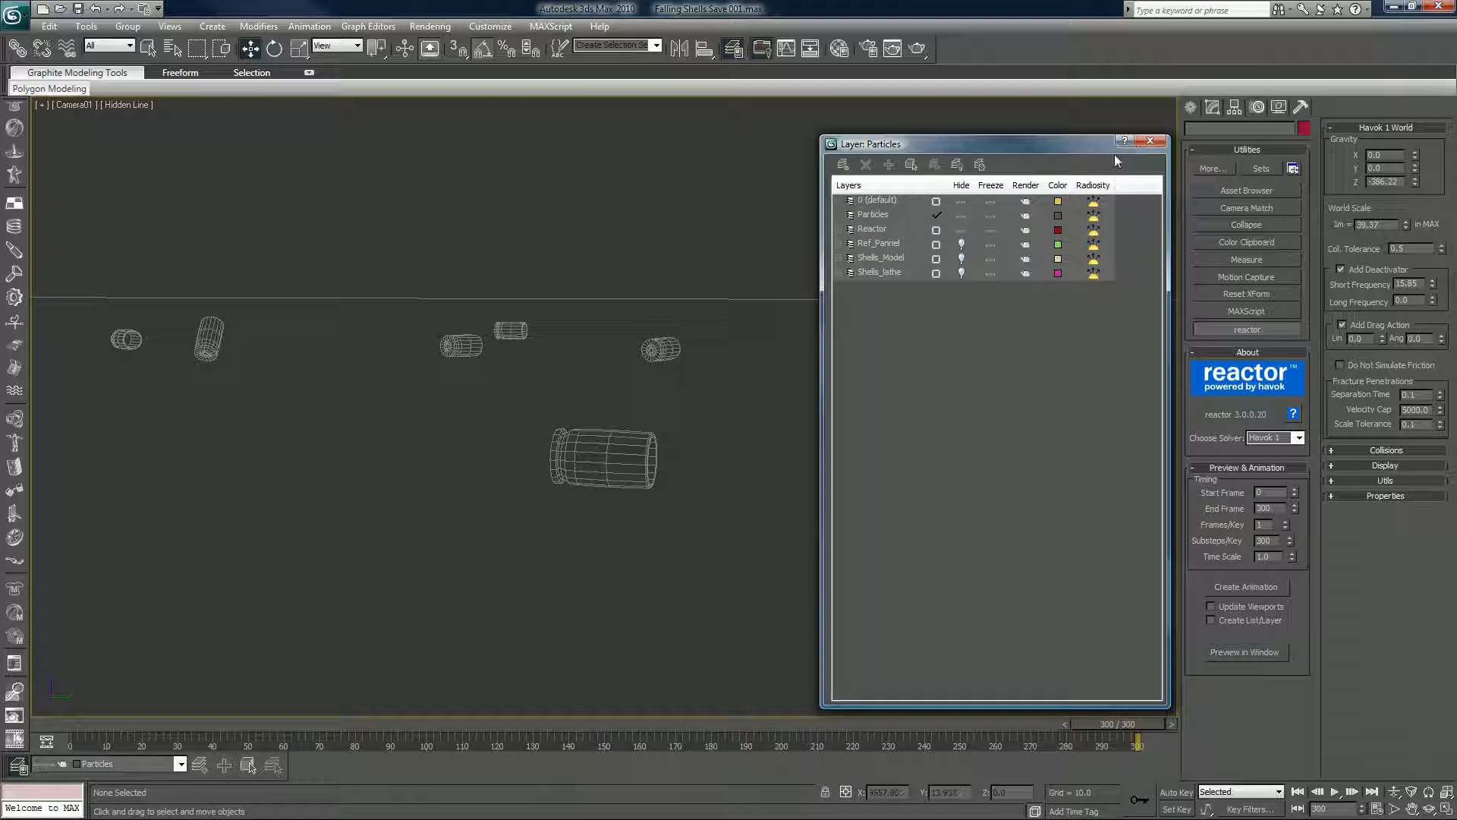
click(1151, 141)
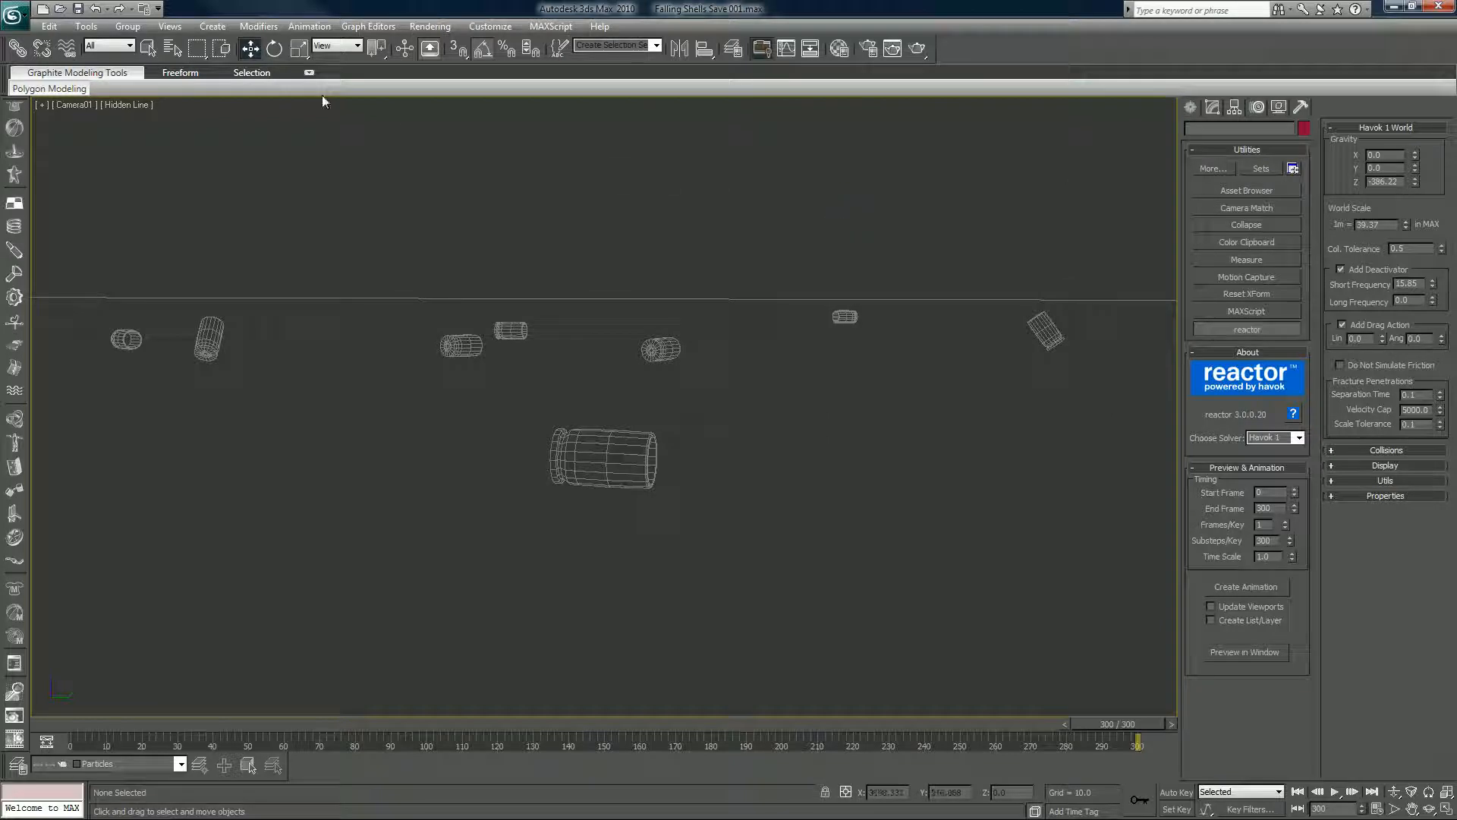
mouse_move(1026, 153)
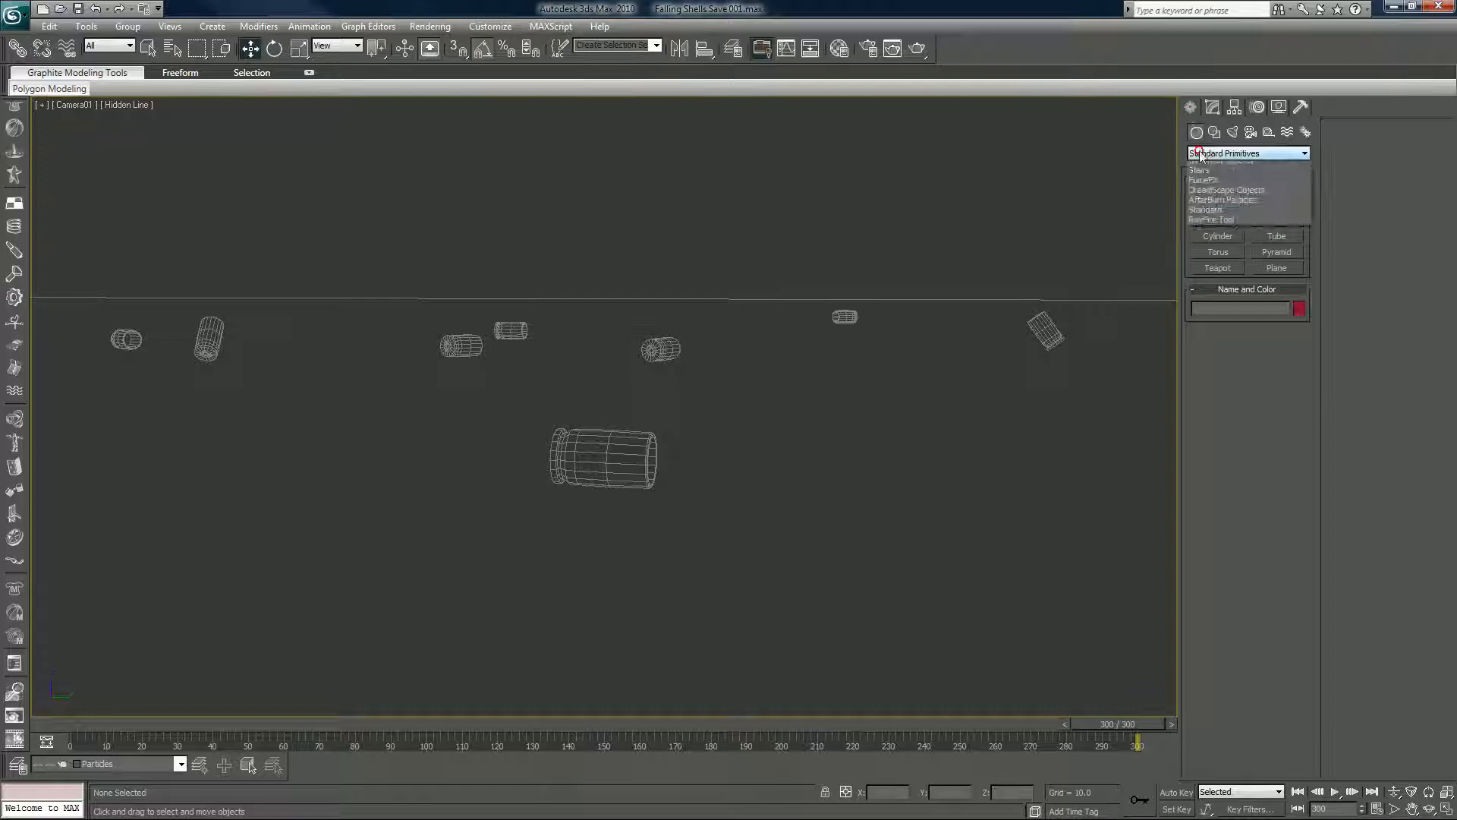
- Place a PF Source emitter in the viewport from Particle Systems object types
click(1212, 190)
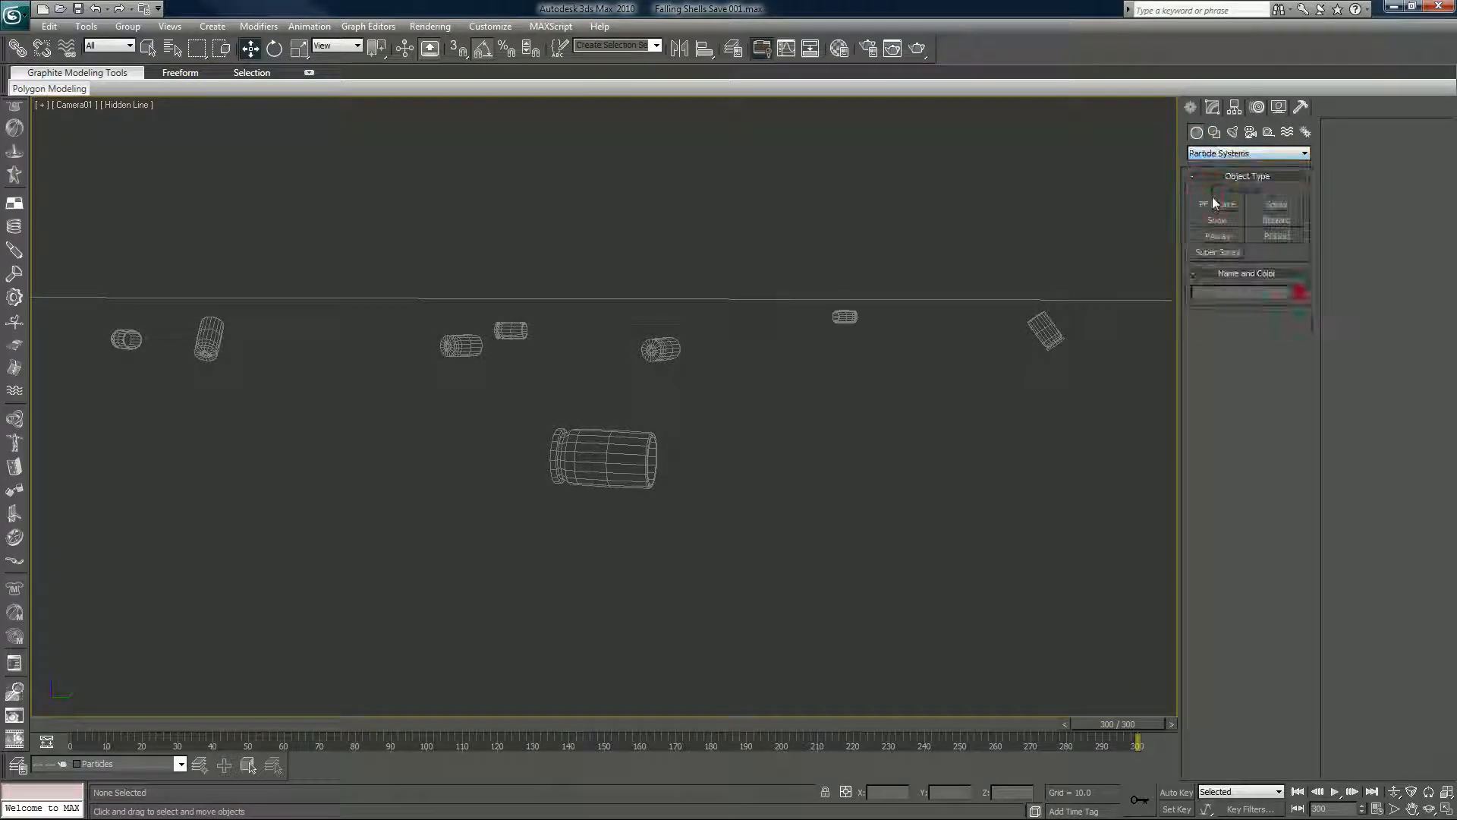
click(1217, 204)
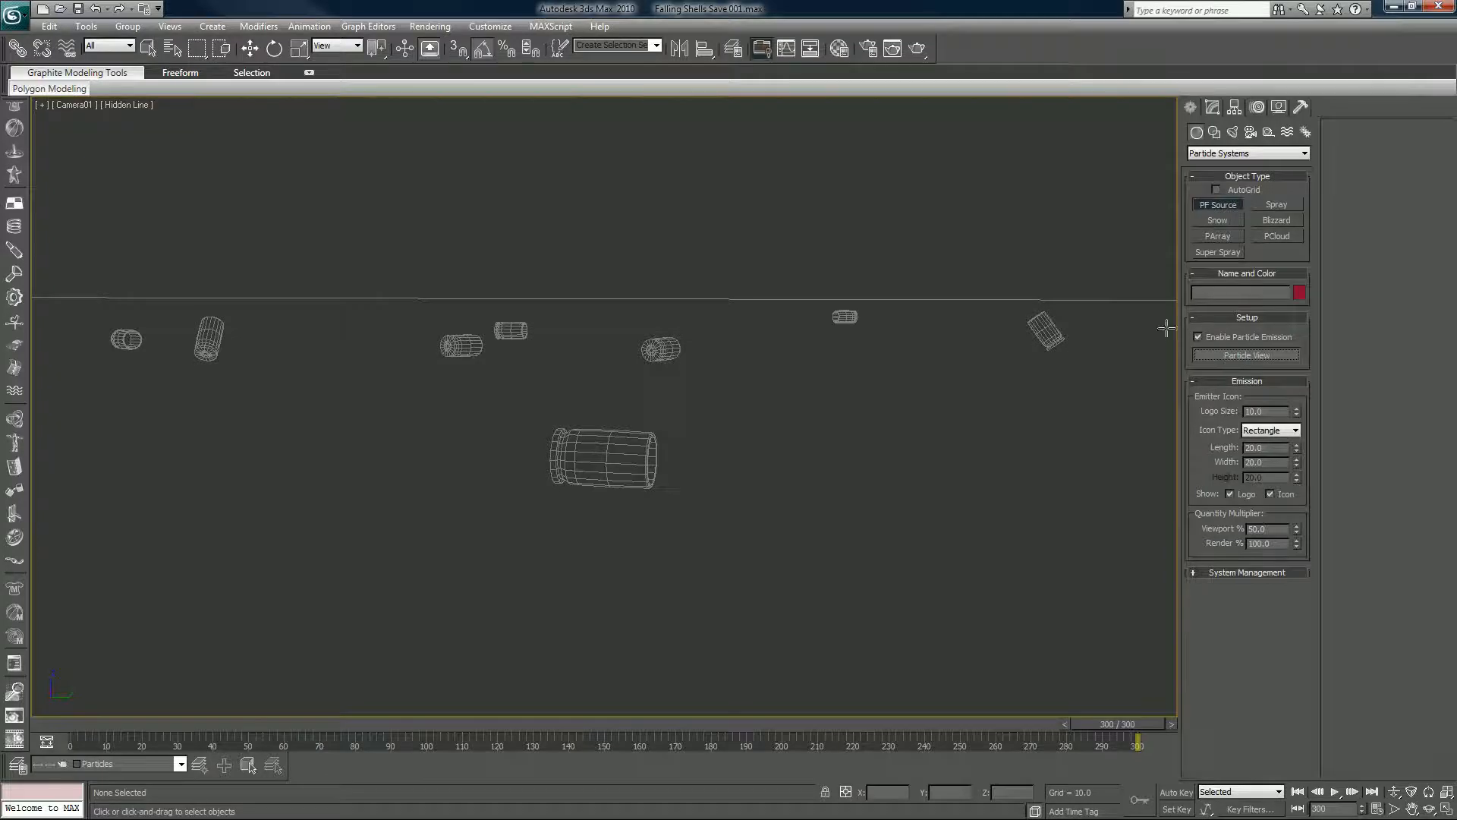
click(1246, 355)
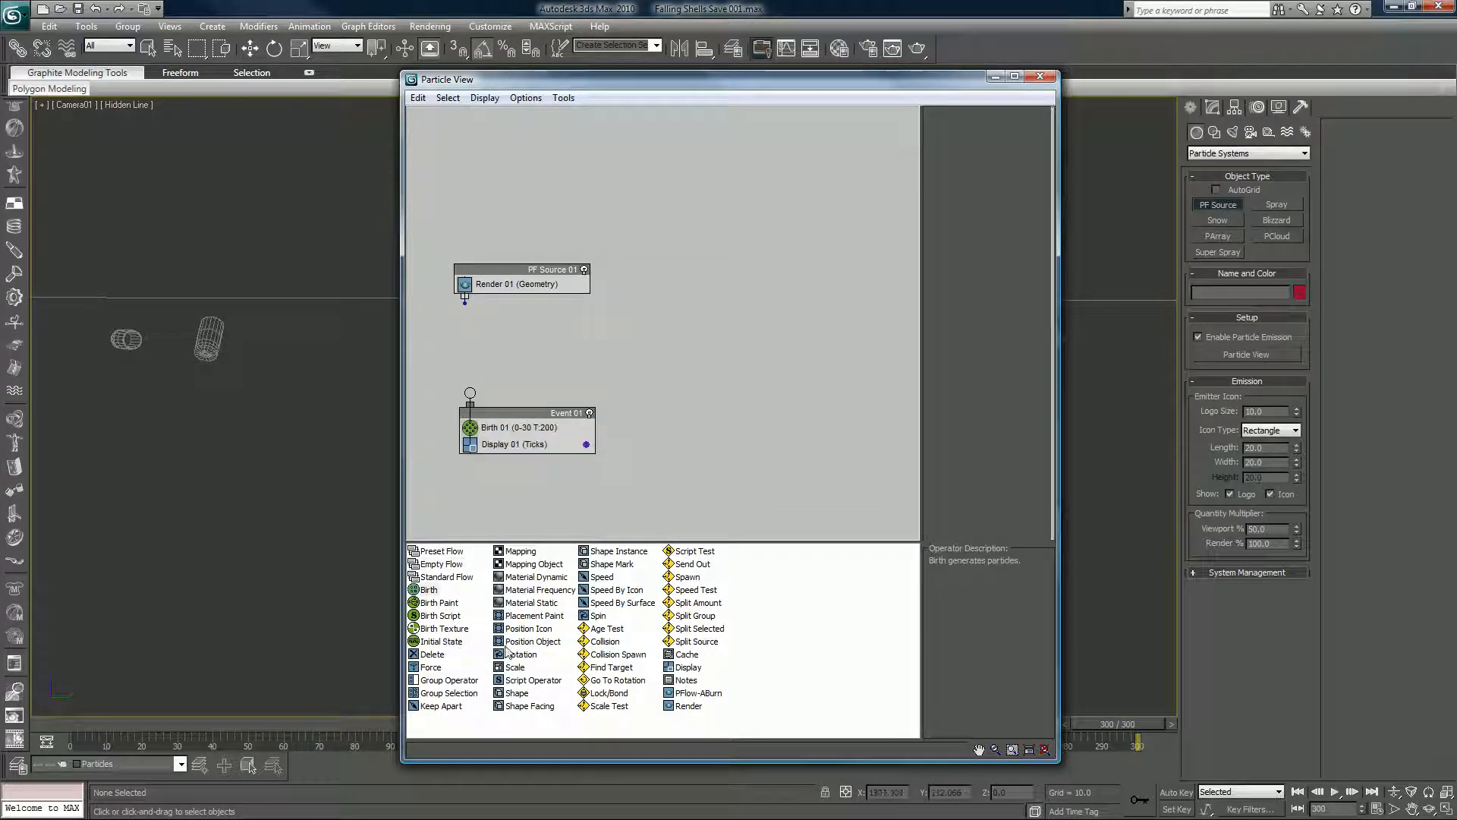
mouse_move(533, 636)
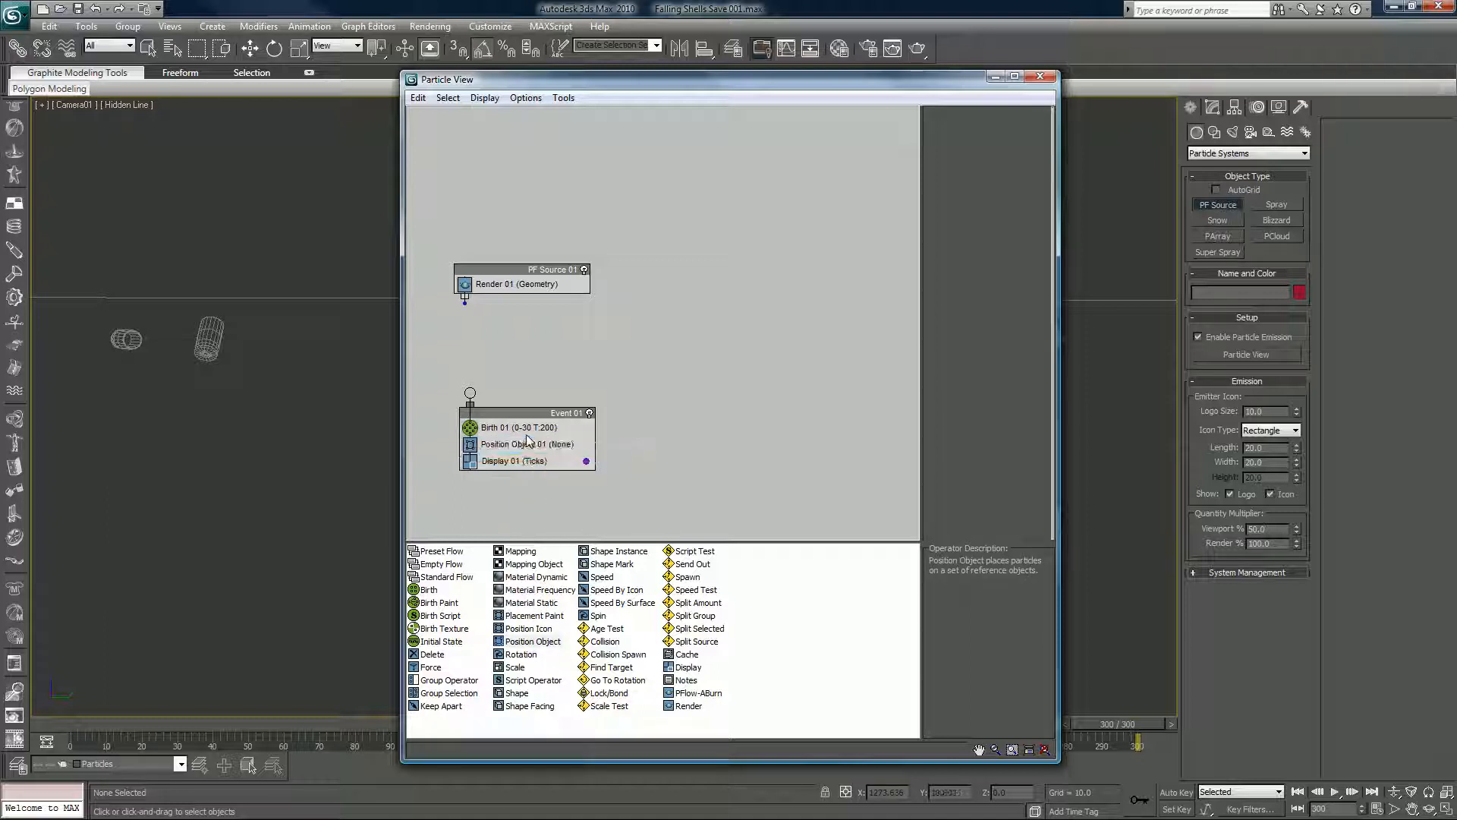
- Stack PF Source 01 above Event 01 and set viewport quantity to 100%
drag(520, 276, 501, 141)
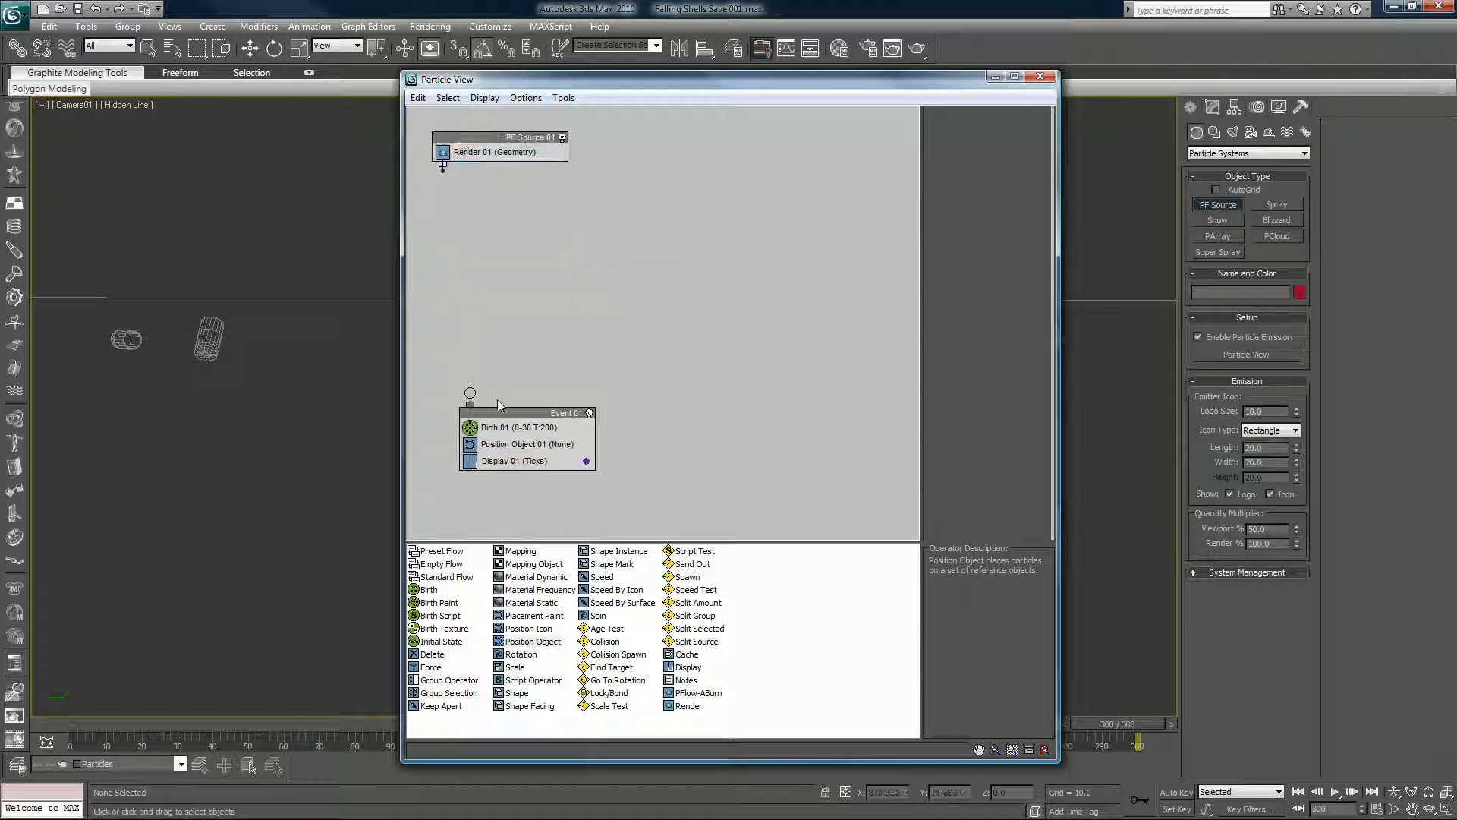
drag(525, 411, 501, 224)
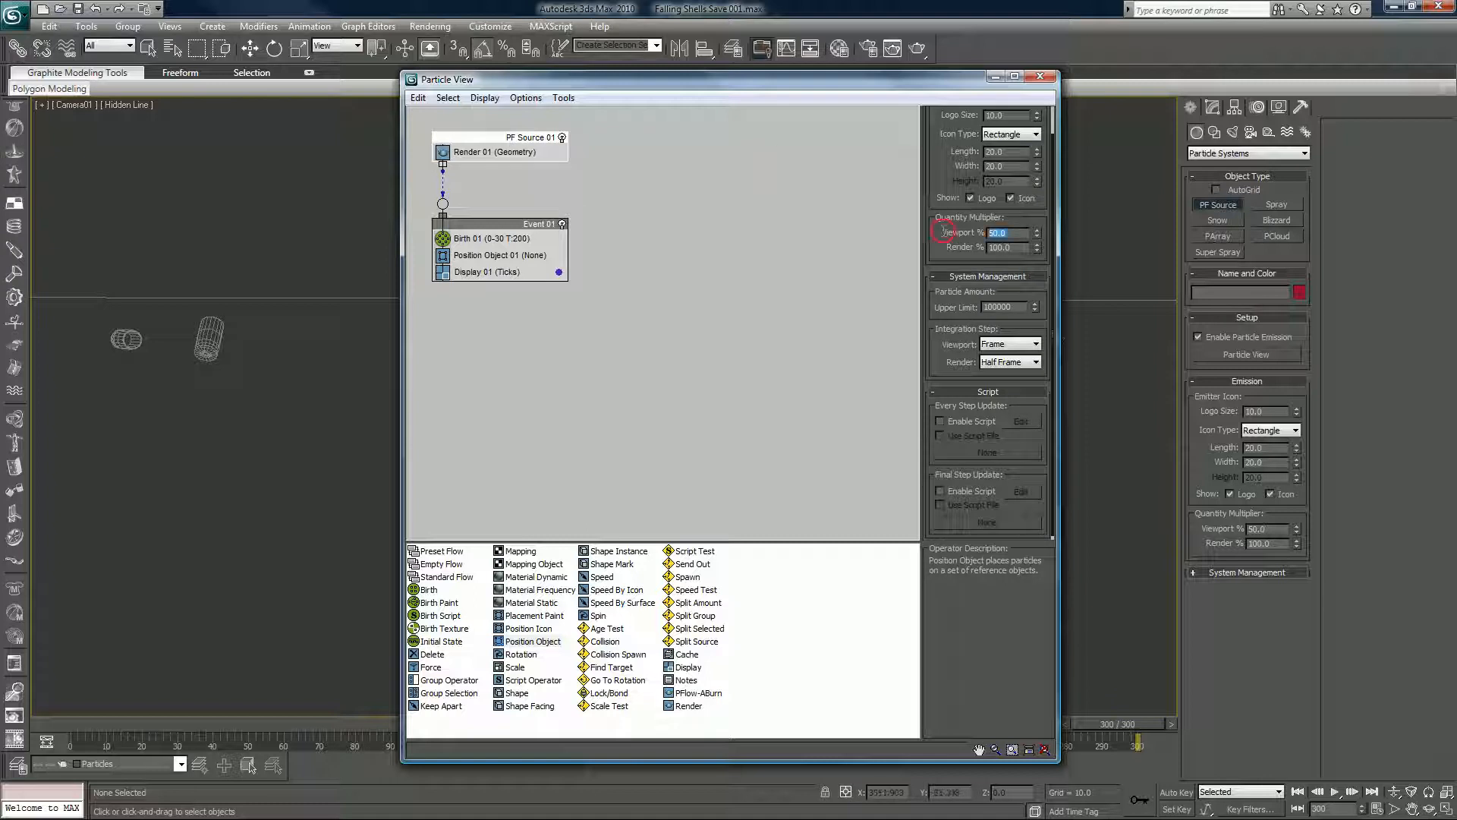
text(100.0)
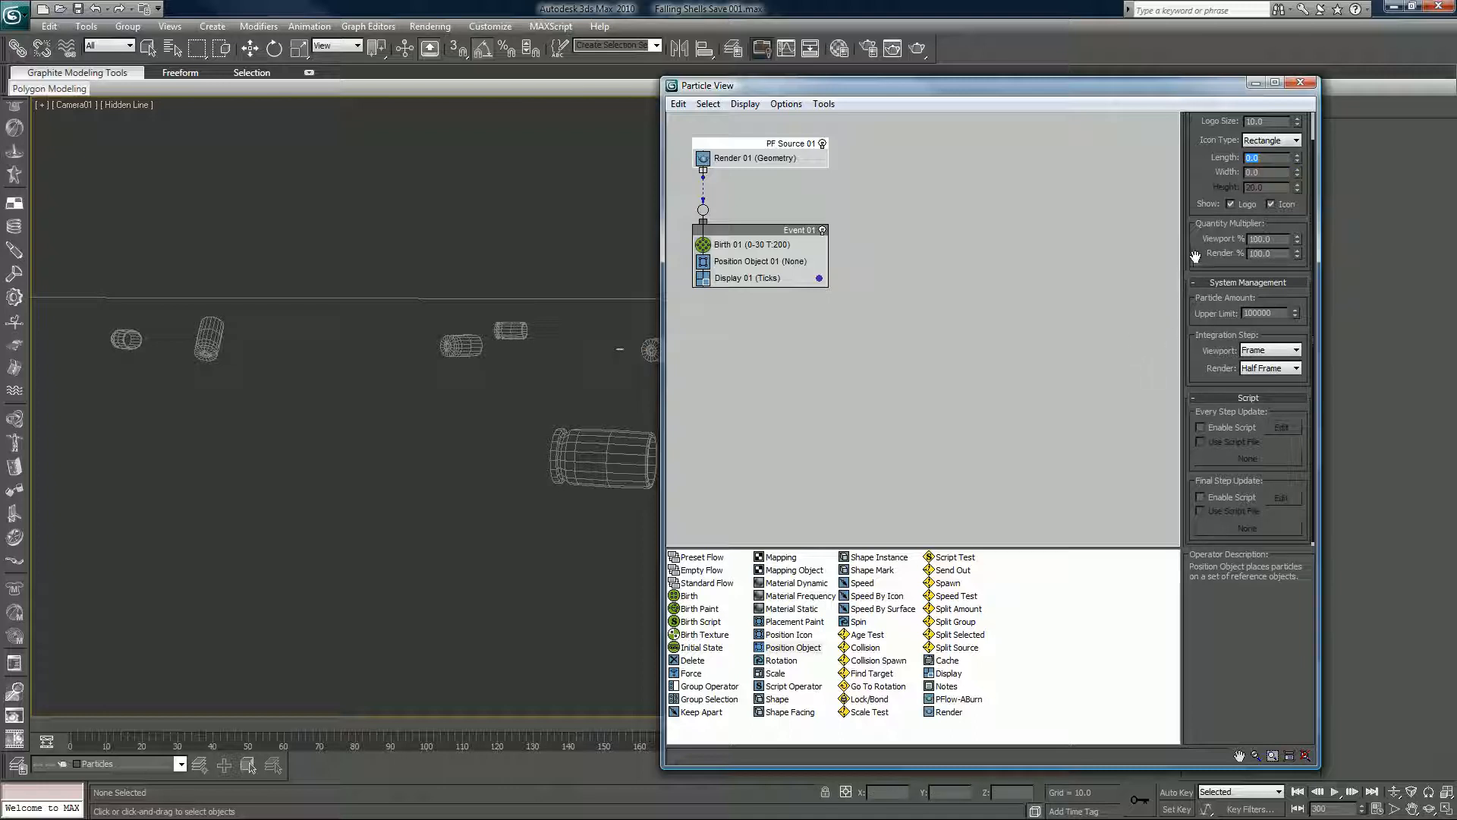
scroll(down, 3)
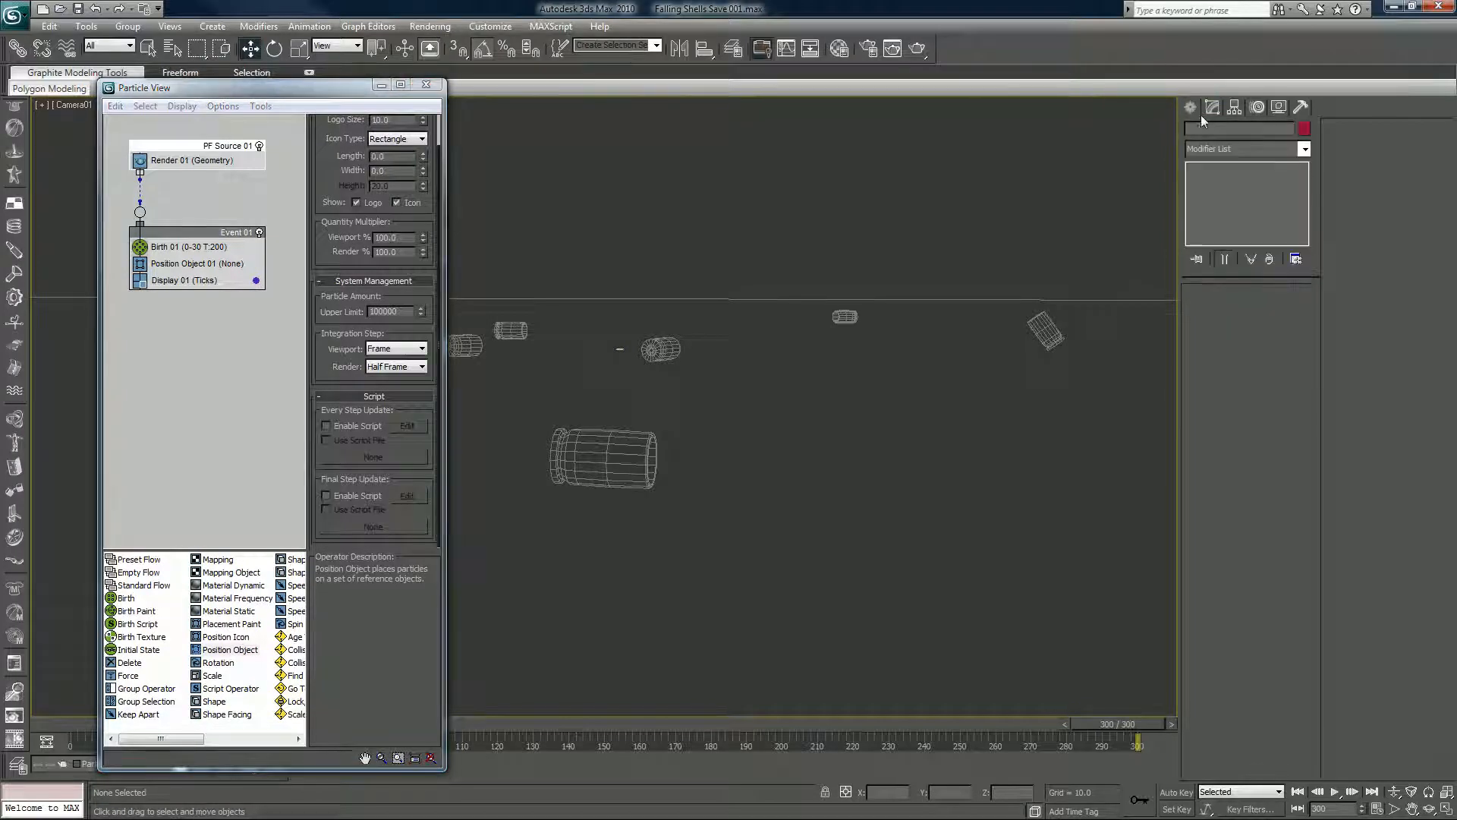
- Create GeoSphere01 and align it centered on Shell_Reactor_05 in X, Y and Z
click(1212, 106)
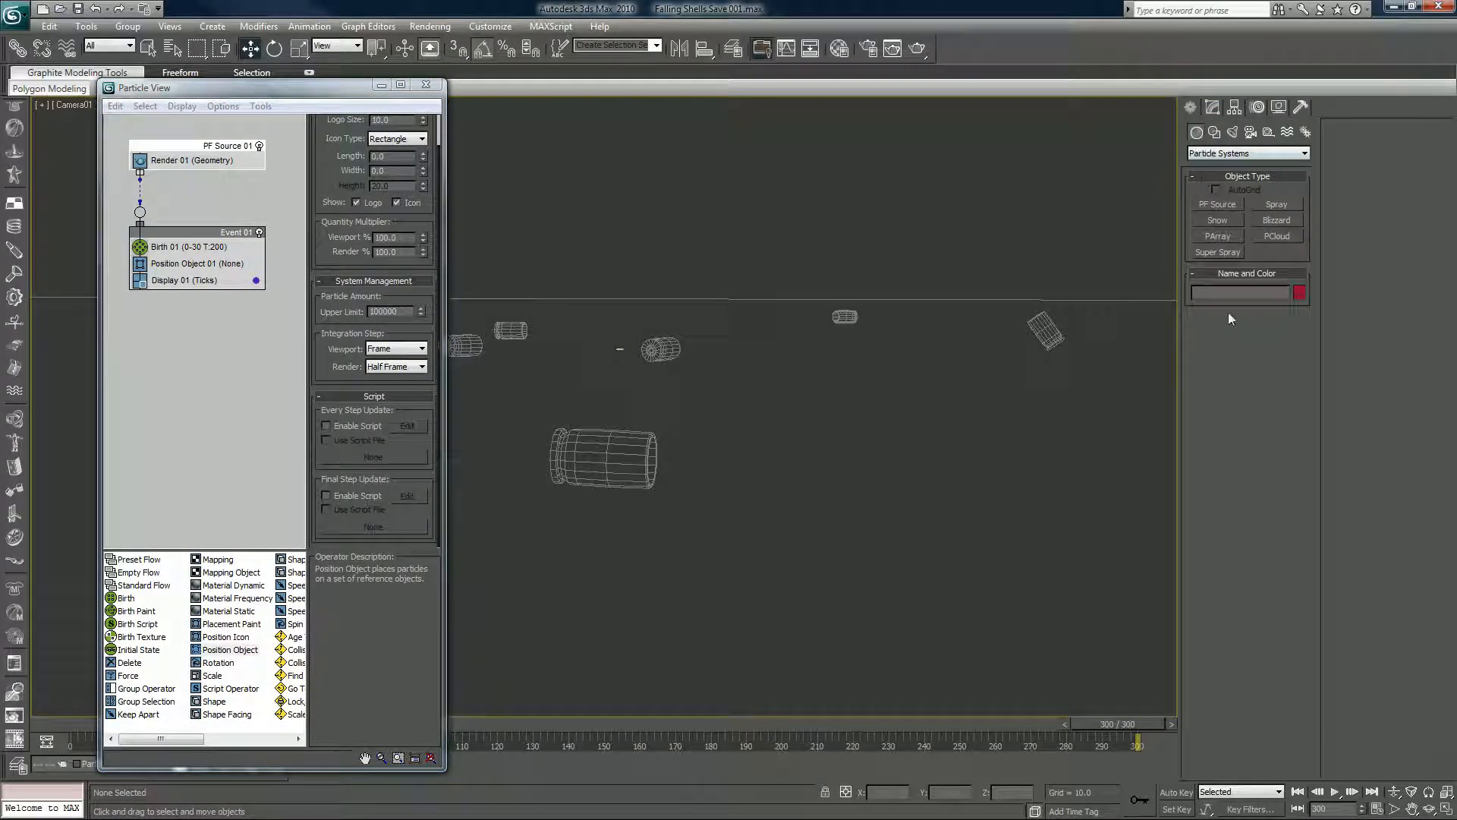
click(1310, 153)
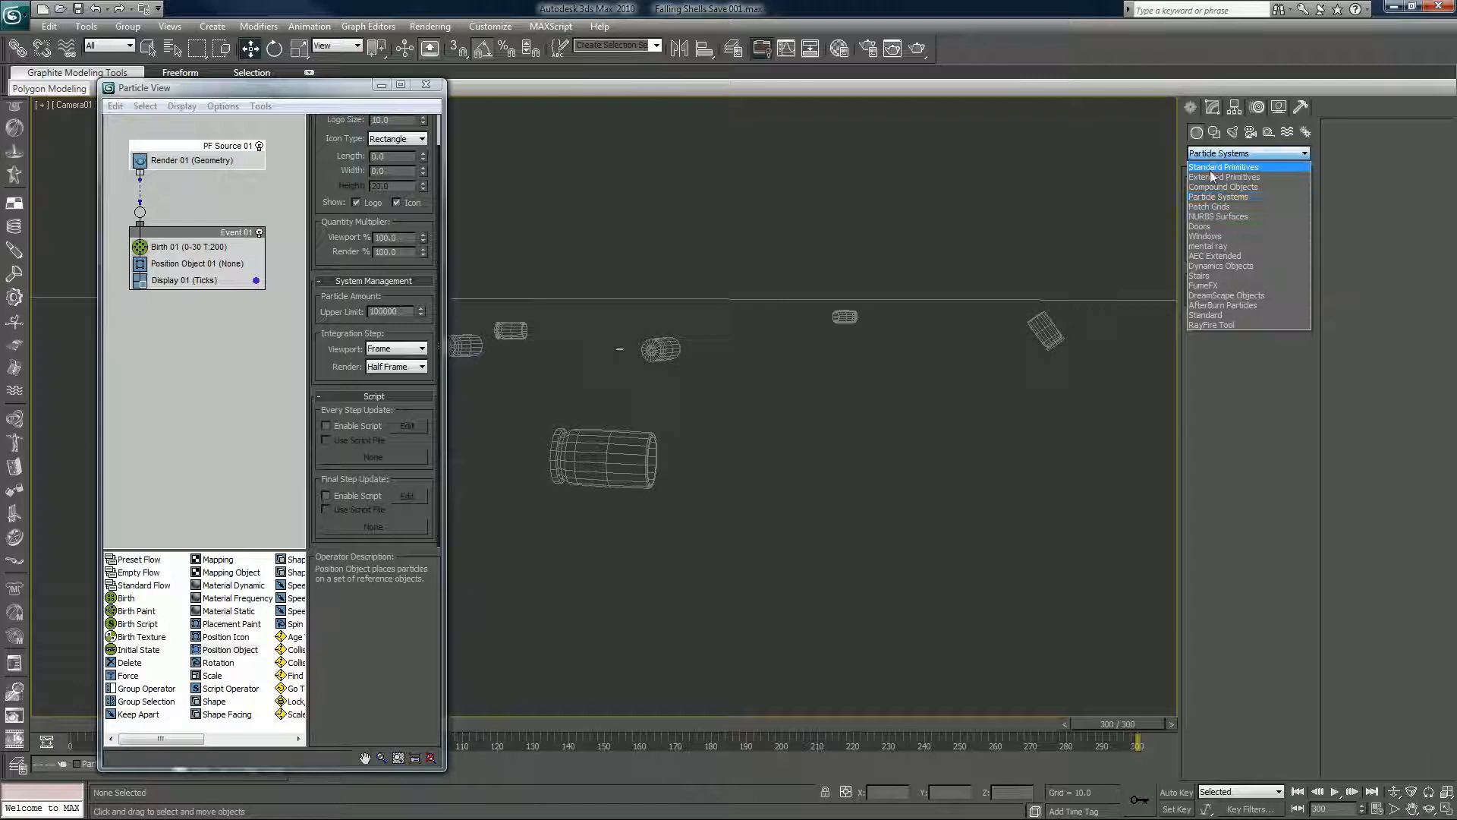
click(1222, 166)
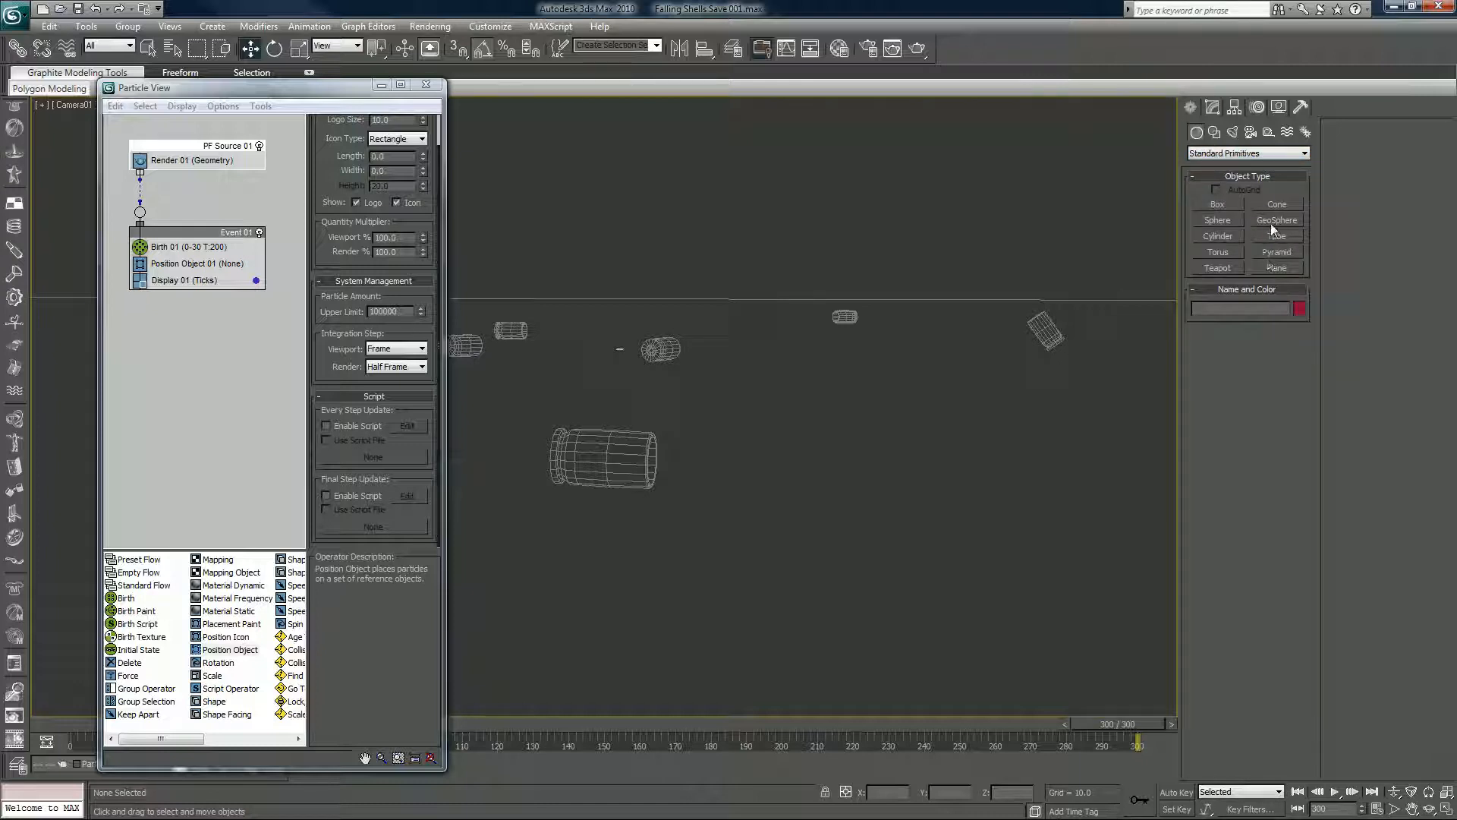
click(1276, 220)
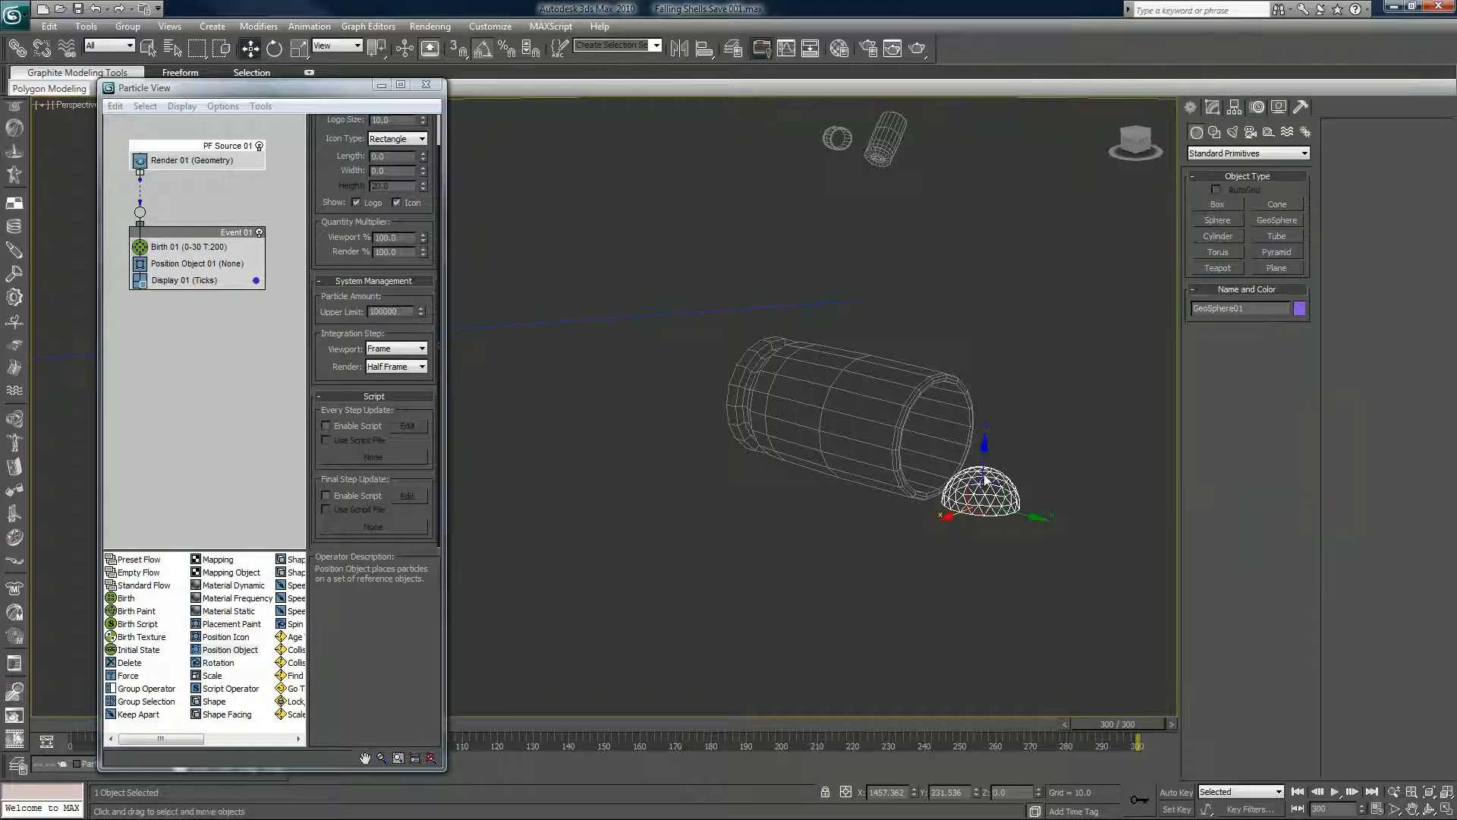
drag(982, 489, 982, 451)
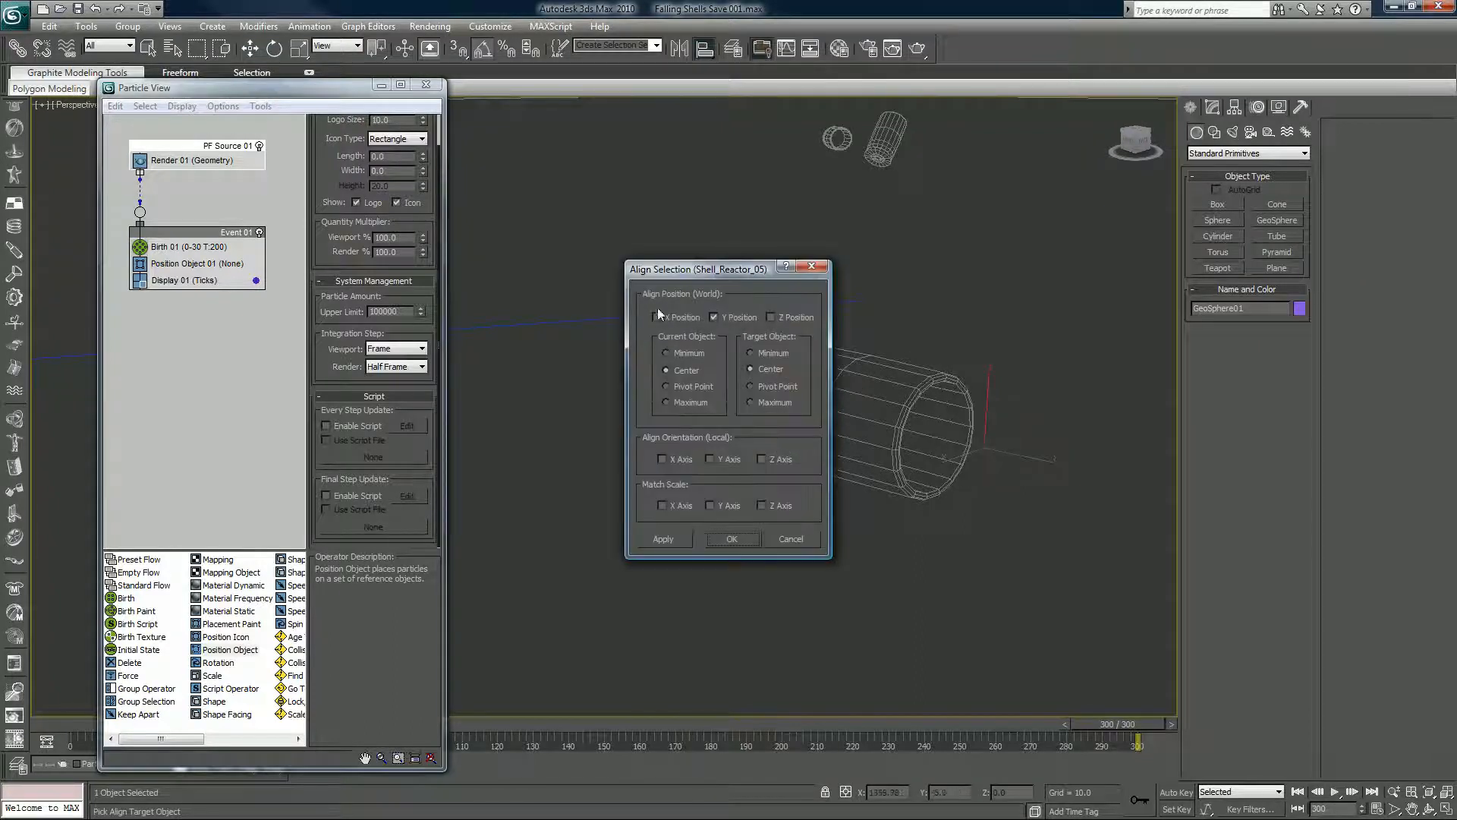
click(773, 317)
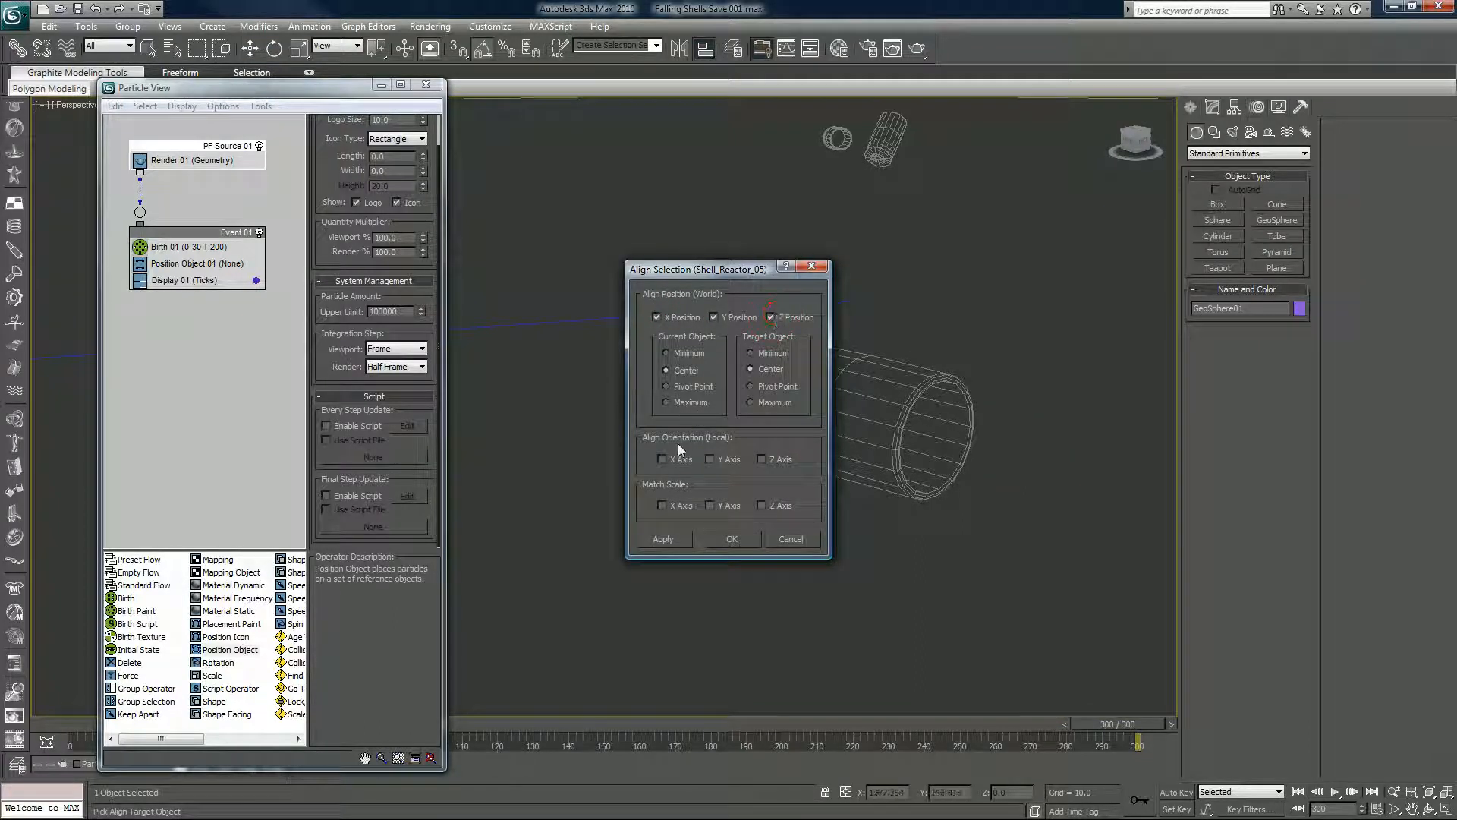
click(712, 459)
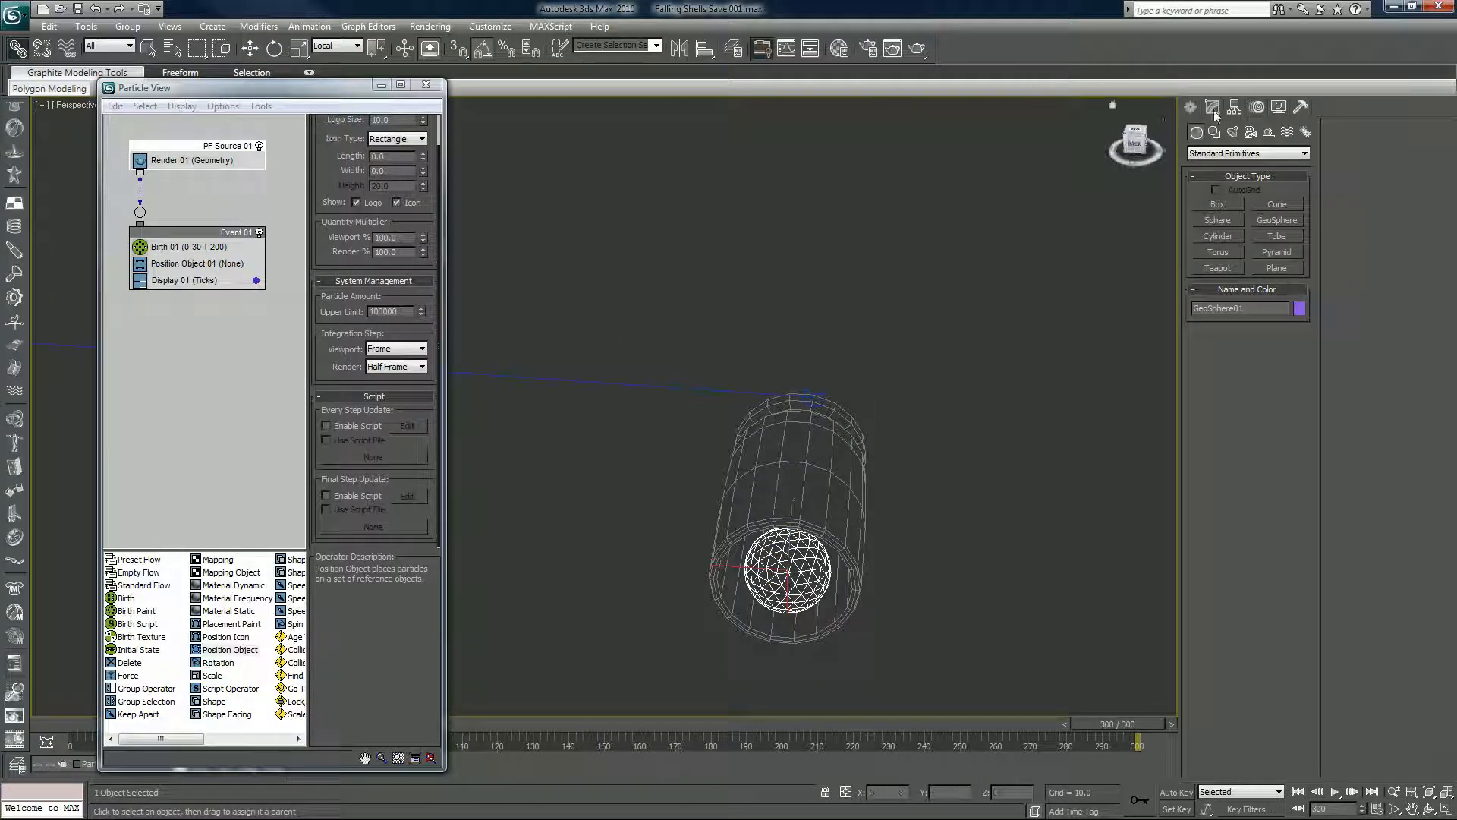
- Set GeoSphere01 radius to about 12.8, link it to the shell, and scrub to verify
click(1213, 106)
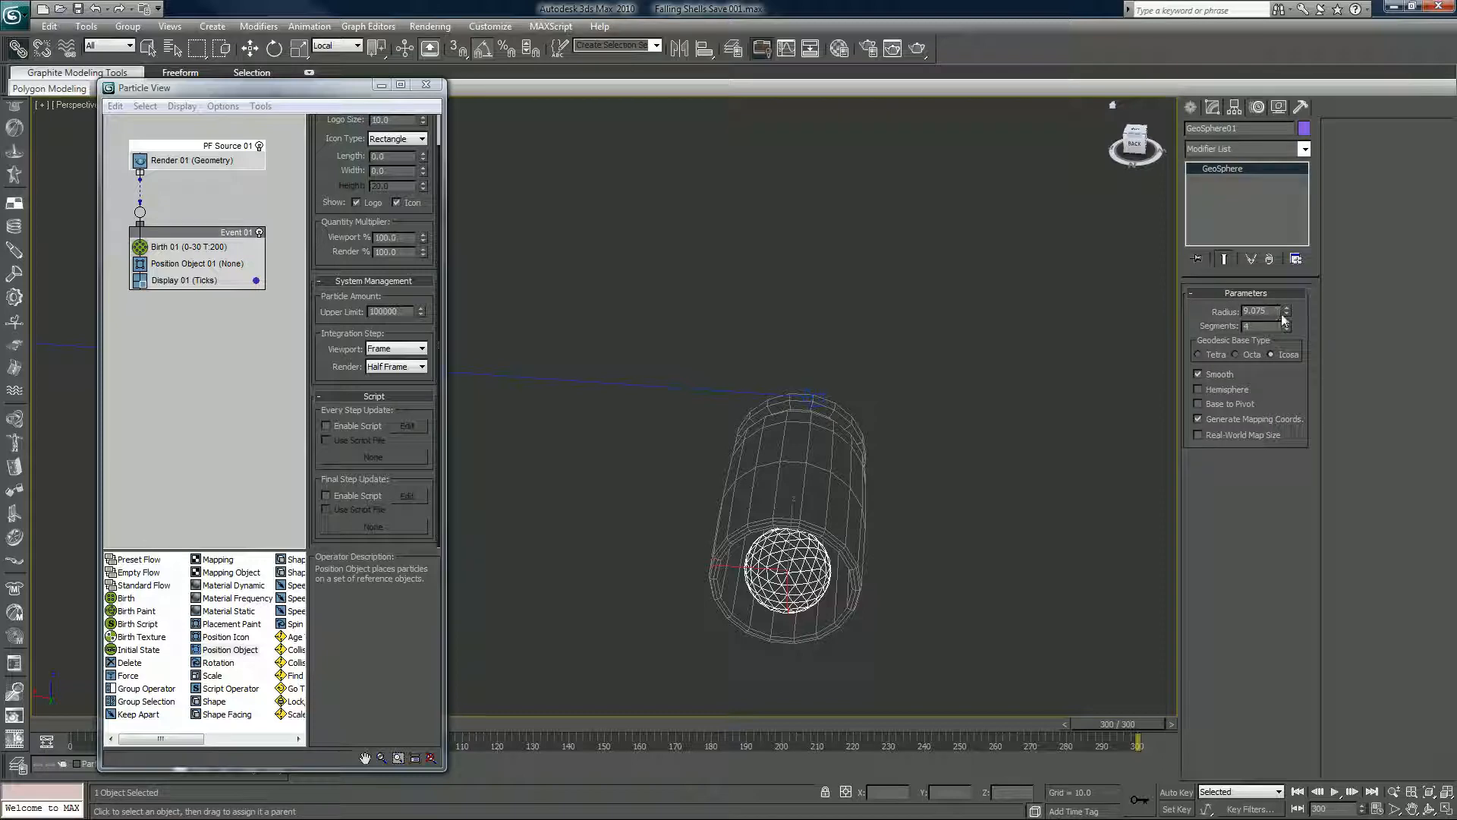
drag(1286, 310, 1287, 306)
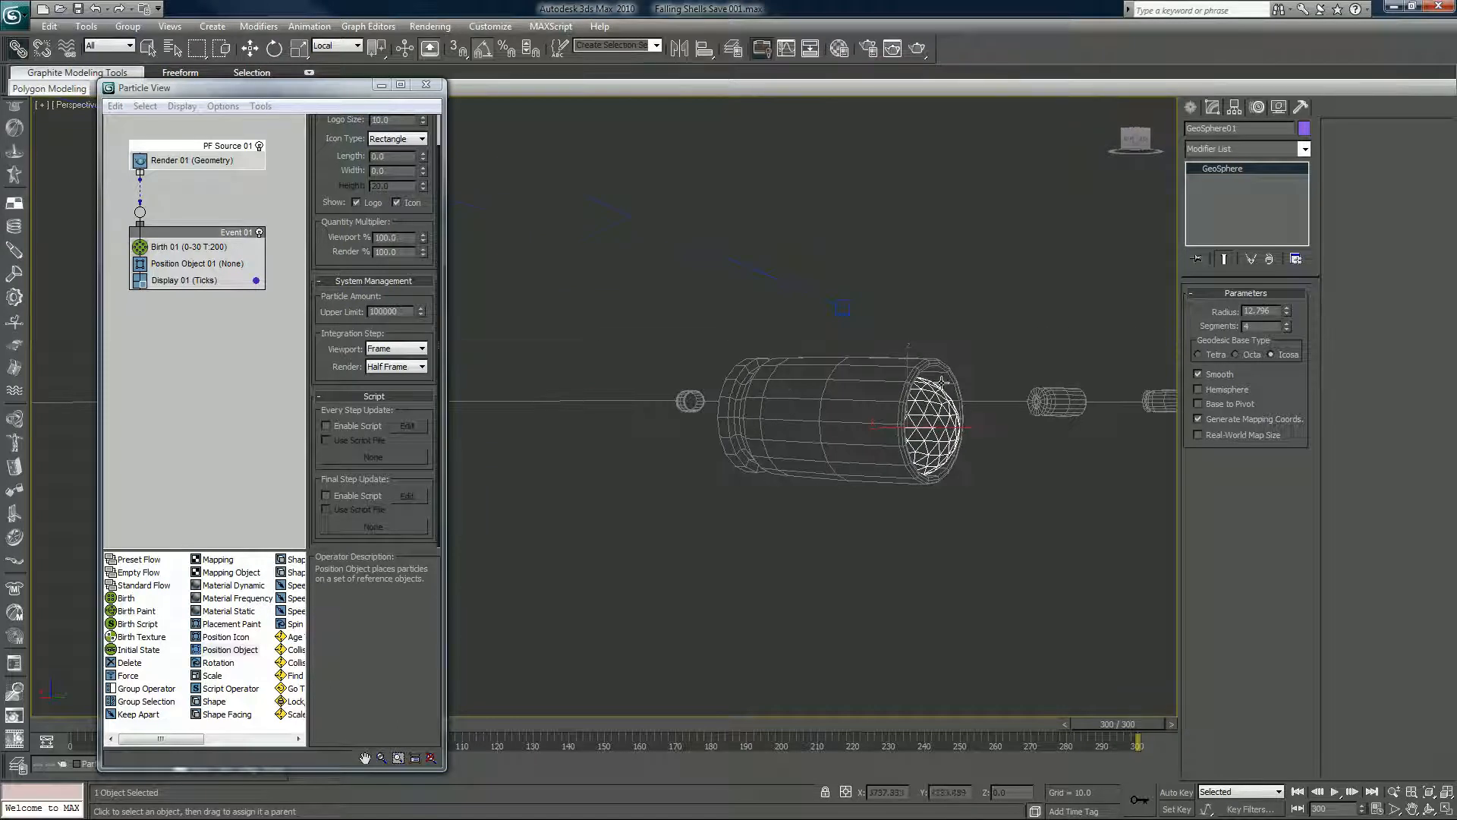
click(335, 46)
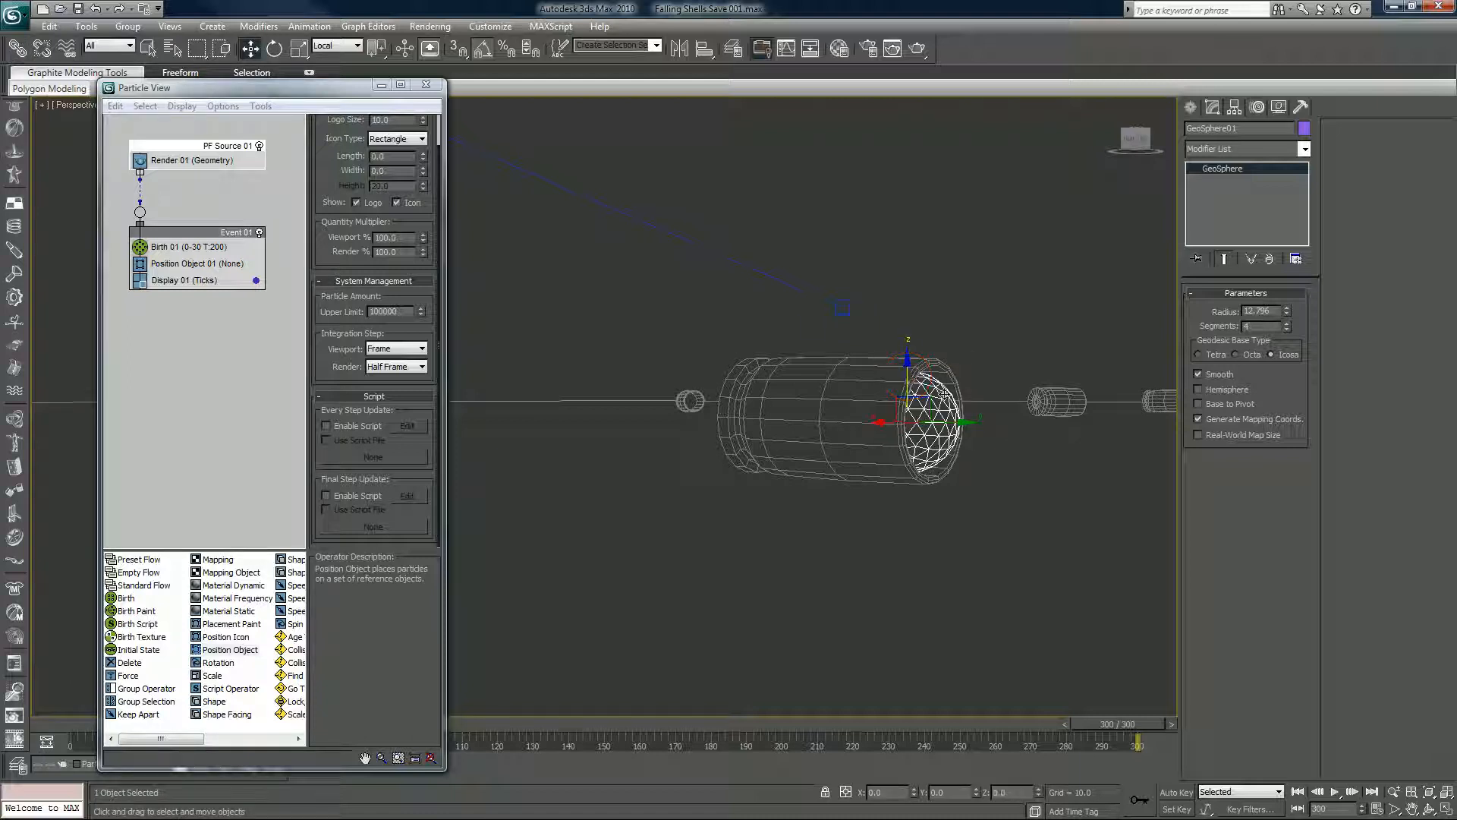
click(15, 18)
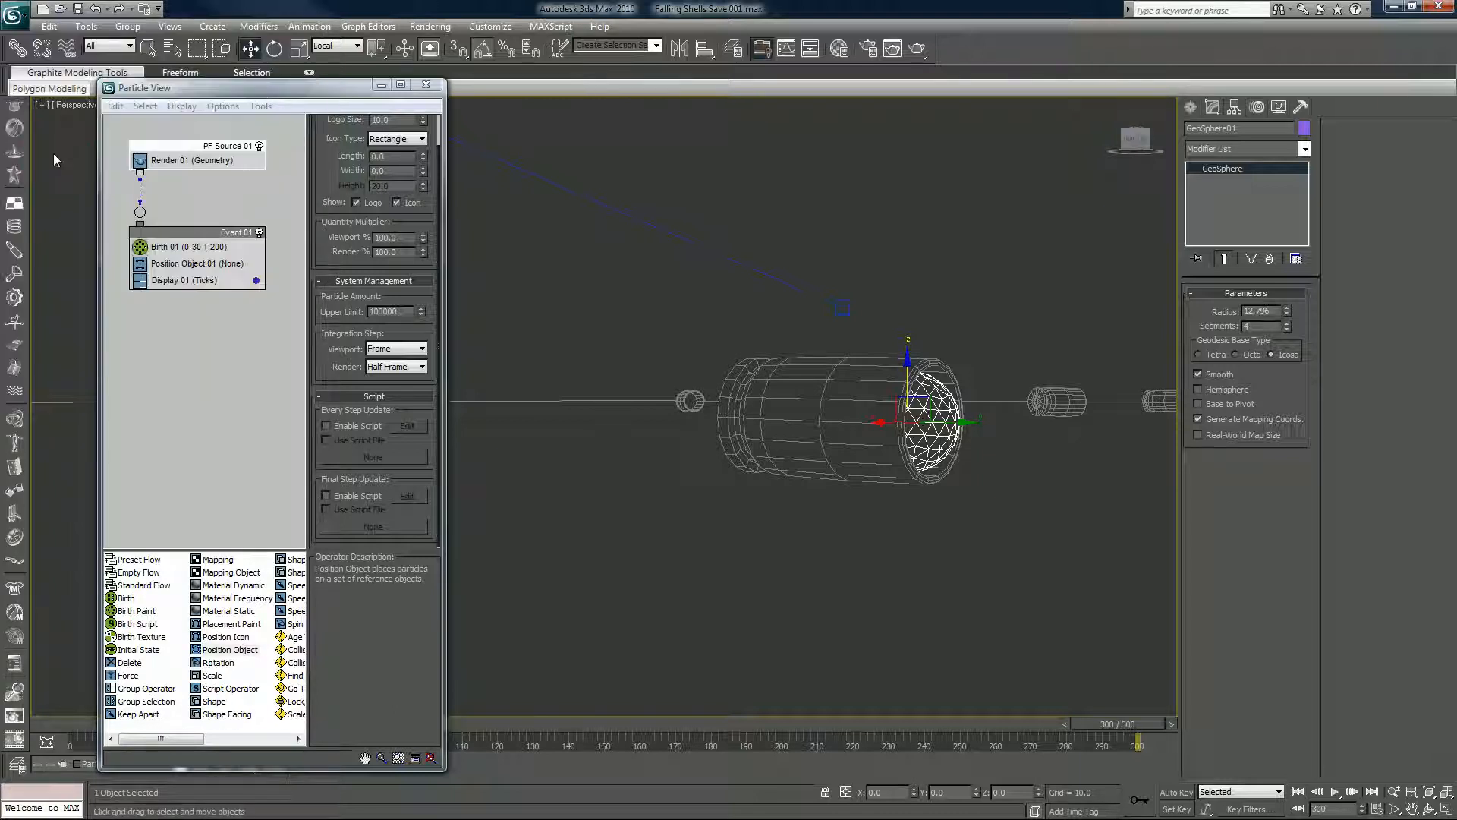
mouse_move(890, 365)
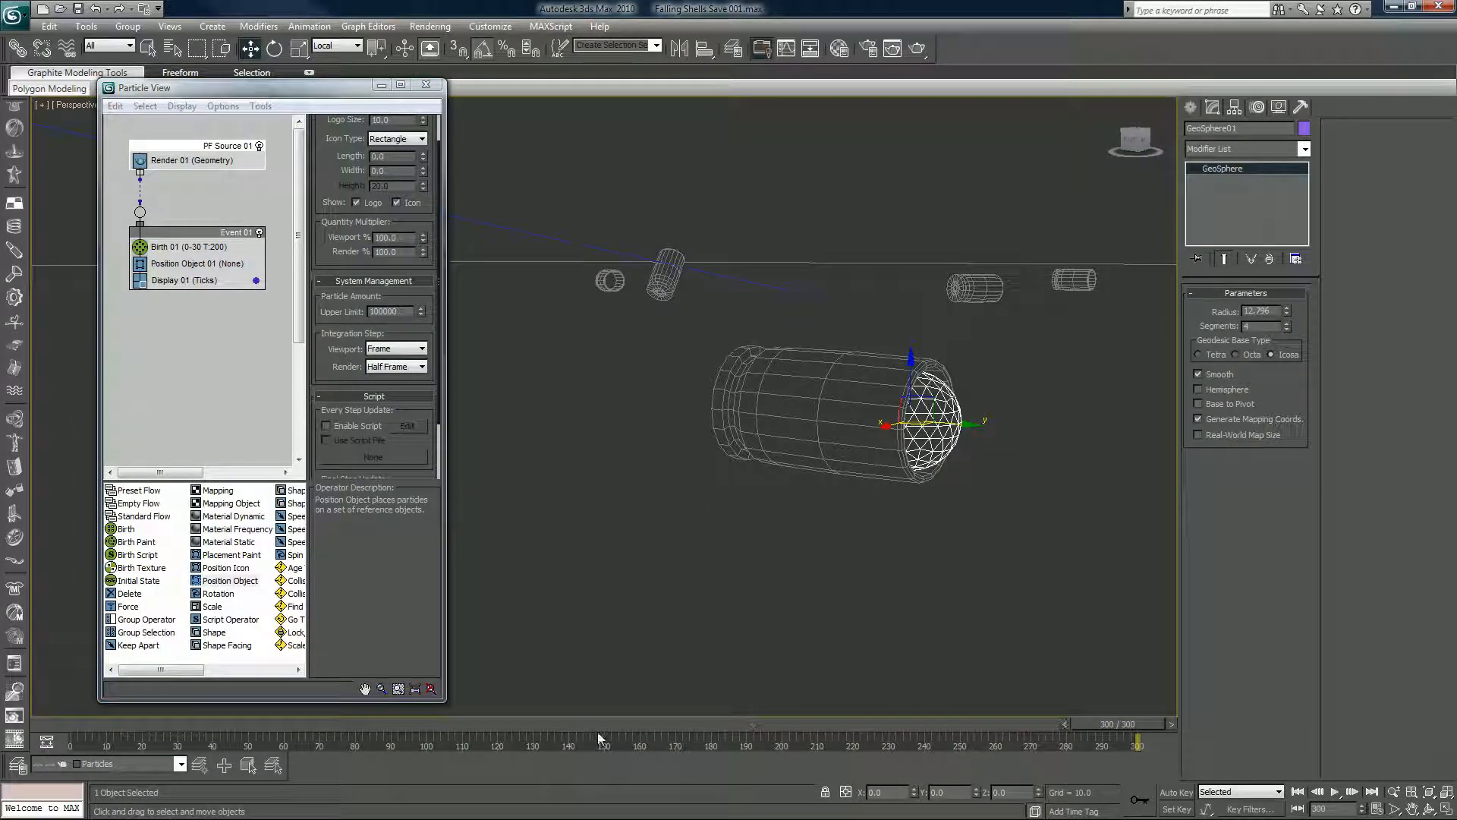
drag(1137, 733, 818, 734)
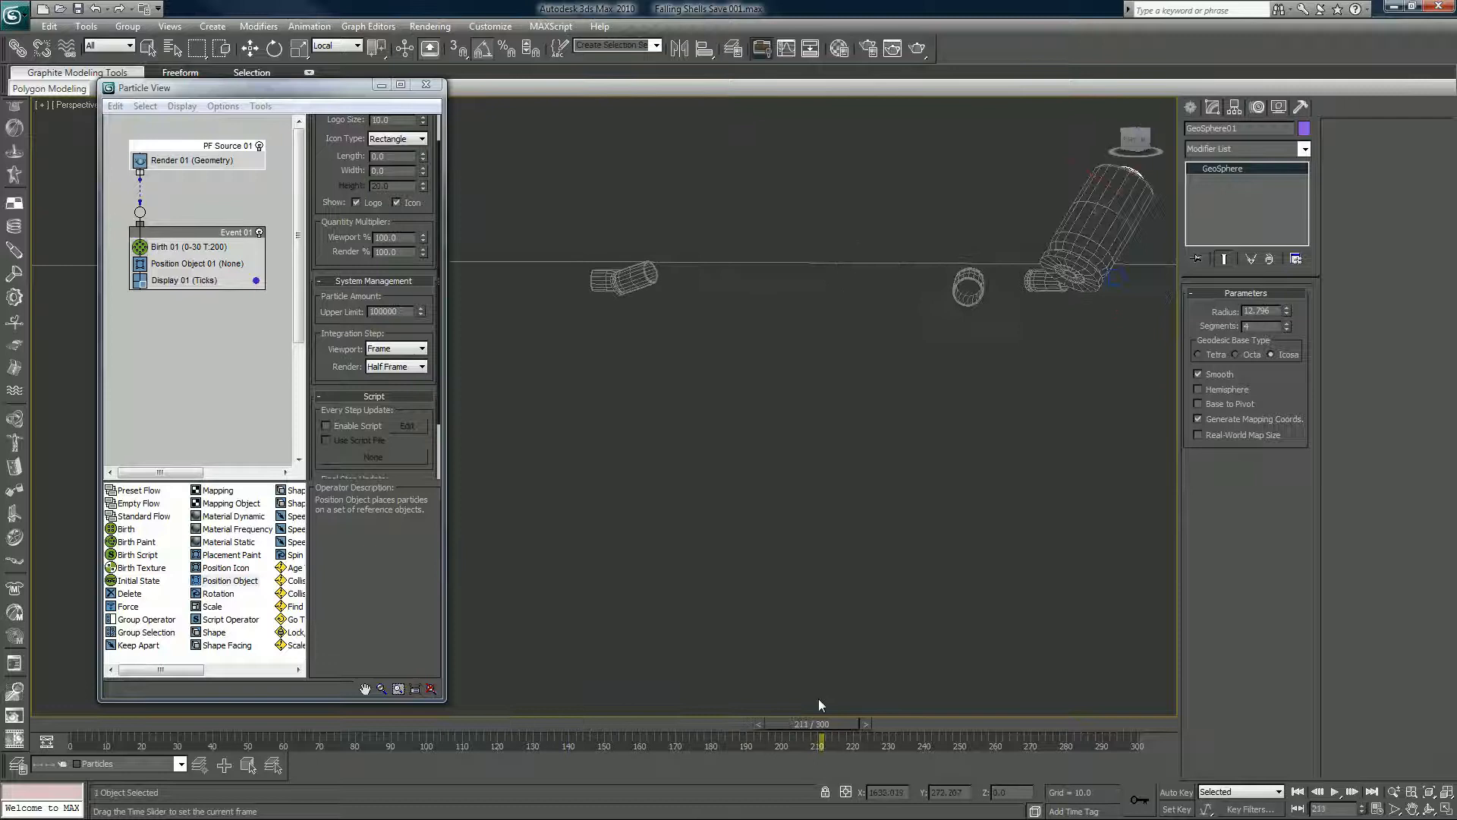
drag(818, 744, 999, 744)
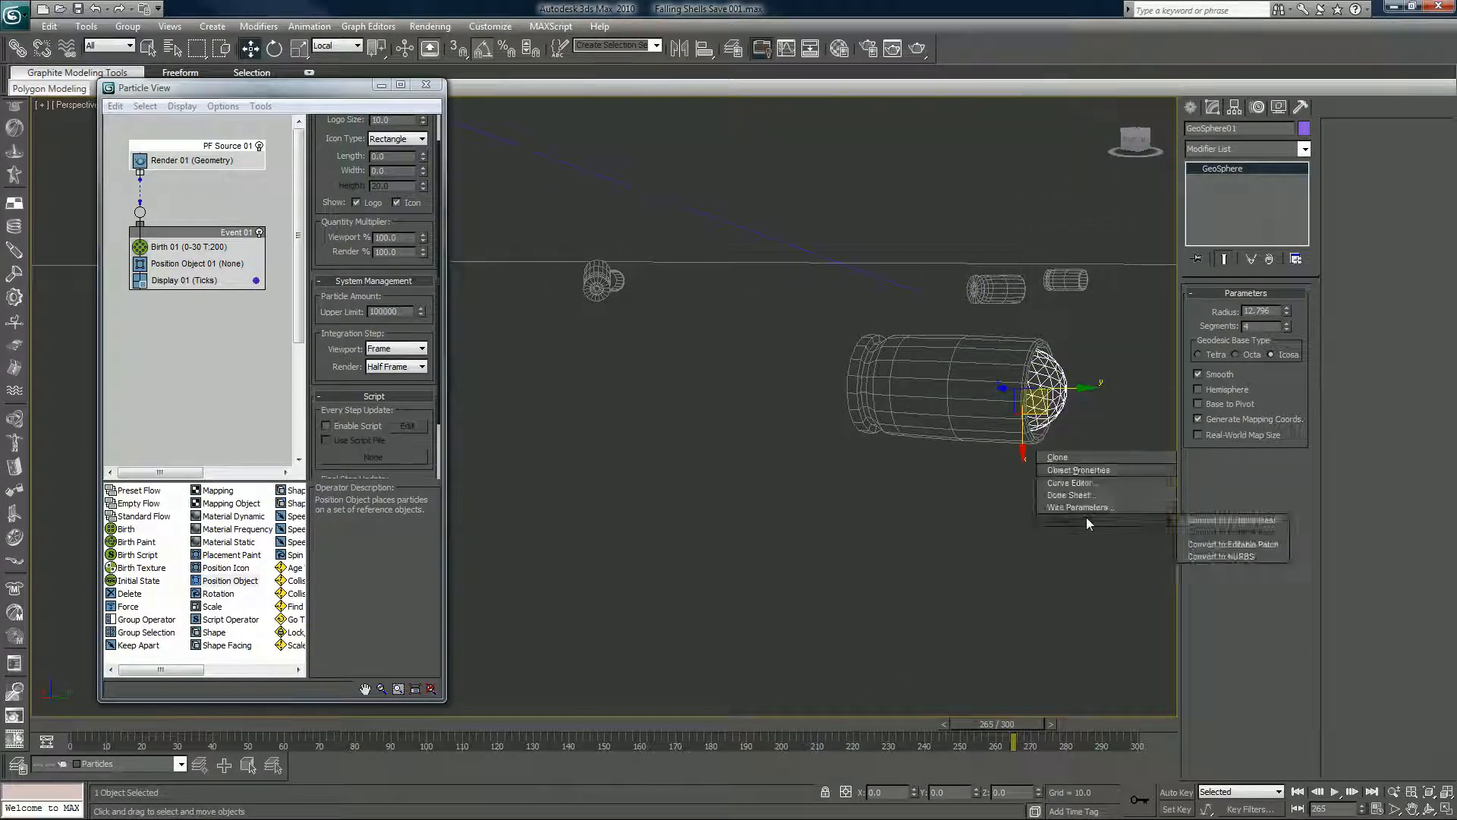
click(1077, 469)
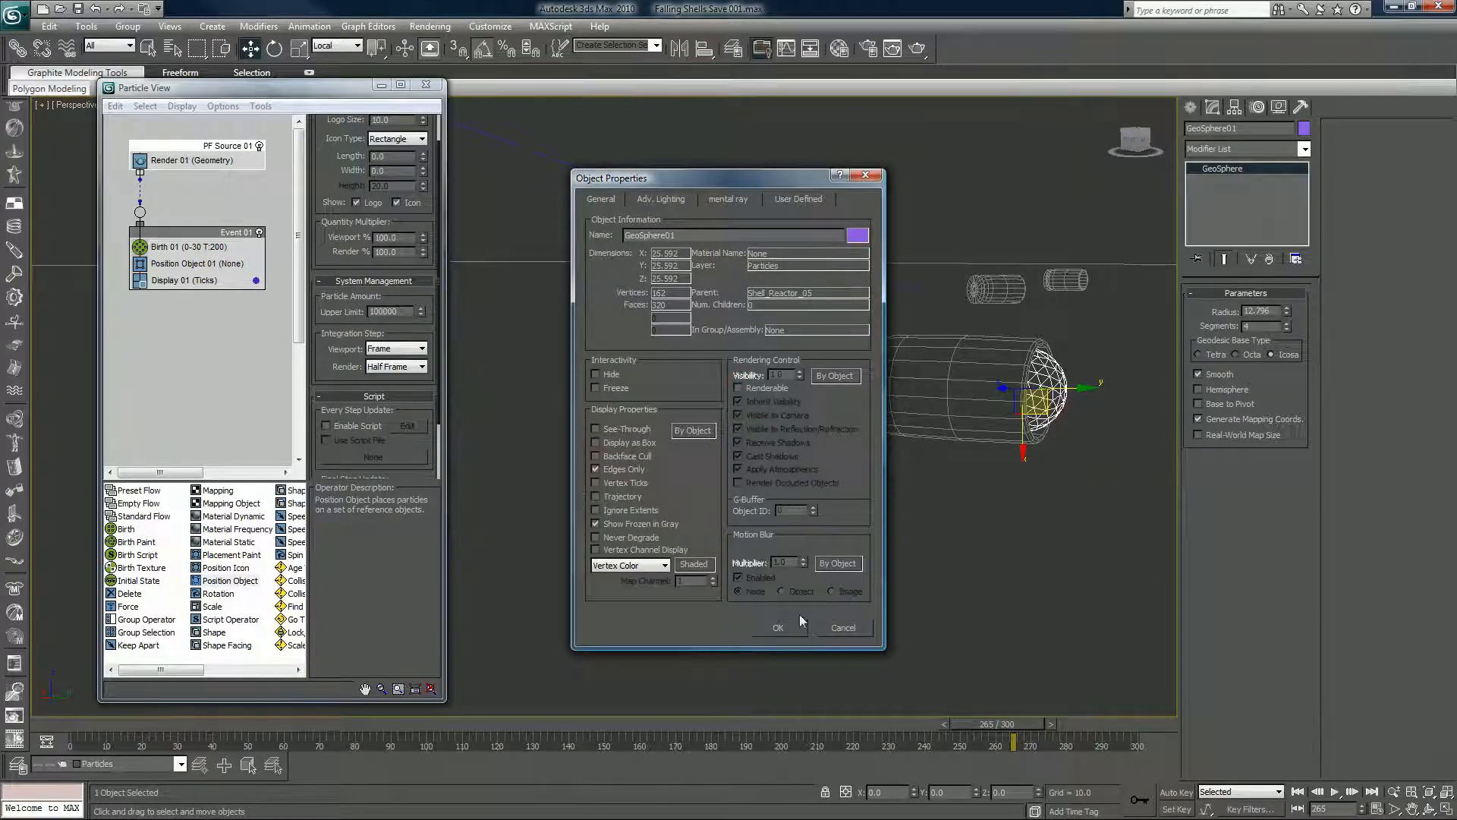
click(778, 628)
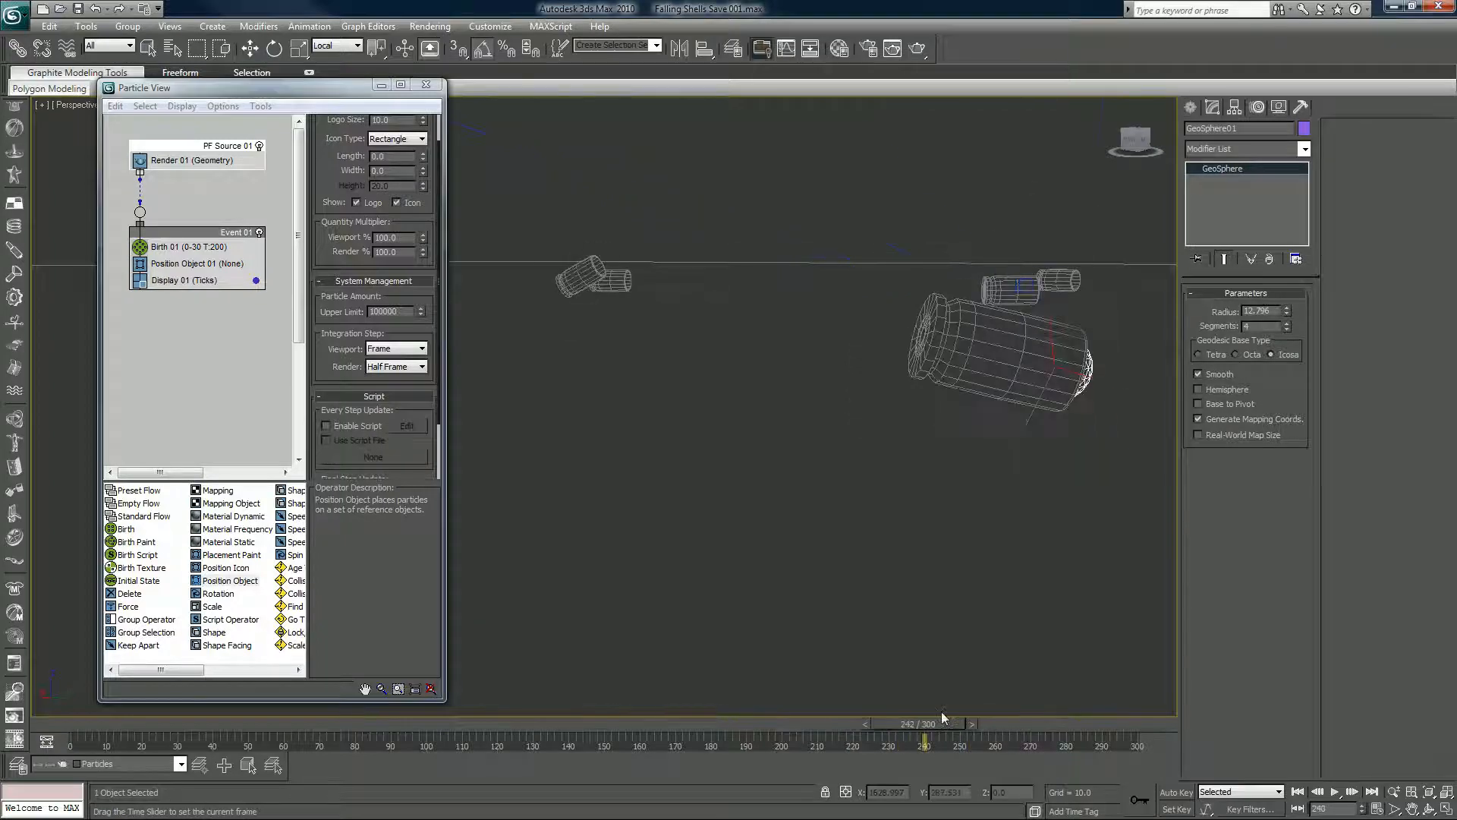
drag(923, 738, 804, 738)
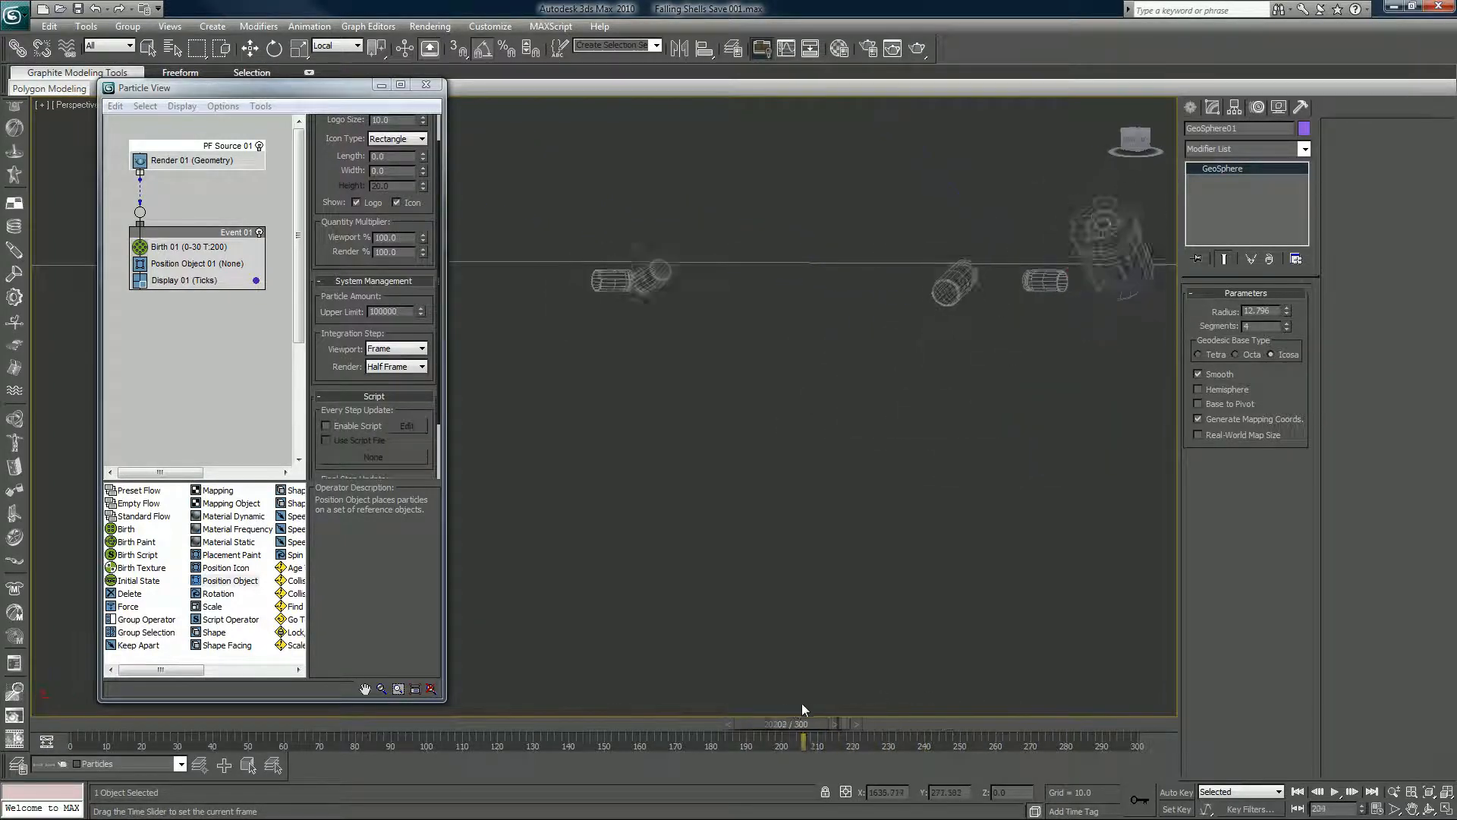
drag(804, 743, 939, 744)
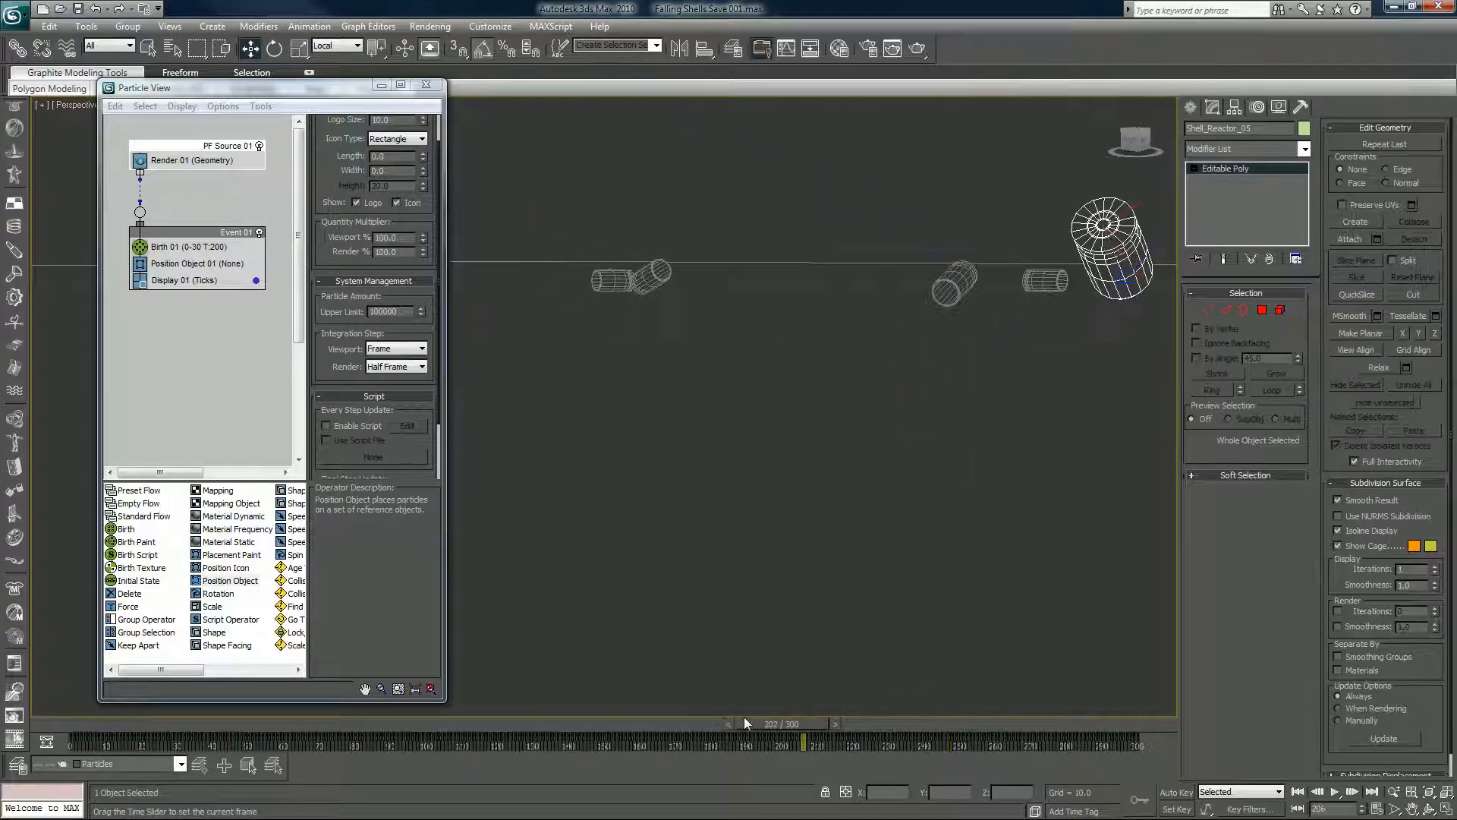
drag(802, 719, 870, 719)
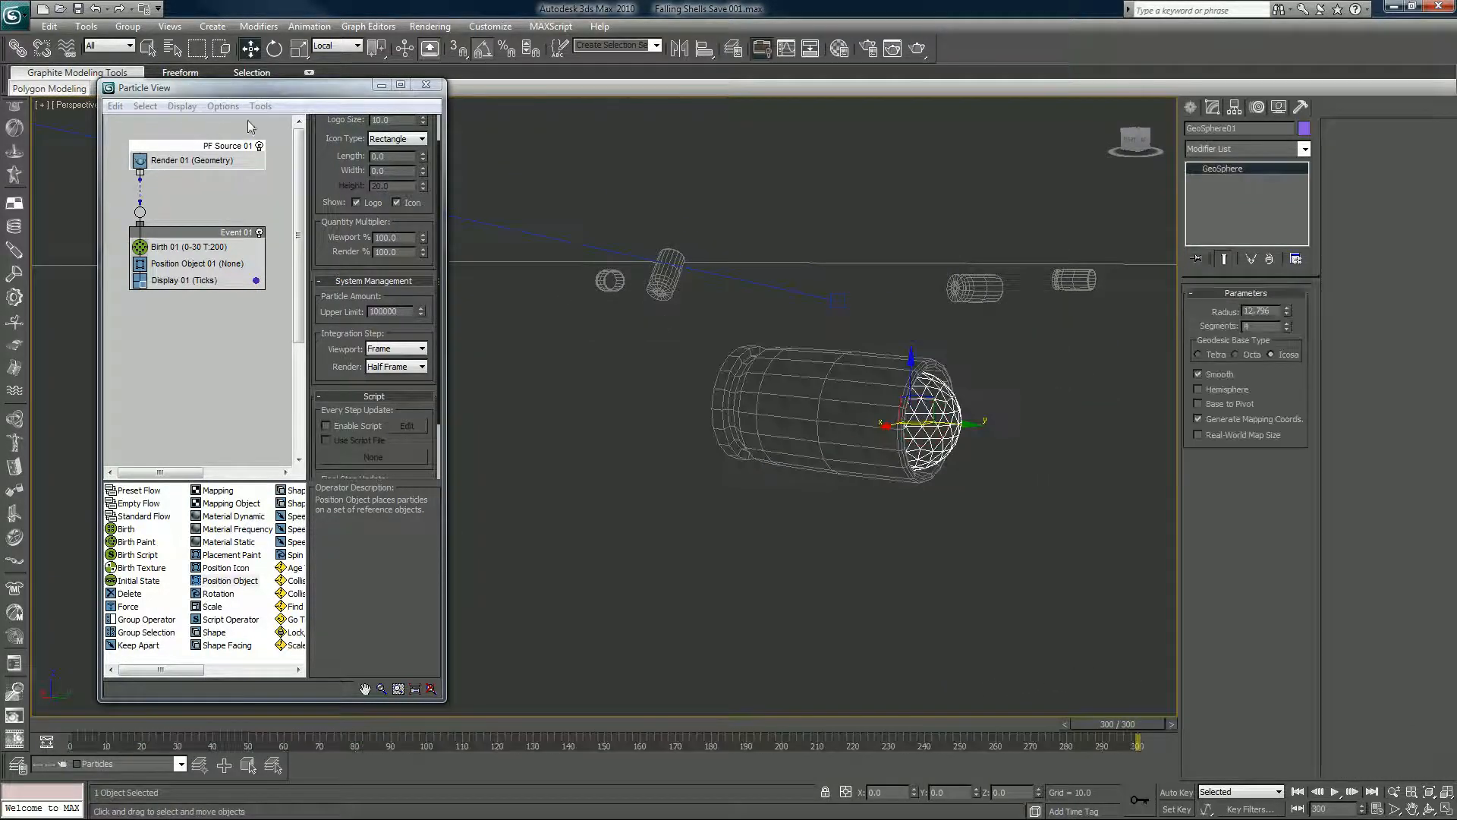
- Set Position Object 01 to emit from GeoSphere01 with Location set to Volume
click(195, 263)
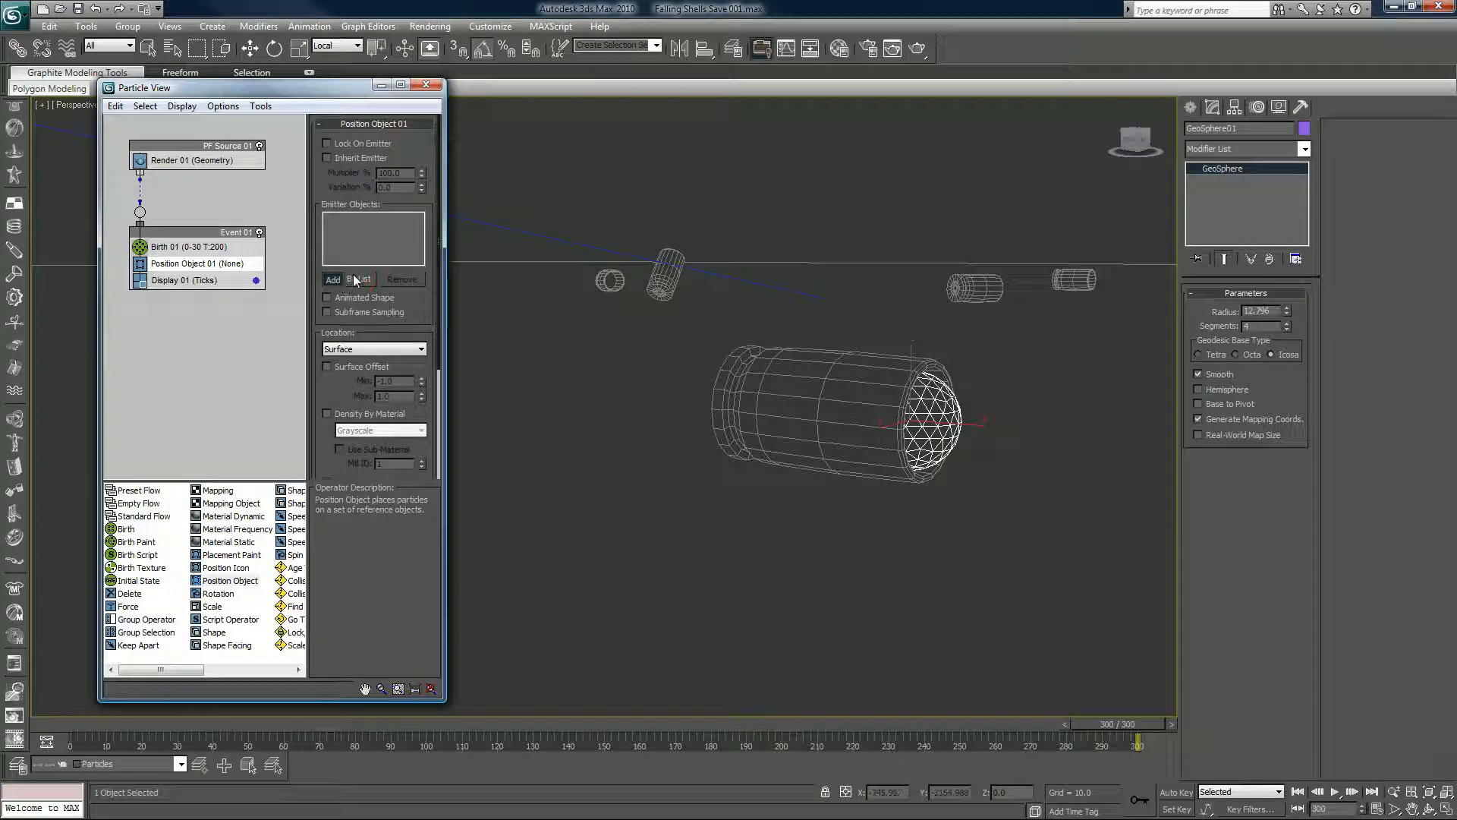
click(332, 280)
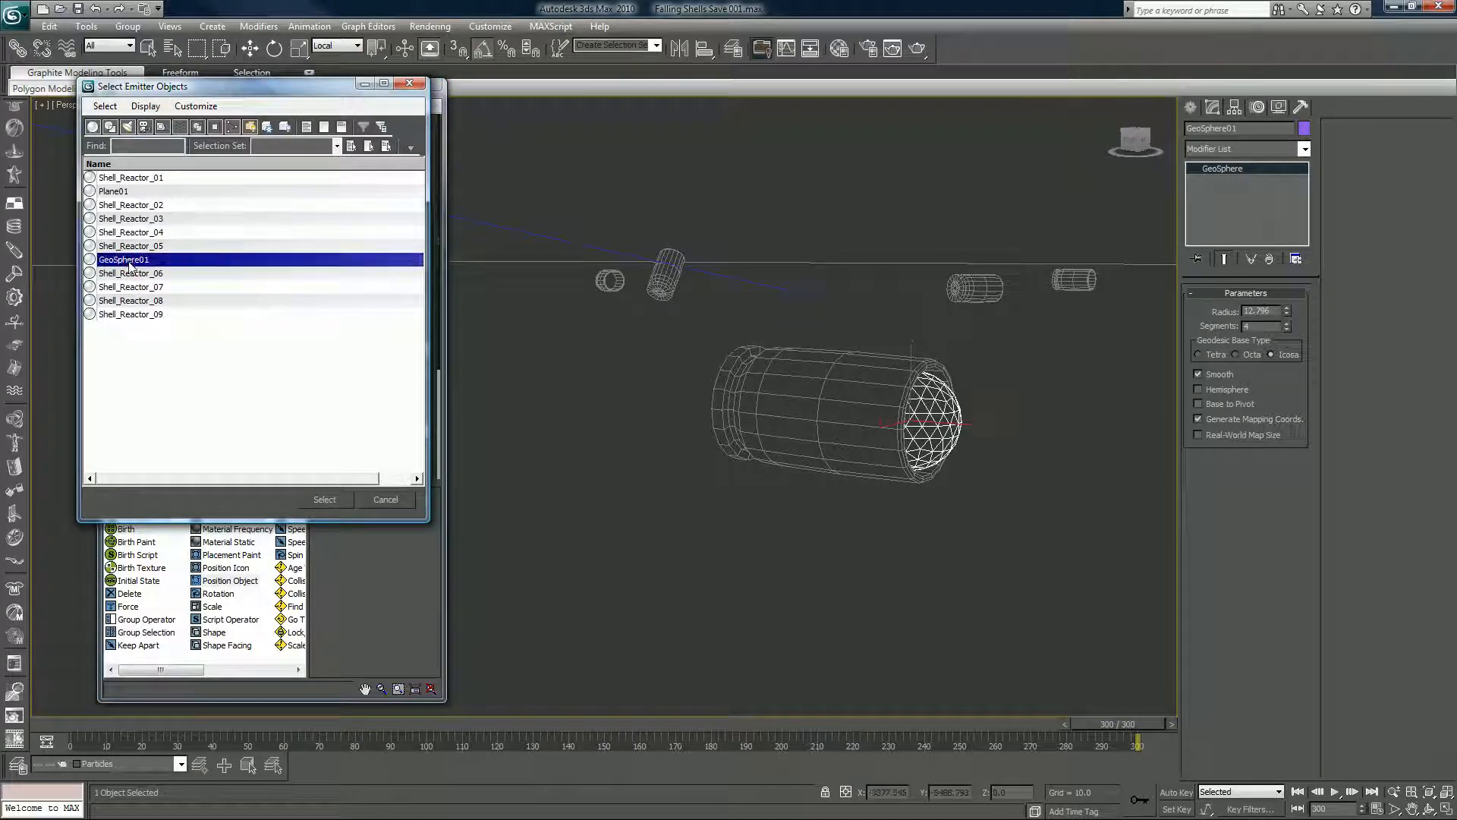
click(324, 500)
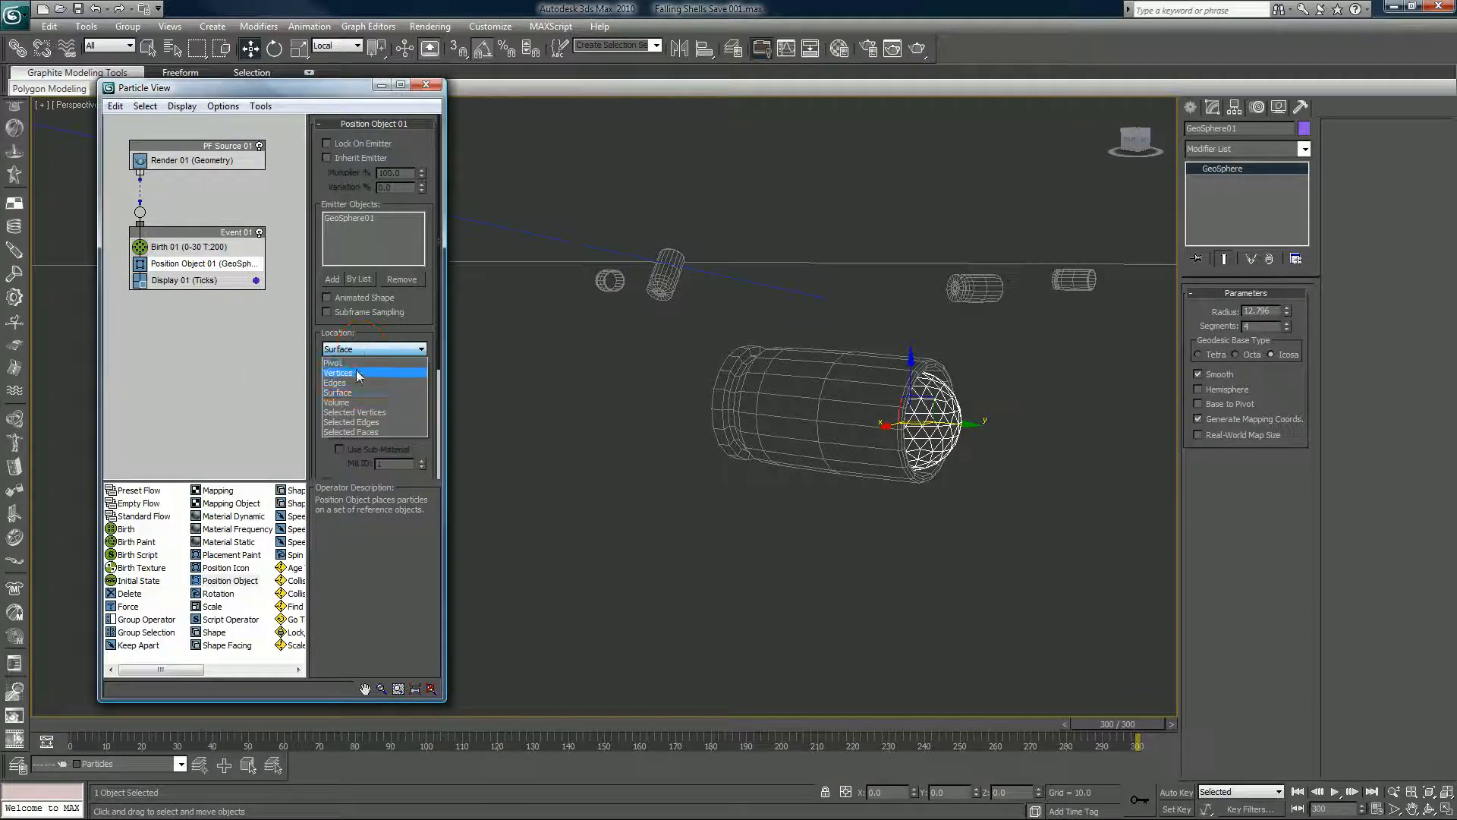
click(336, 401)
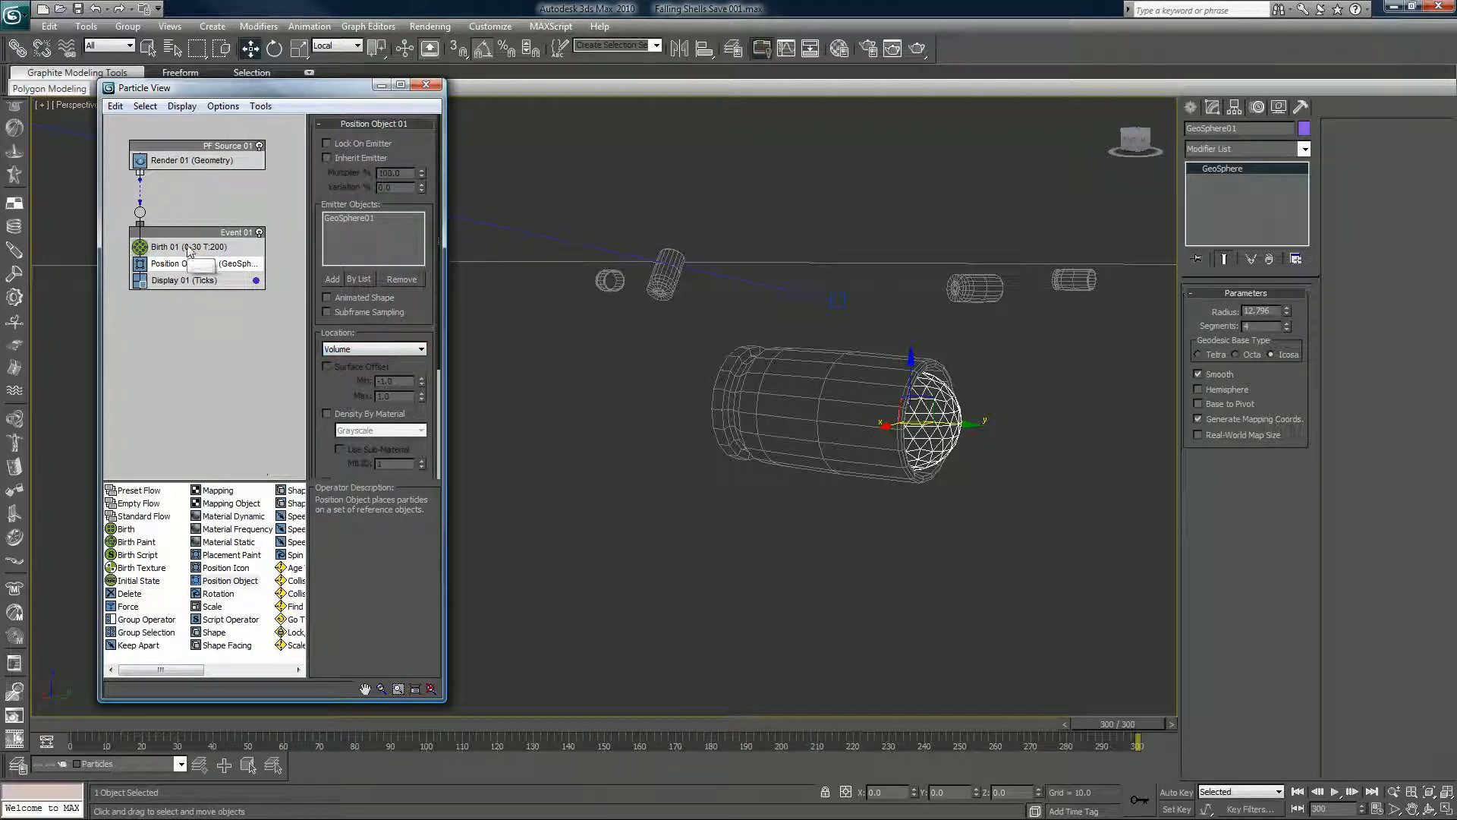
- Set Birth 01 to emit from frame 0 to 300 at rate 6000, then scrub mid-animation
click(164, 246)
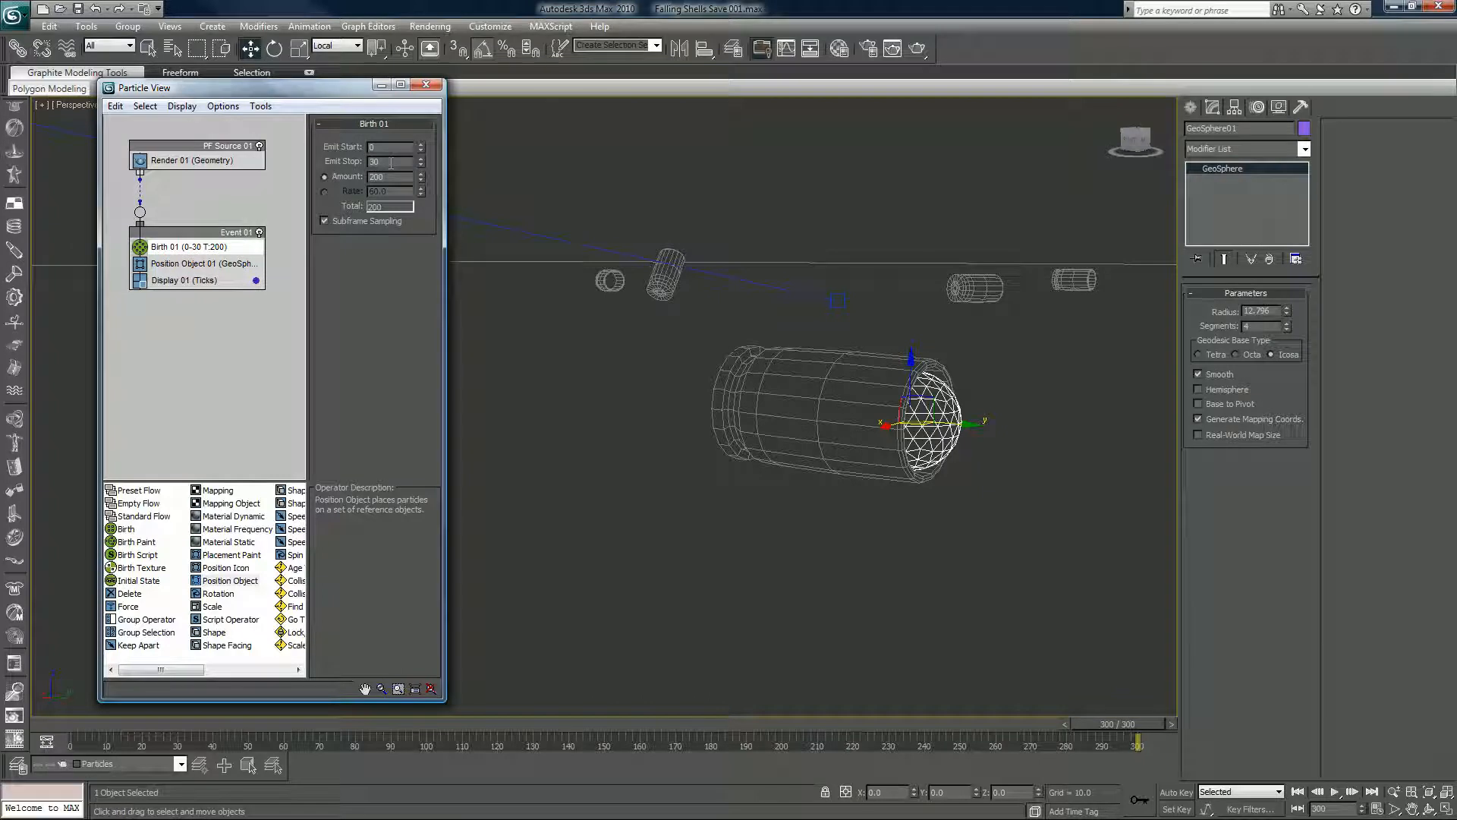
triple_click(386, 161)
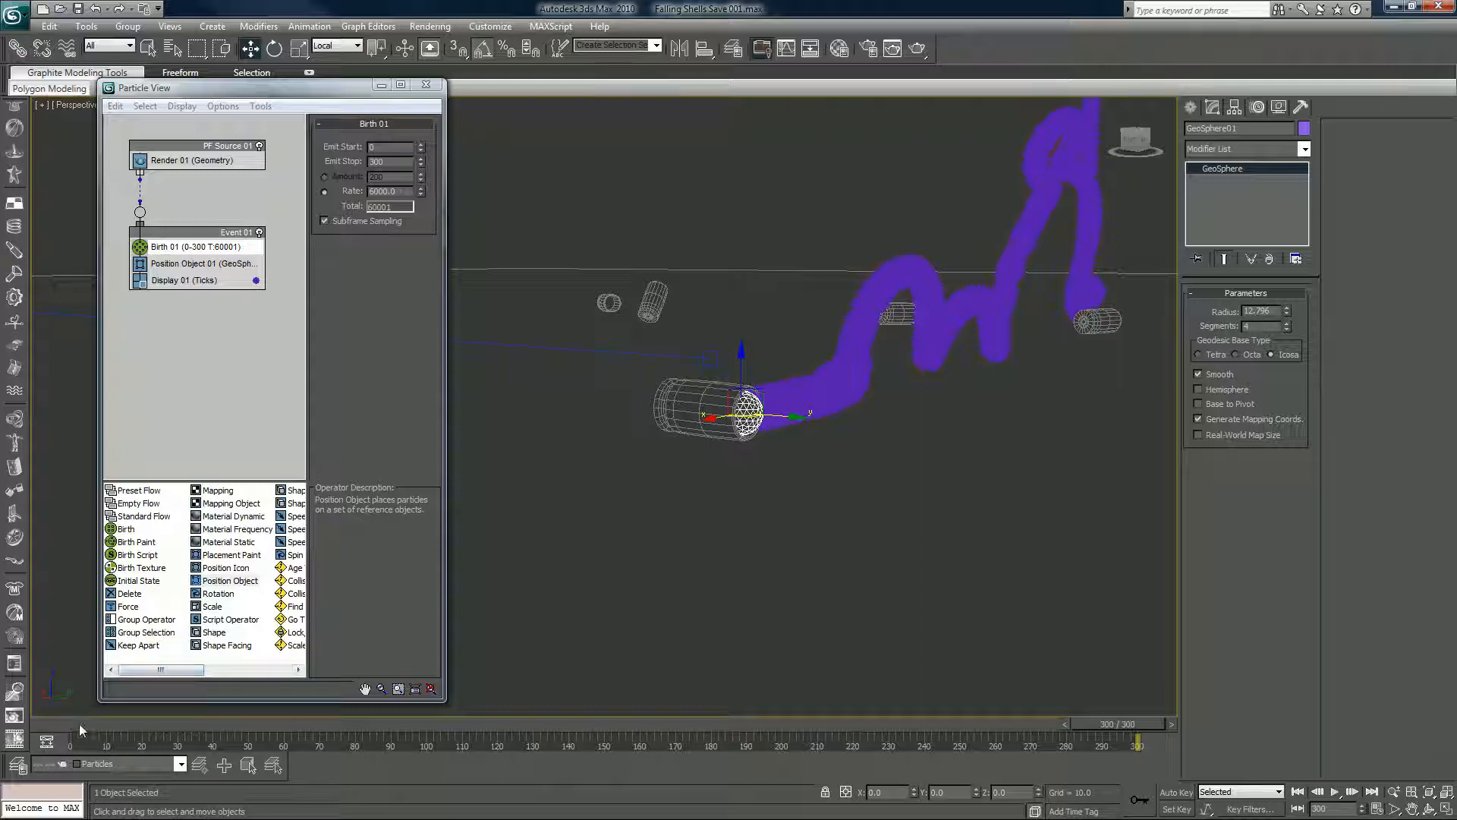
drag(1135, 733, 355, 733)
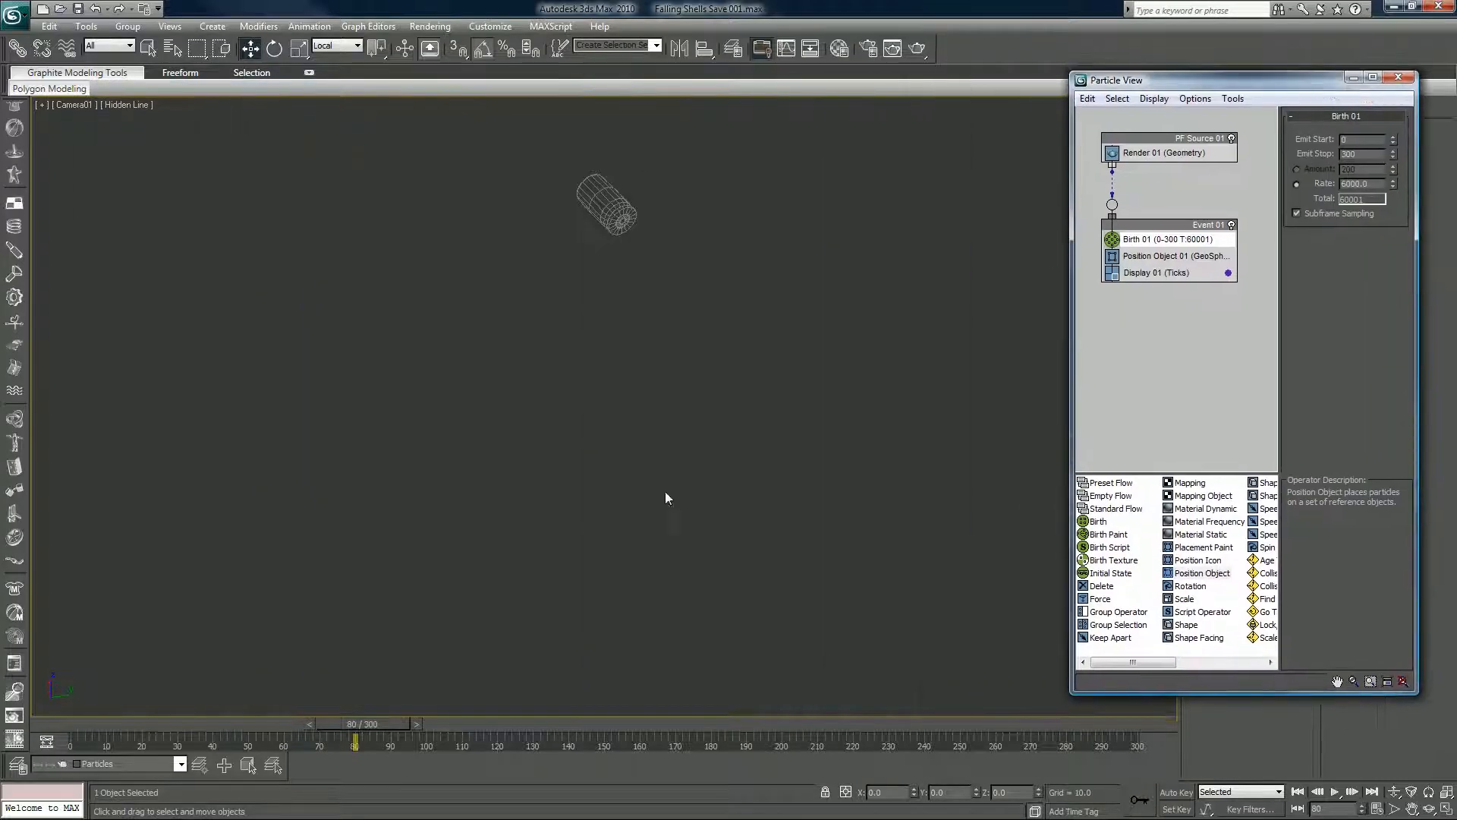
drag(354, 739, 462, 738)
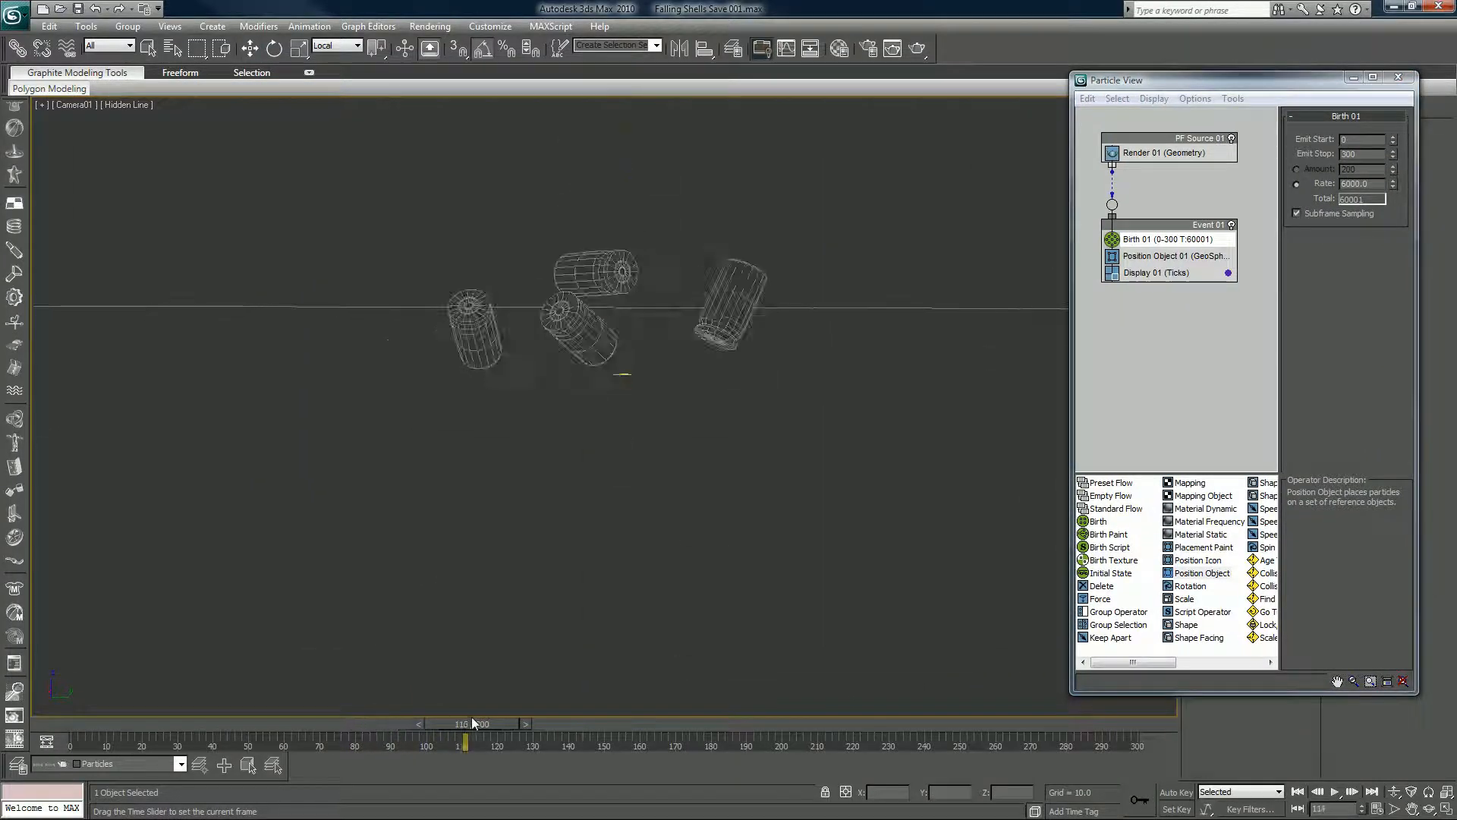
- Change Display 01 to show particles as yellow Dots
drag(465, 733, 567, 734)
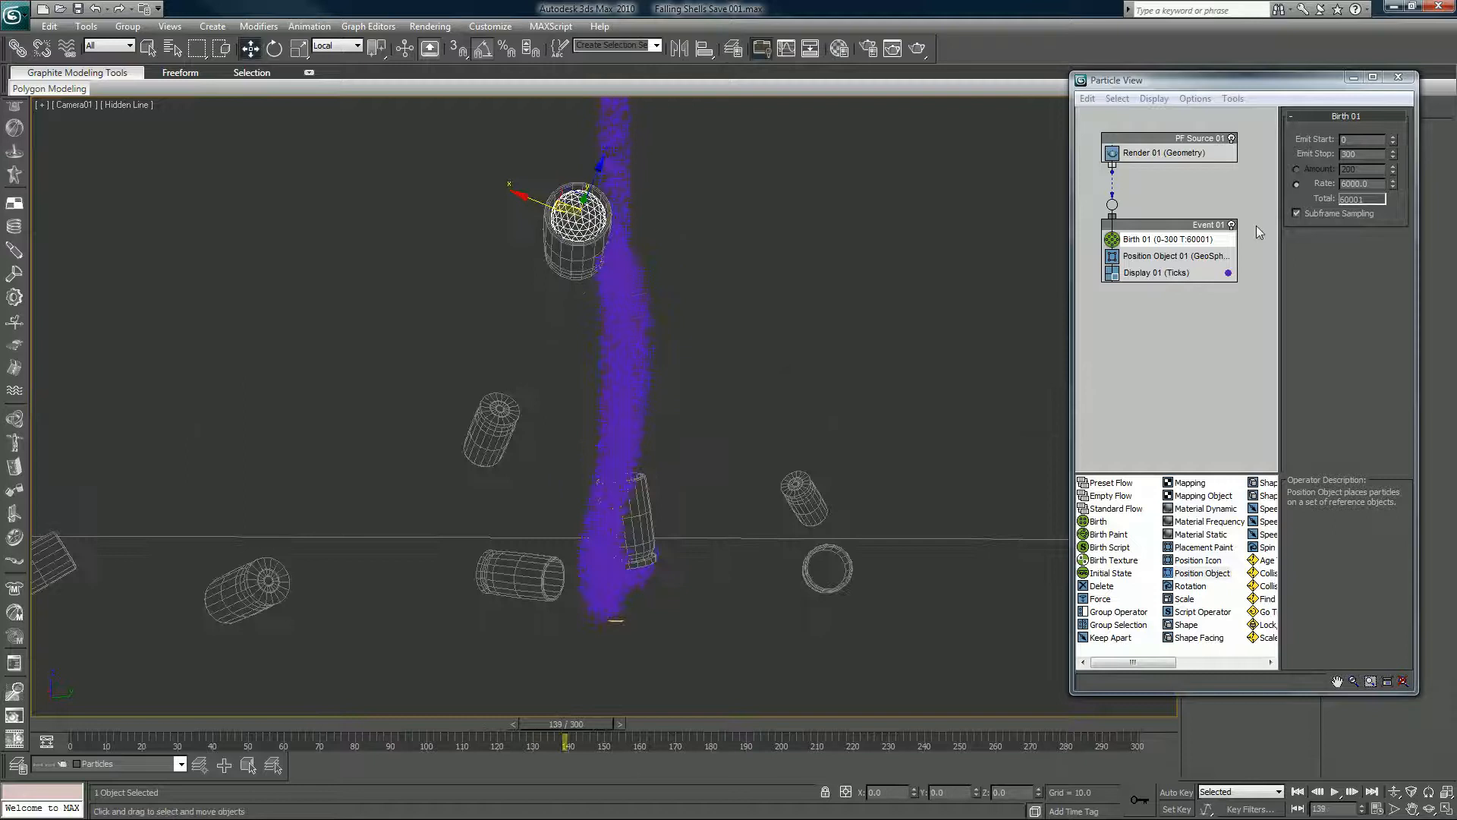
click(1155, 272)
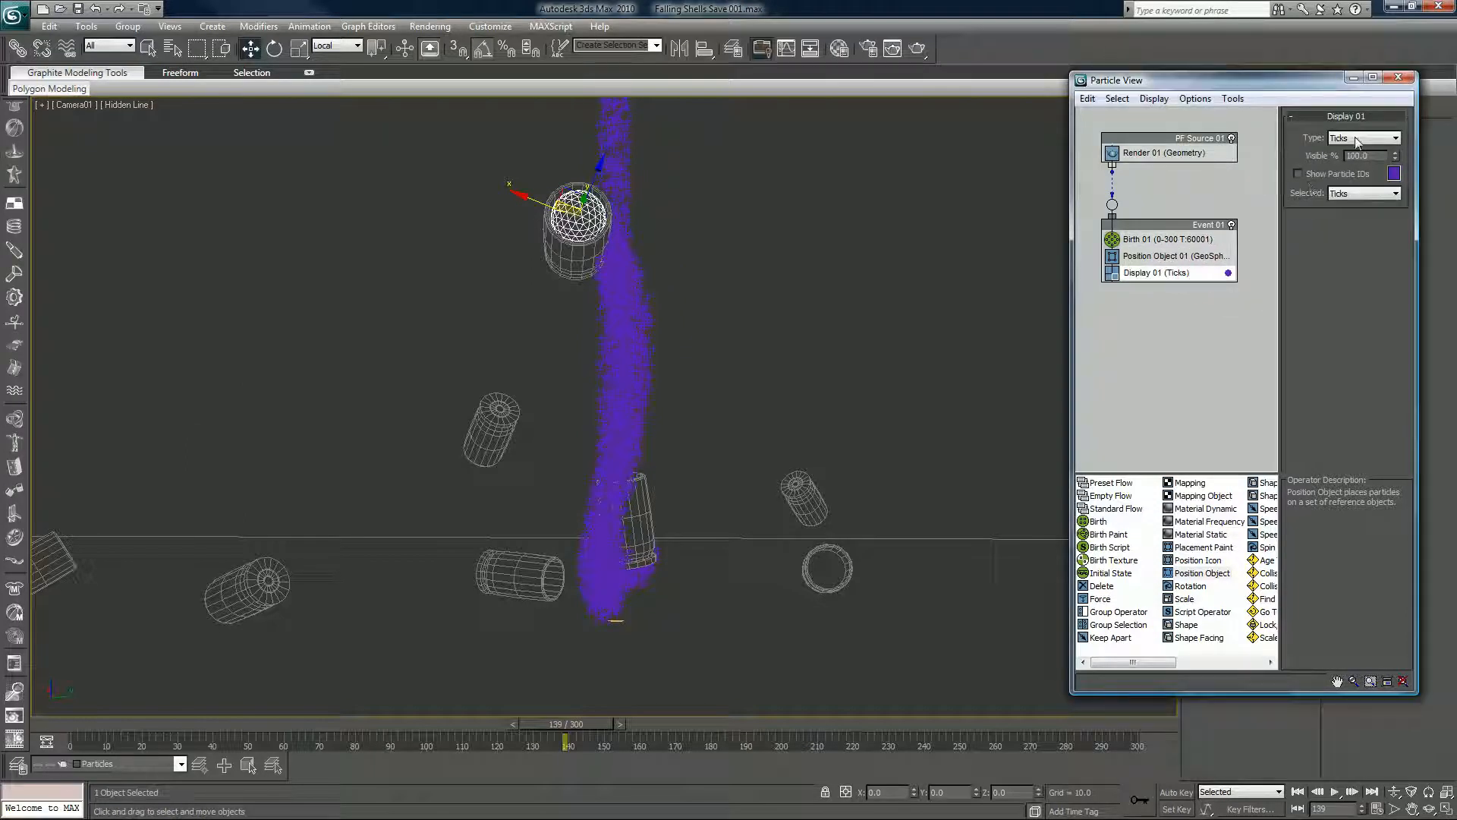
click(1361, 138)
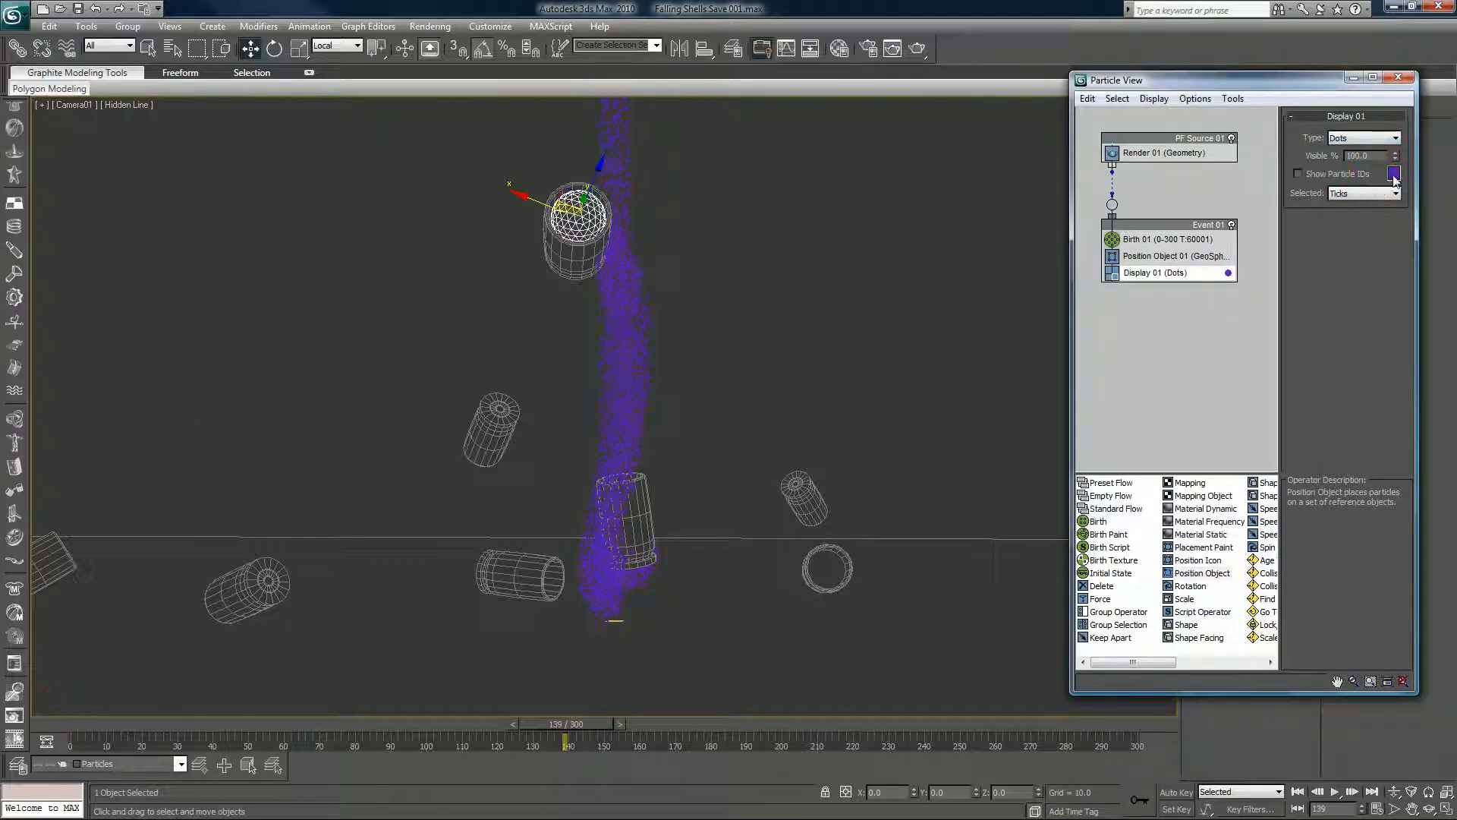
click(1394, 174)
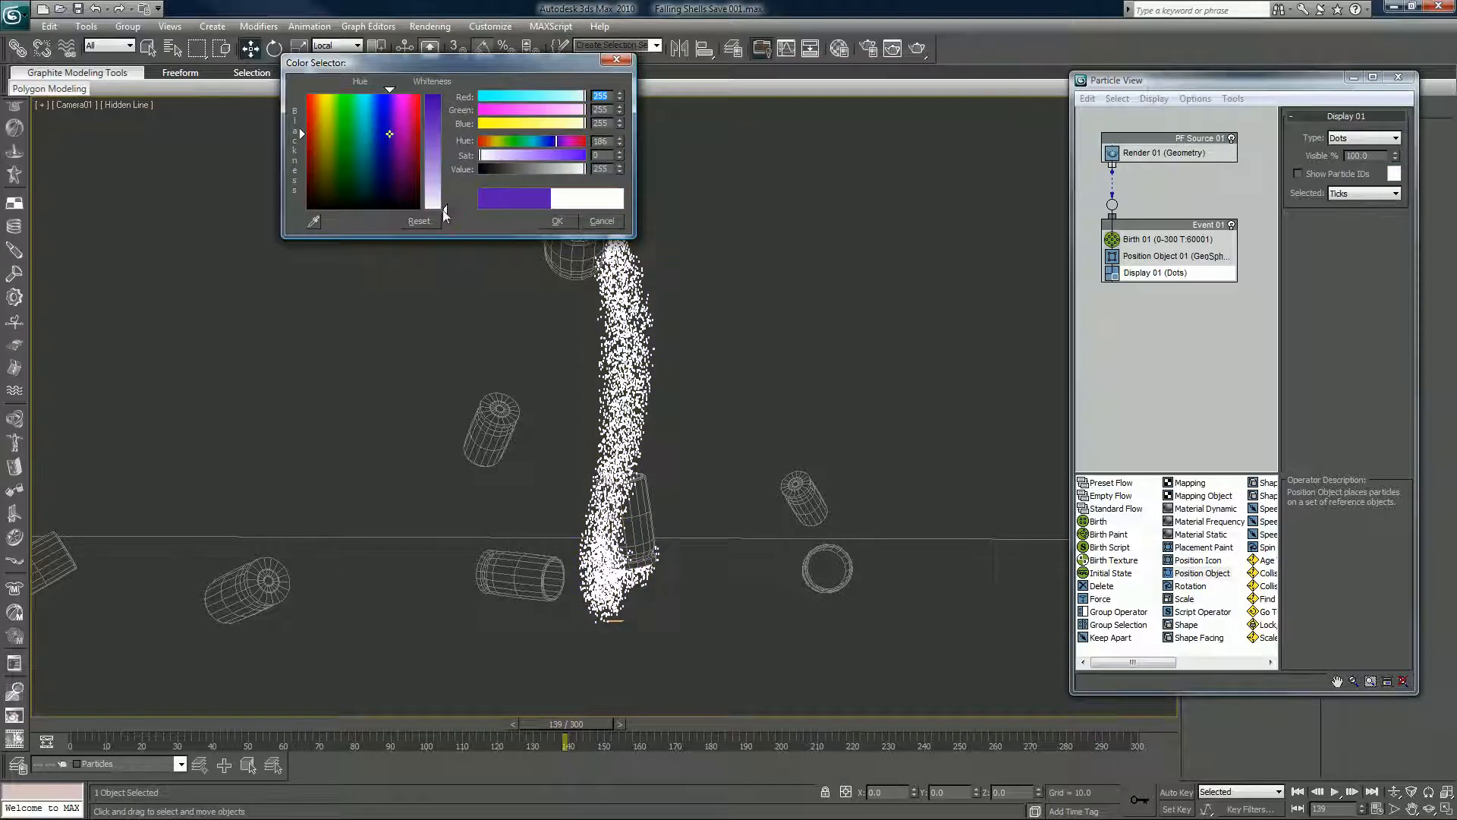
click(555, 221)
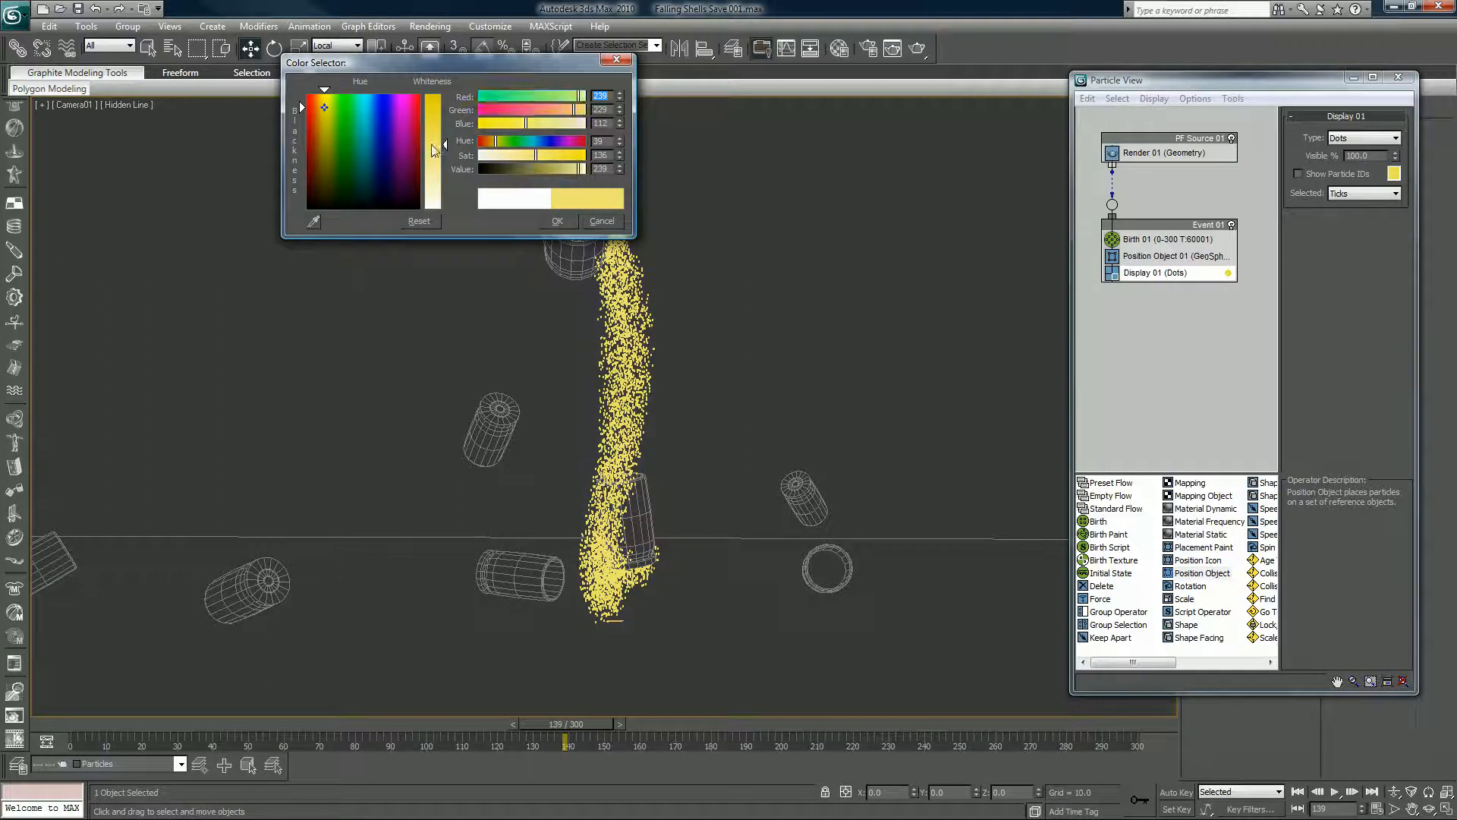
click(555, 220)
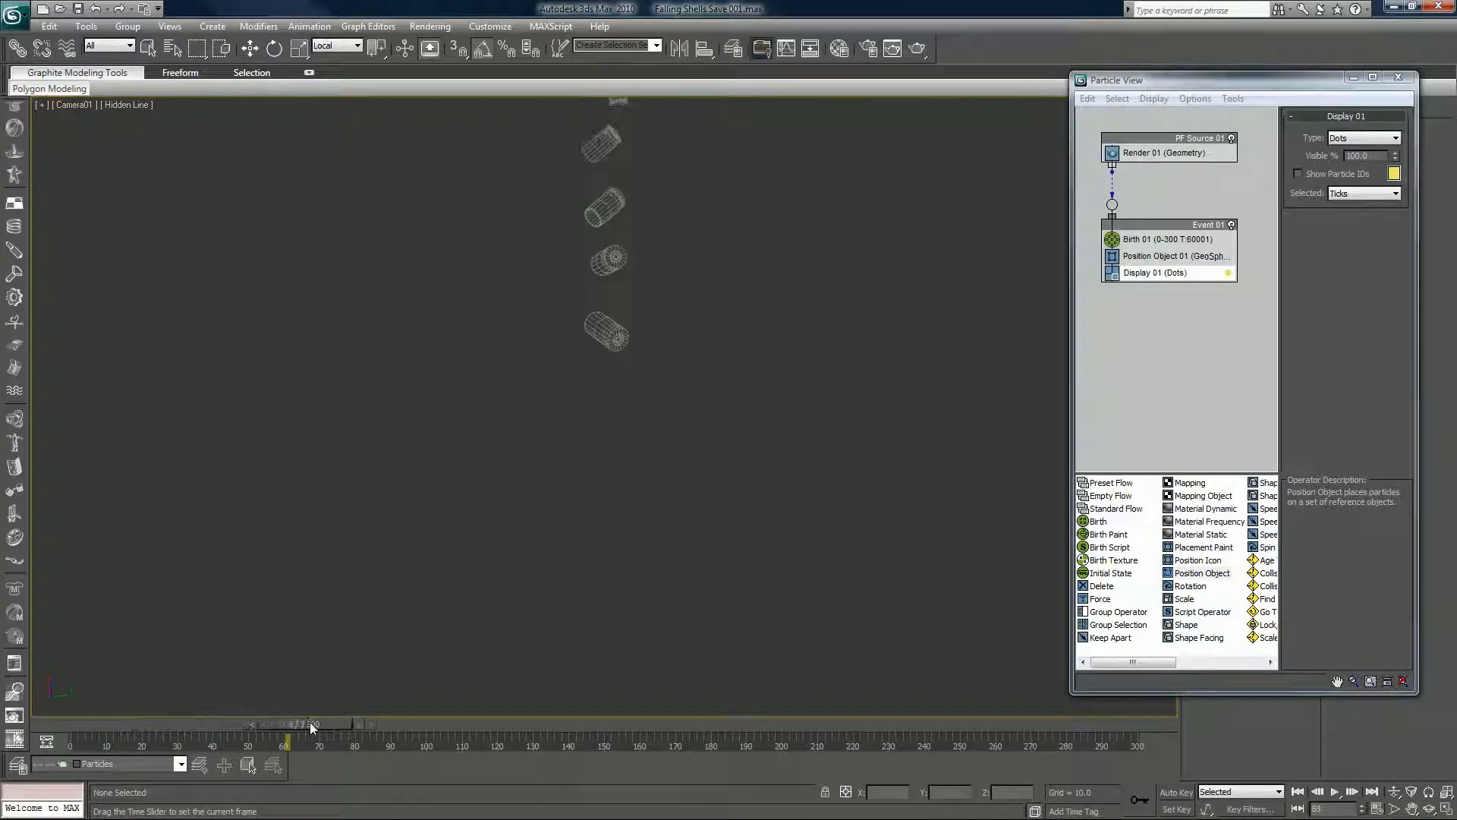
- Add a By Particle Age Delete operator, Life Span 100, Variation 75, and scrub the trail
drag(313, 724, 551, 724)
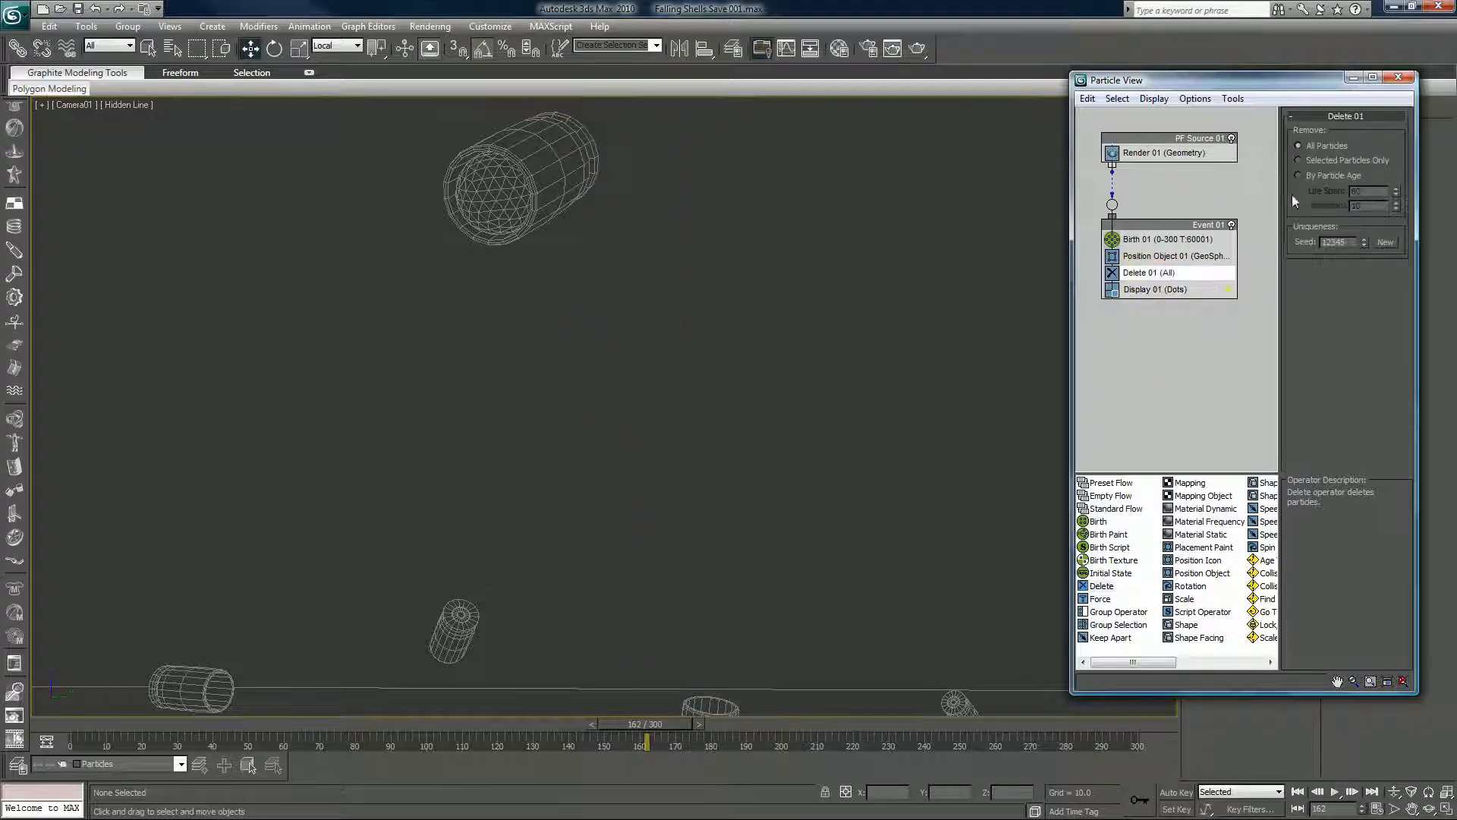
click(1300, 175)
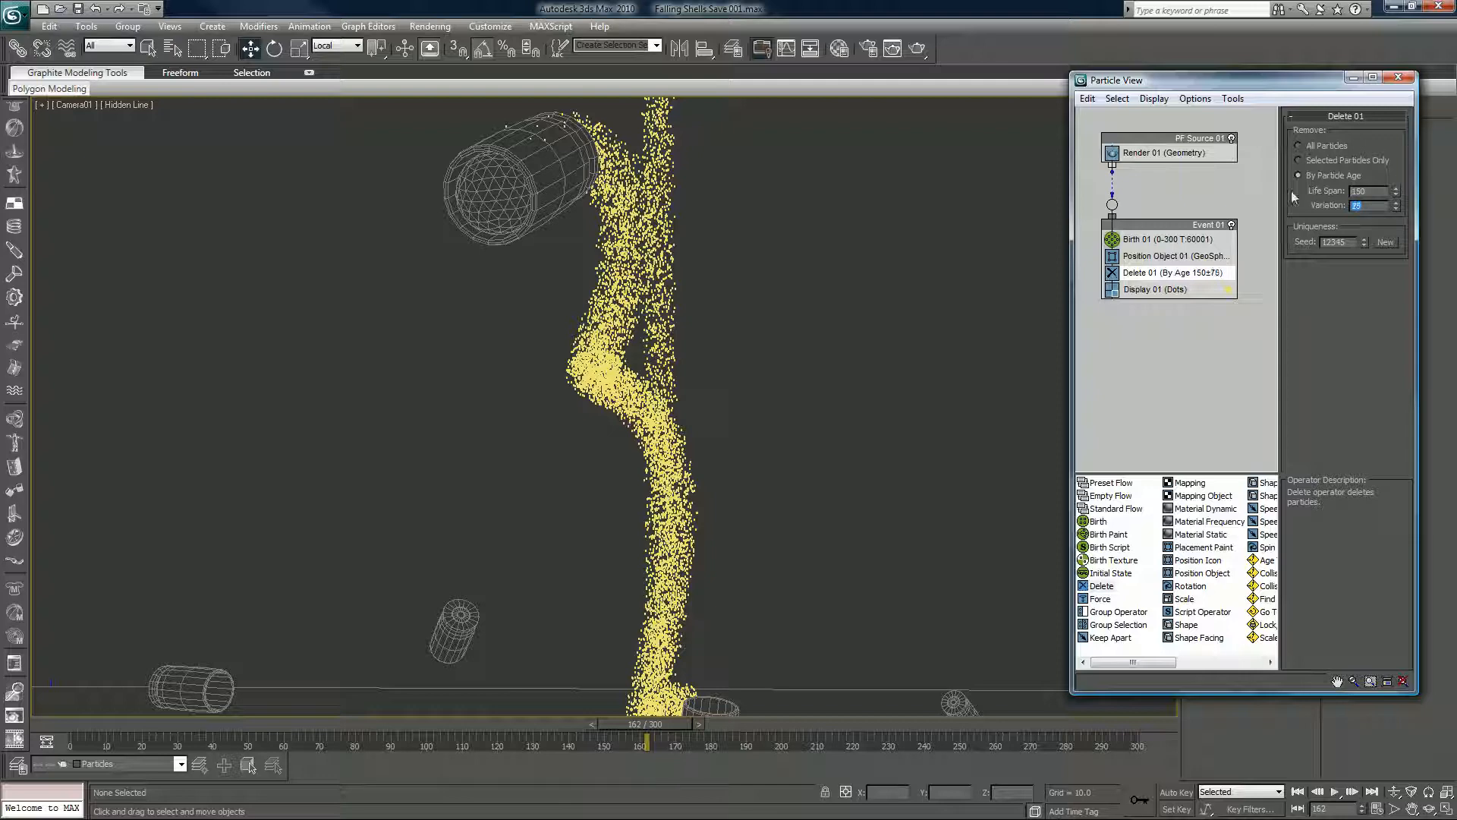
drag(641, 724, 144, 724)
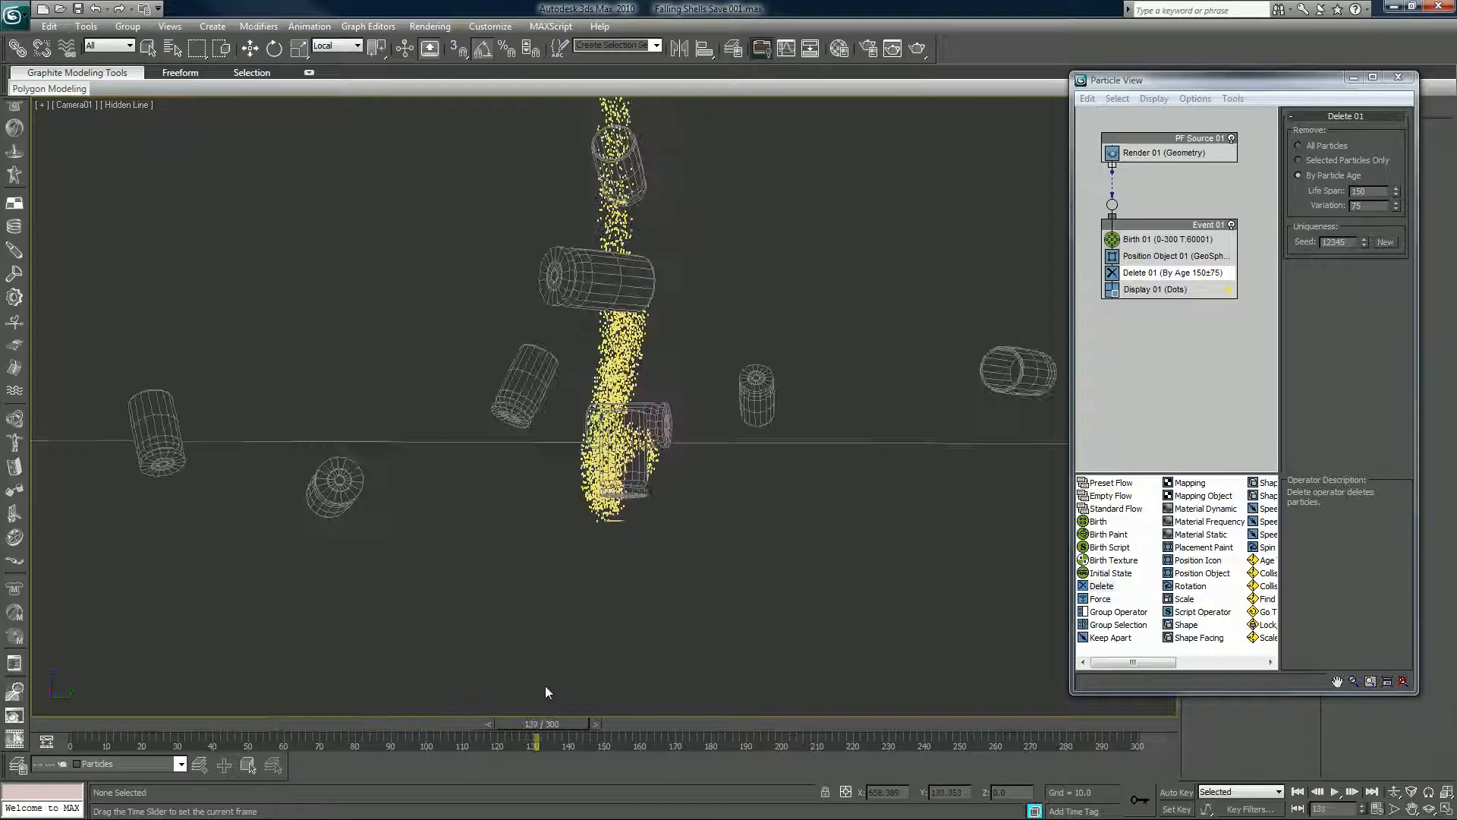
drag(534, 723, 708, 723)
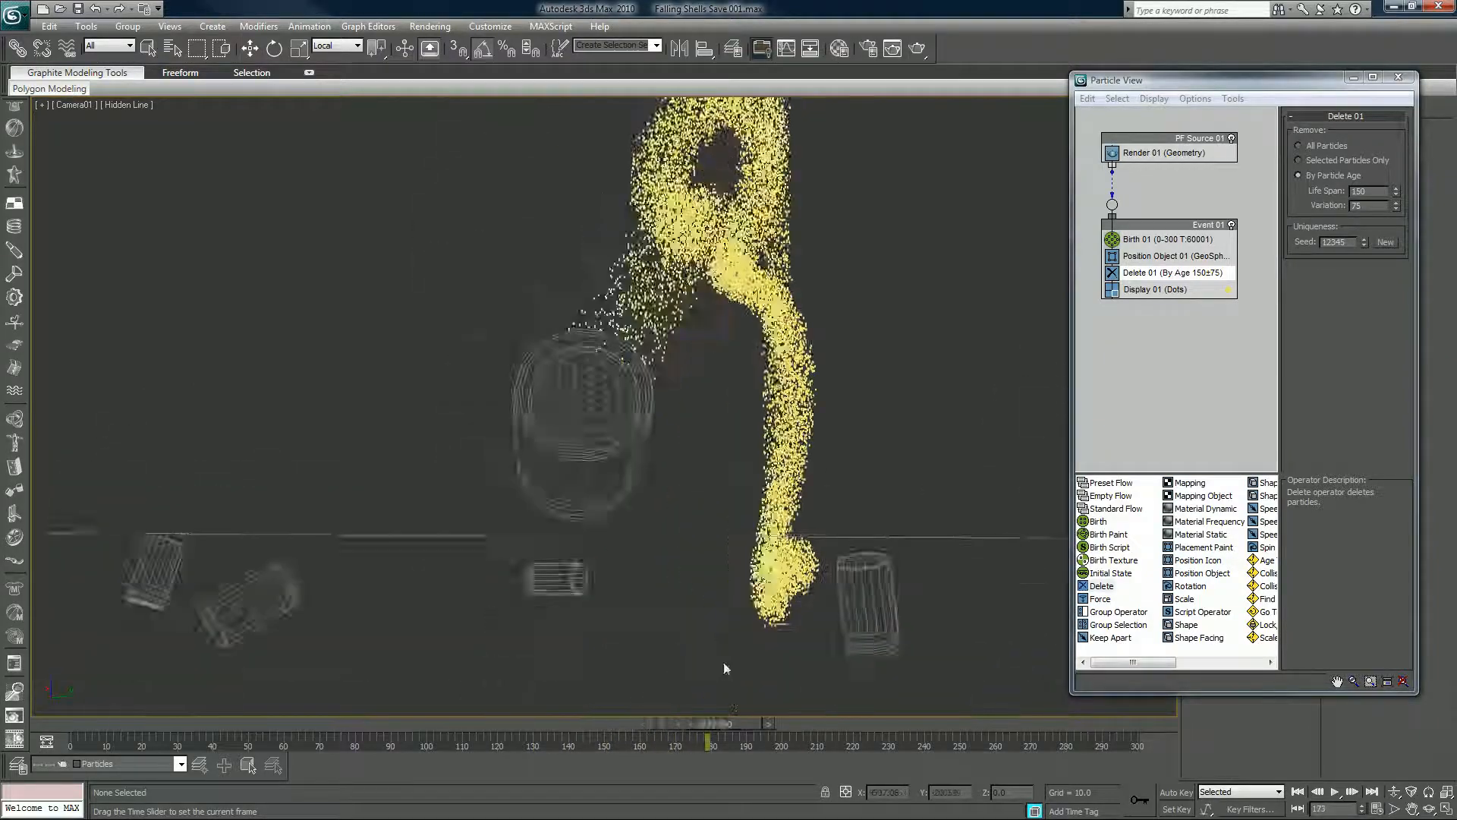
drag(708, 724, 846, 724)
text(100)
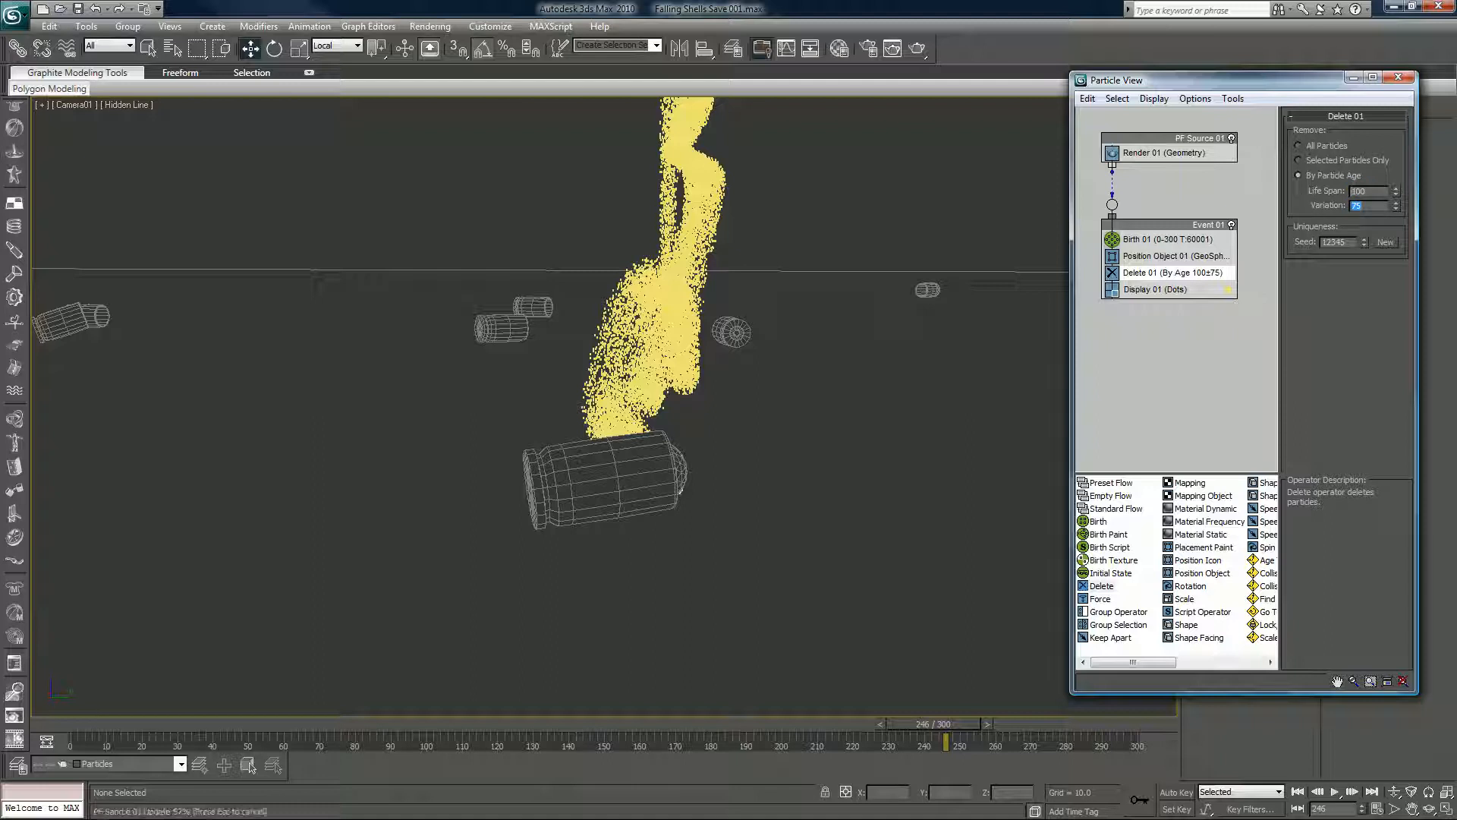
click(1393, 208)
text(50)
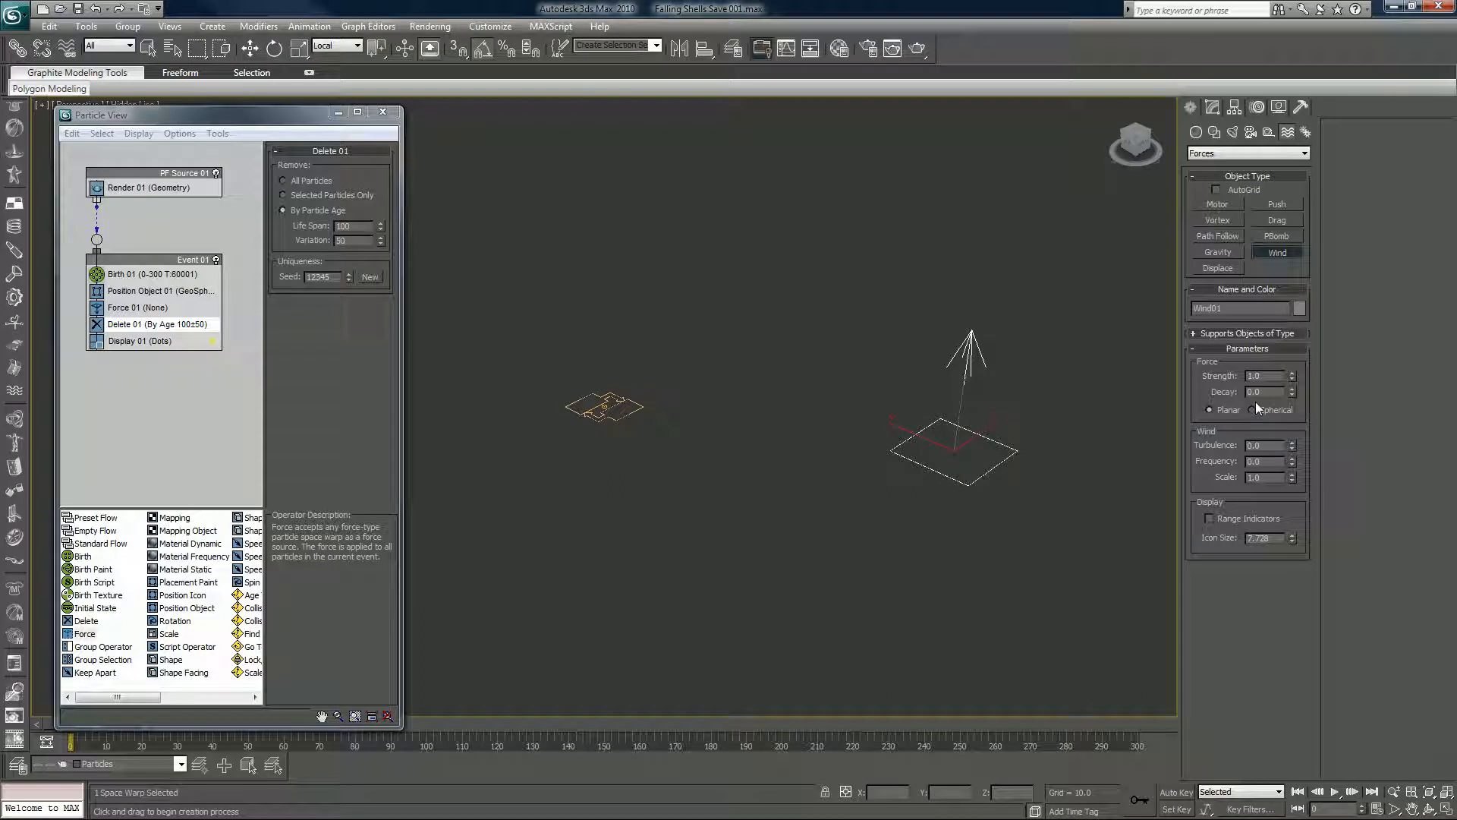
- Copy Wind01 as Wind02 and drag it beside the first wind in the viewport
click(1276, 220)
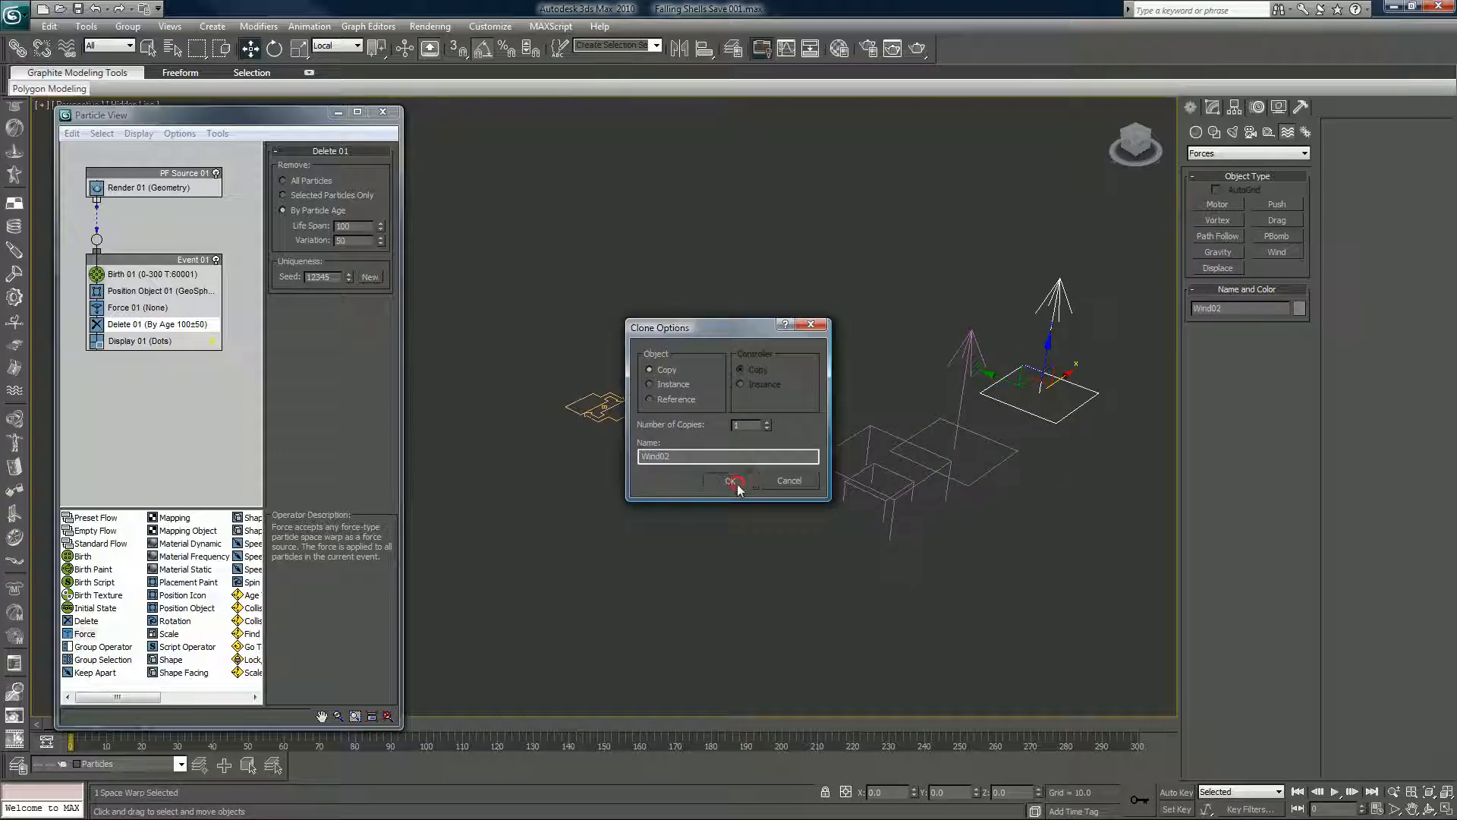
click(732, 480)
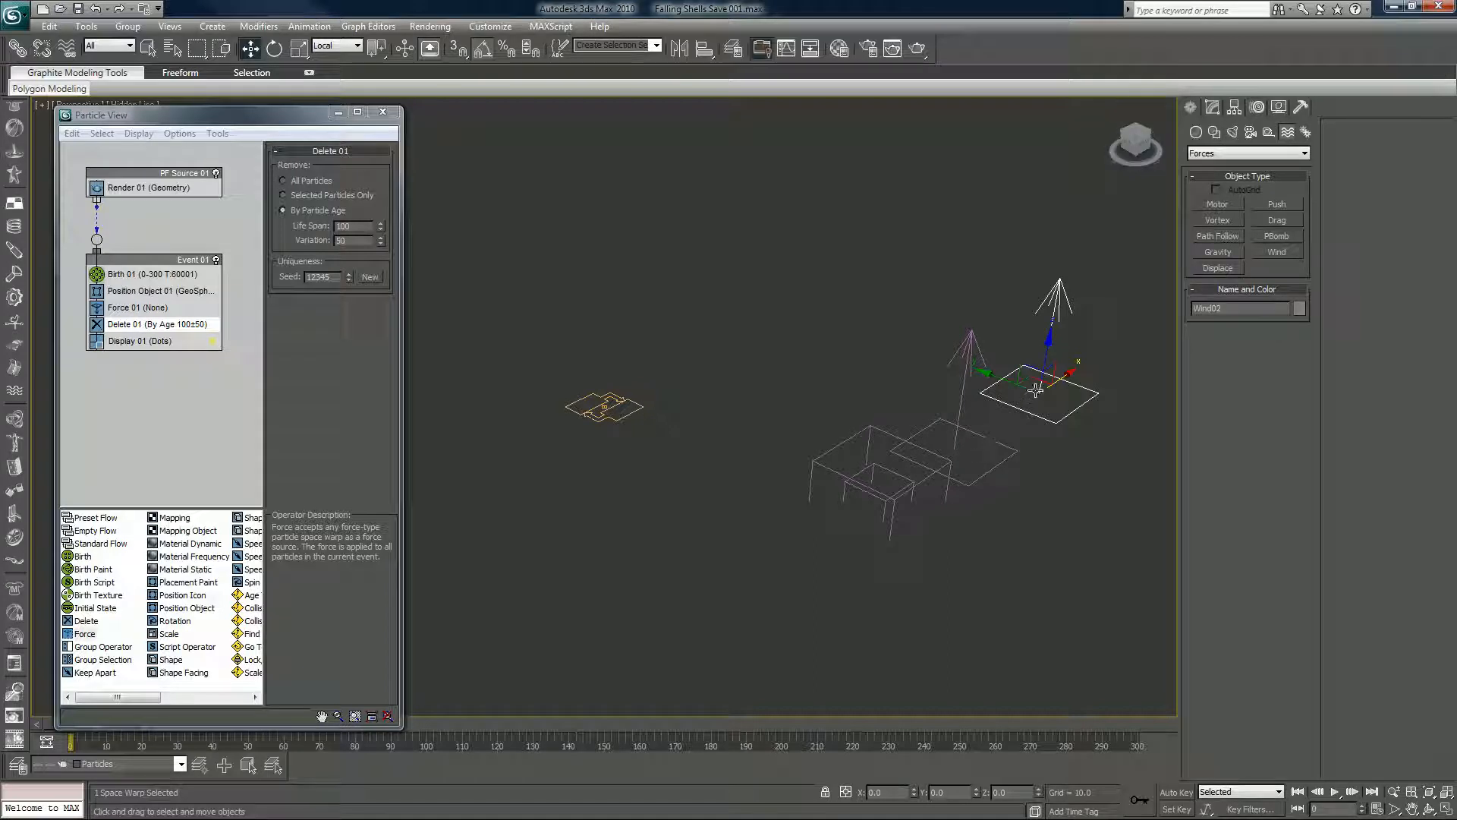
drag(1036, 381, 1013, 535)
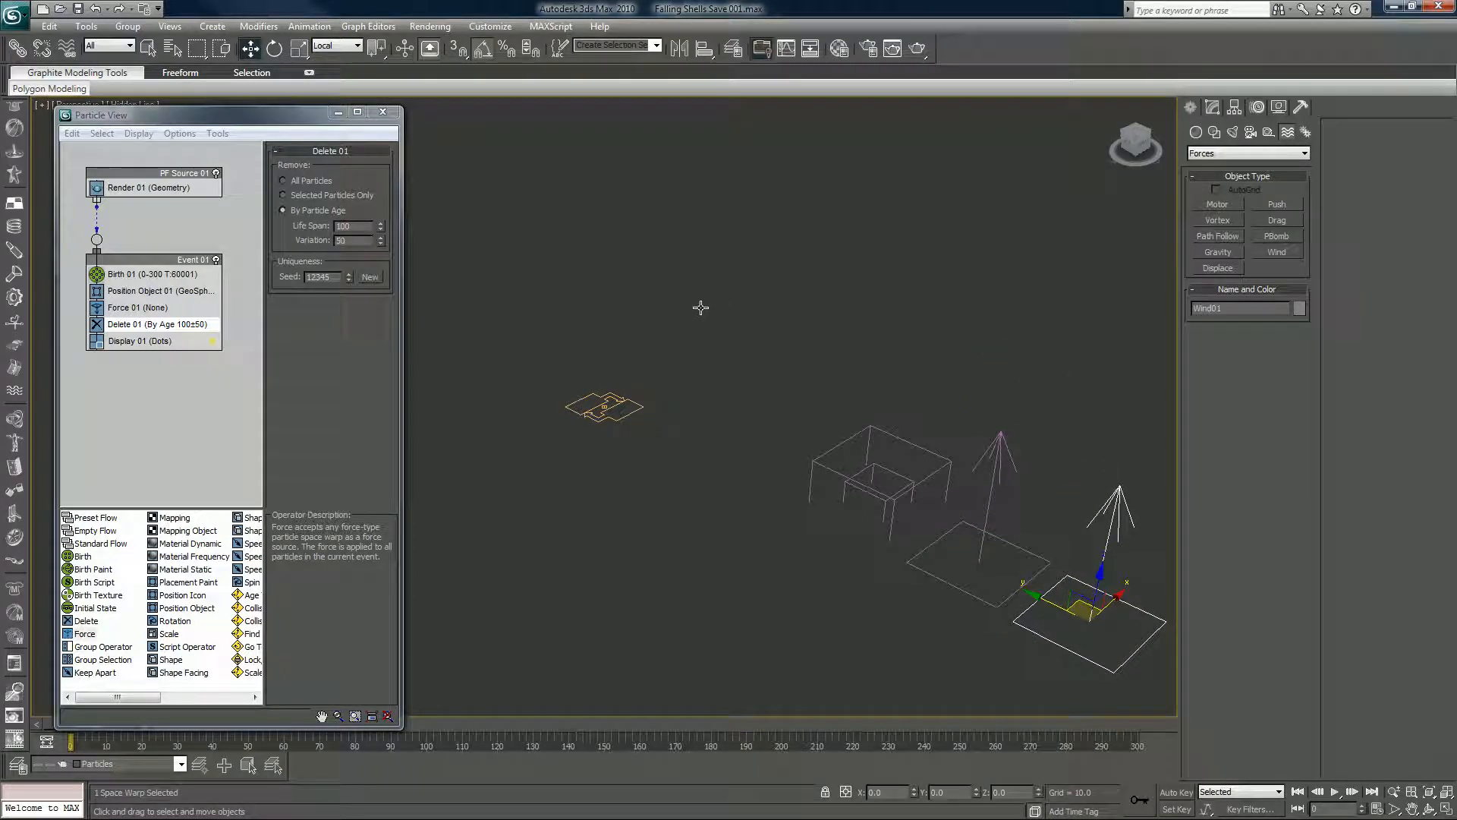
mouse_move(865, 484)
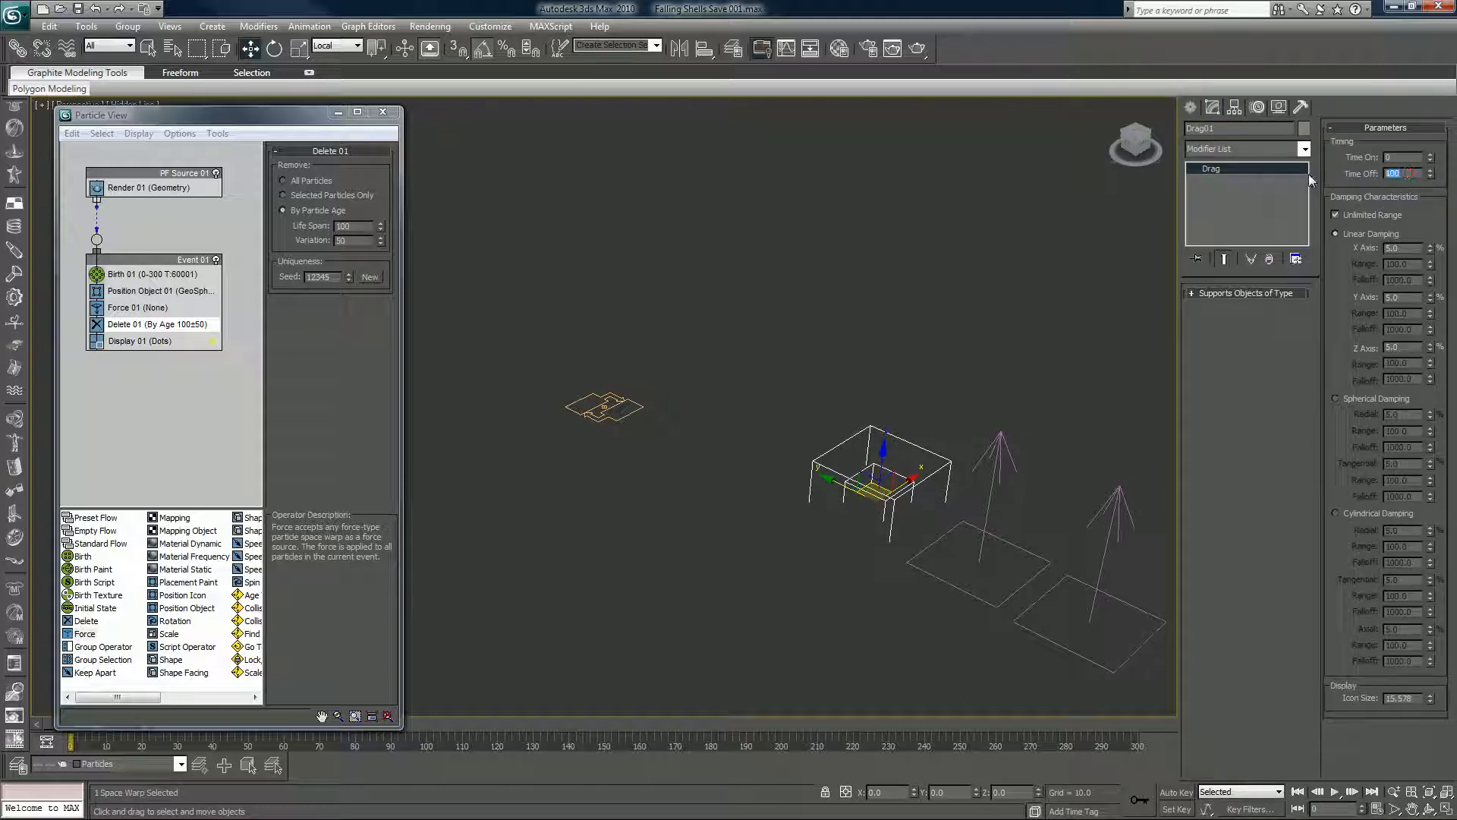
- Set Drag01's Time Off to 300 with 20 linear damping on the X, Y and Z axes
text(300)
click(1406, 248)
text(20)
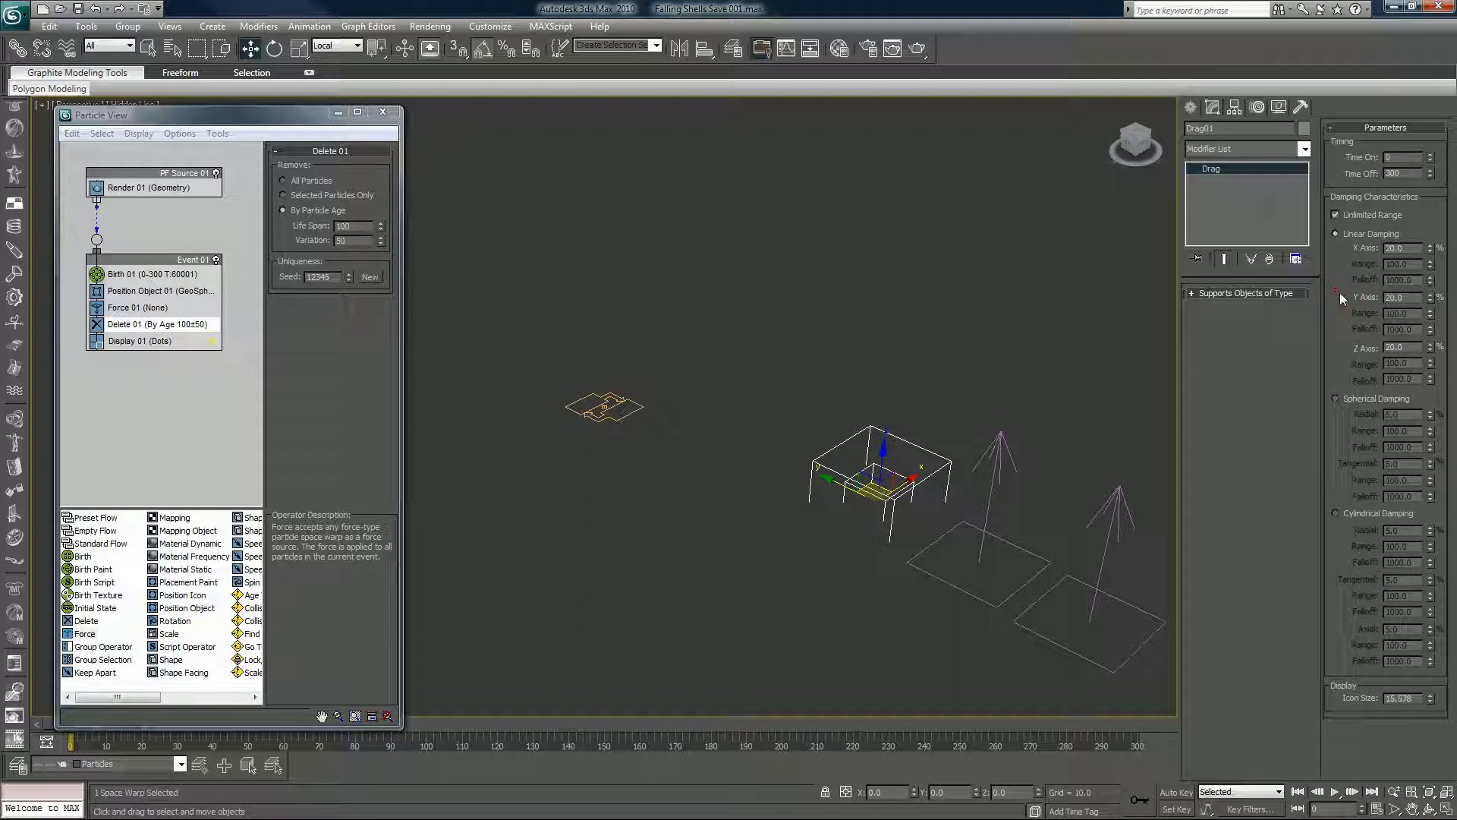
mouse_move(158, 328)
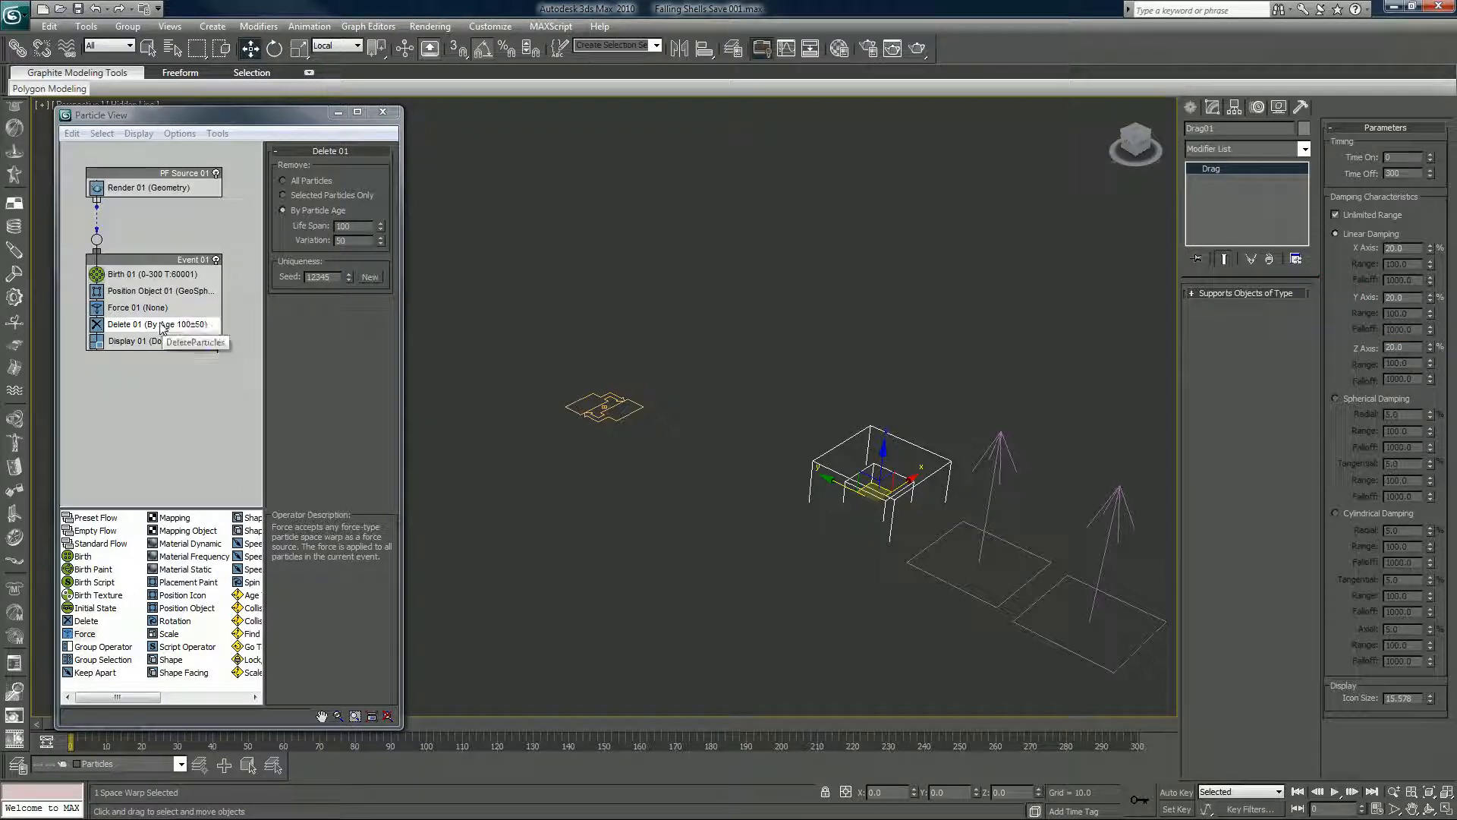
click(137, 307)
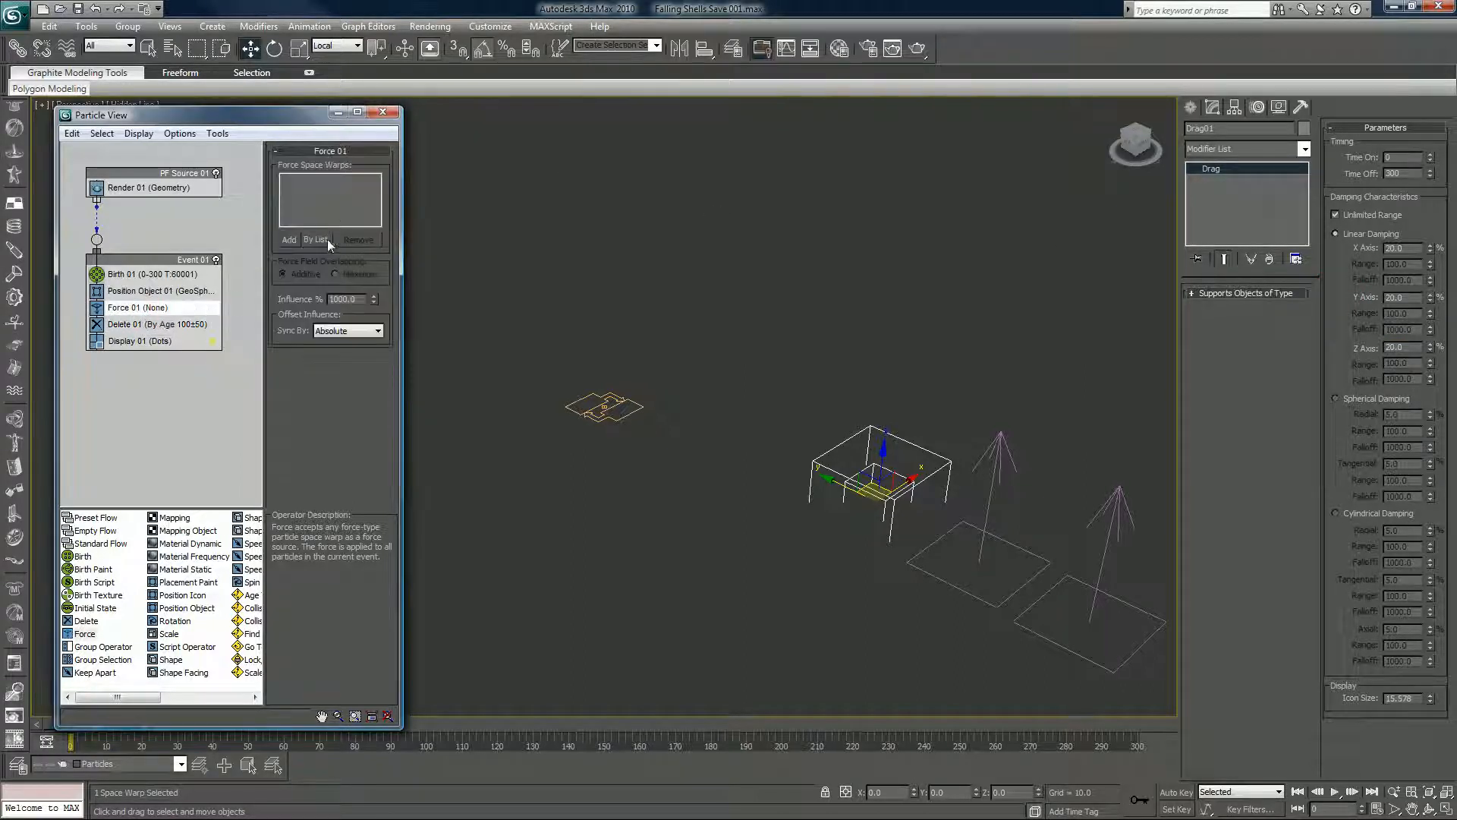
- Add Wind01, Drag01 and Wind02 to Force 01 by list, then scrub ahead to preview
click(315, 239)
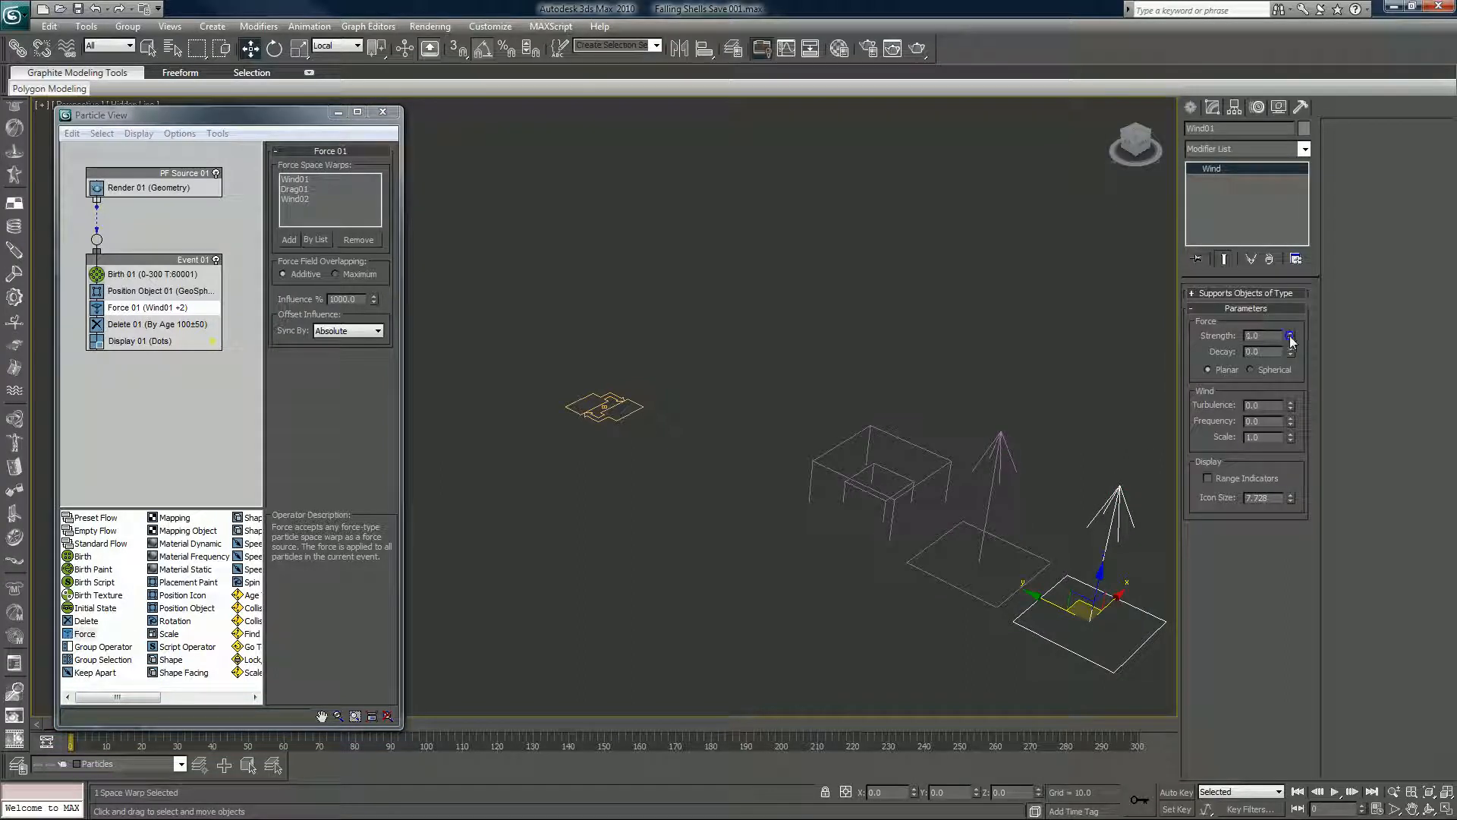
click(1290, 338)
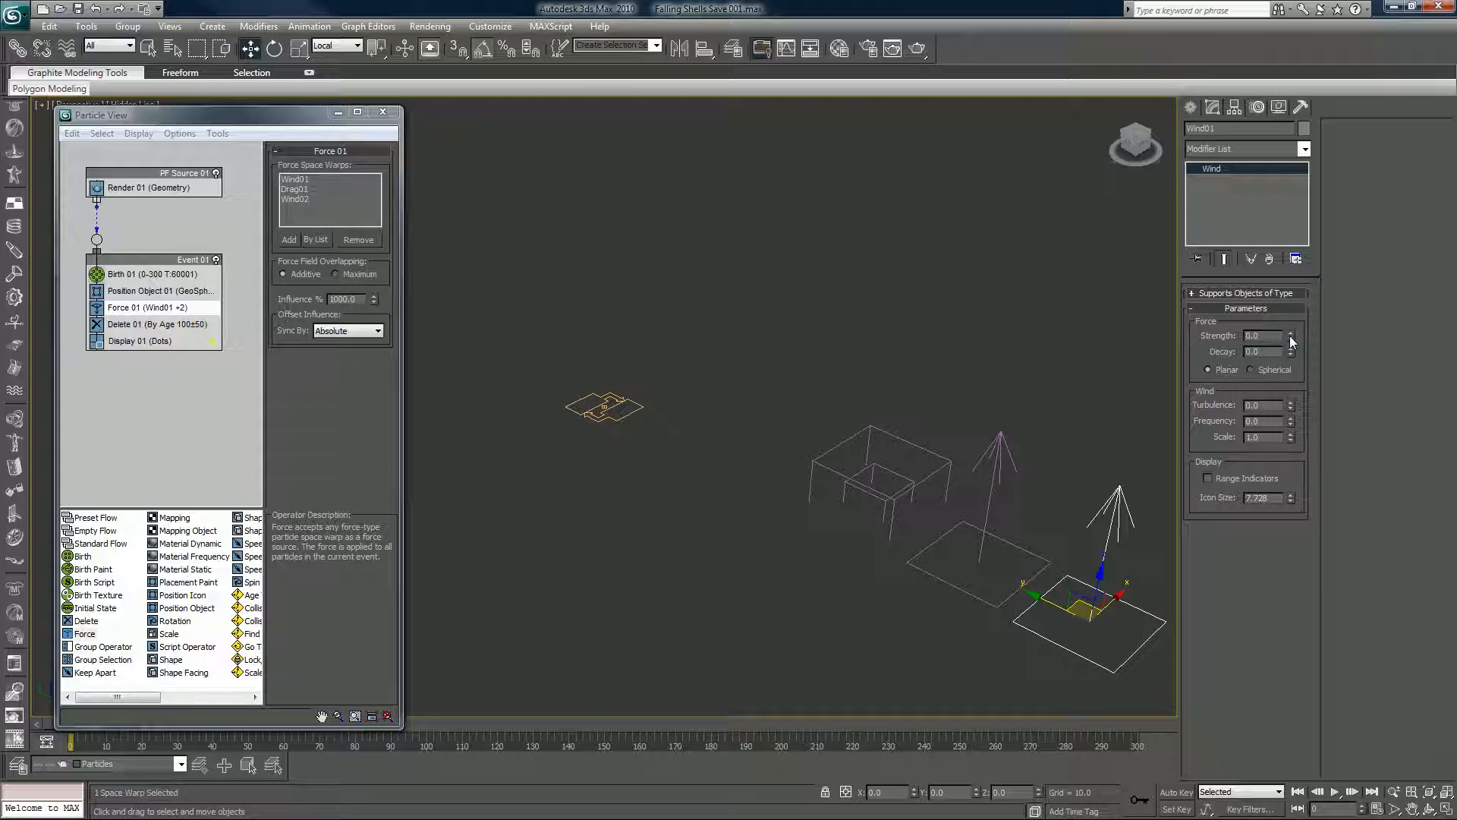
mouse_move(1273, 320)
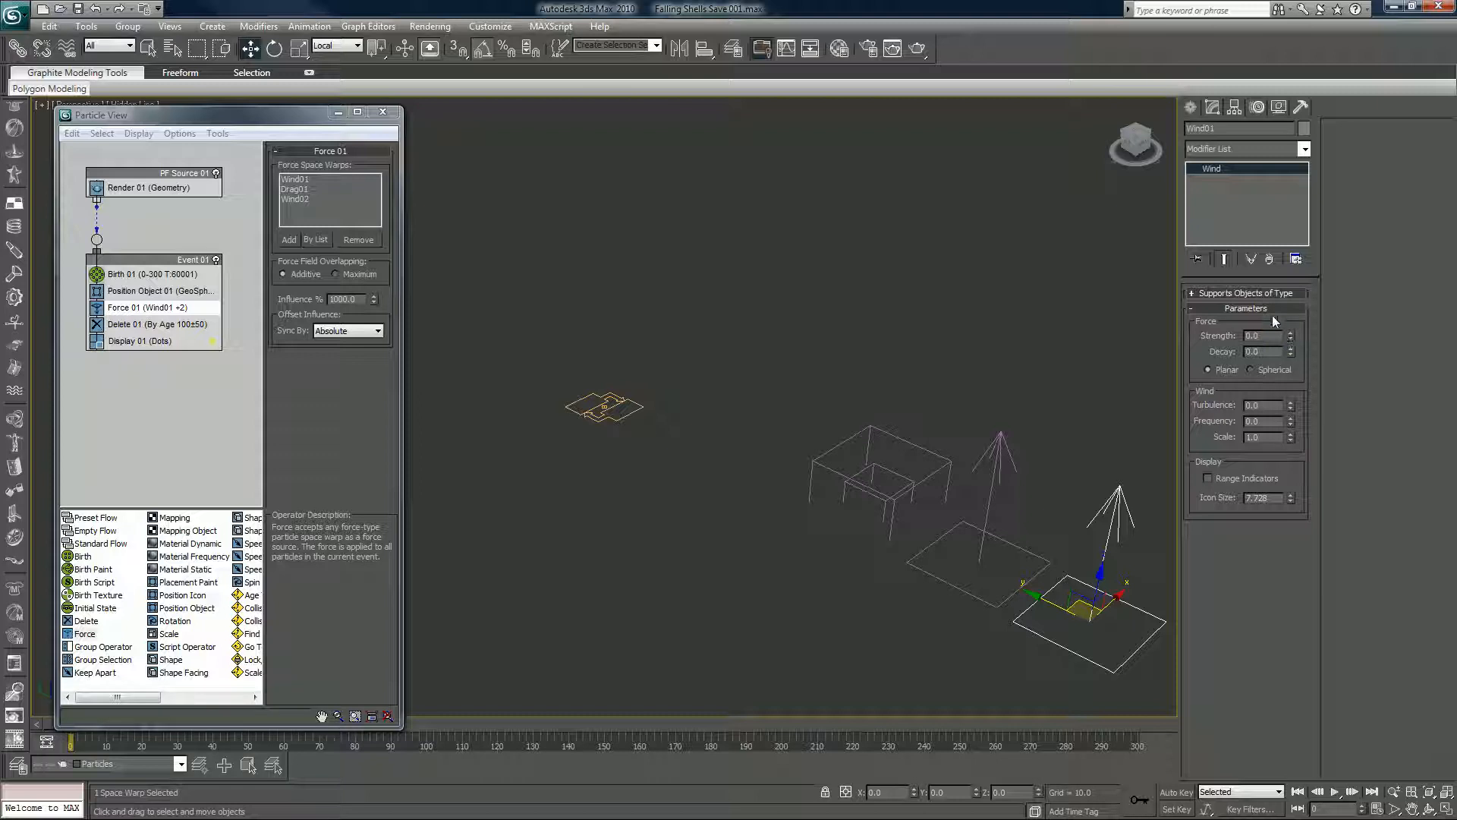
mouse_move(534, 444)
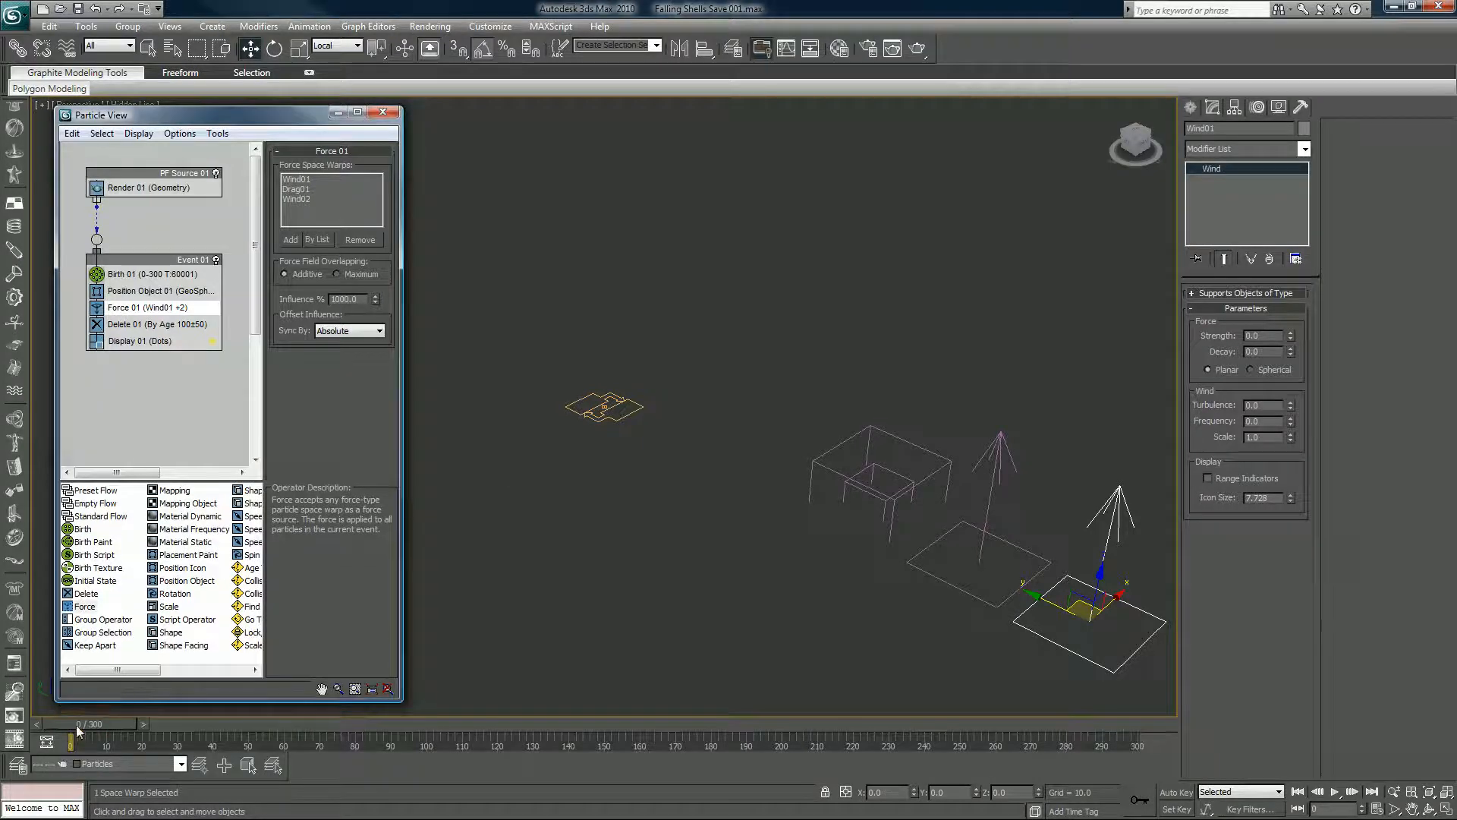
drag(72, 741, 320, 725)
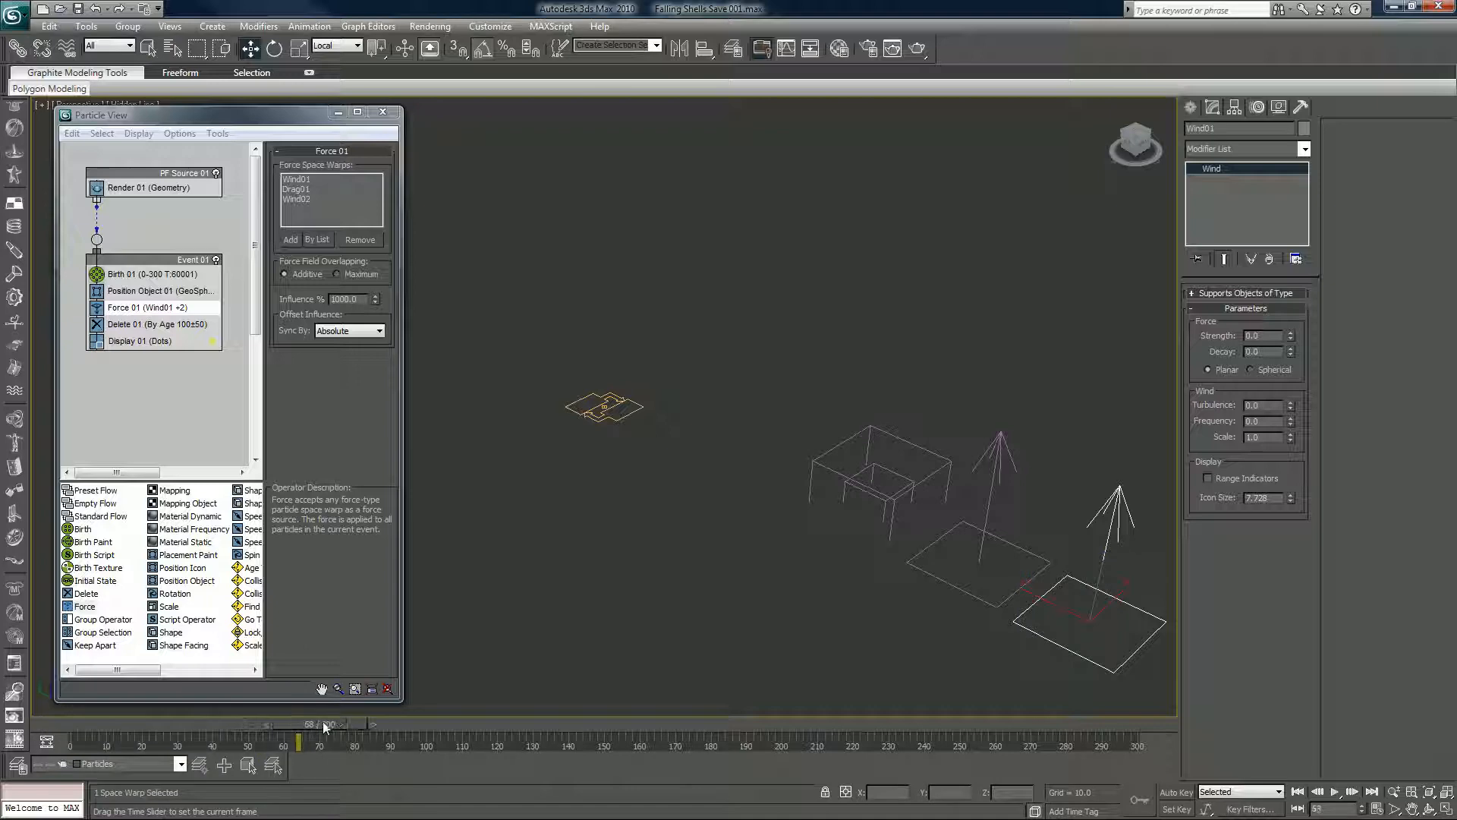
drag(324, 724, 489, 724)
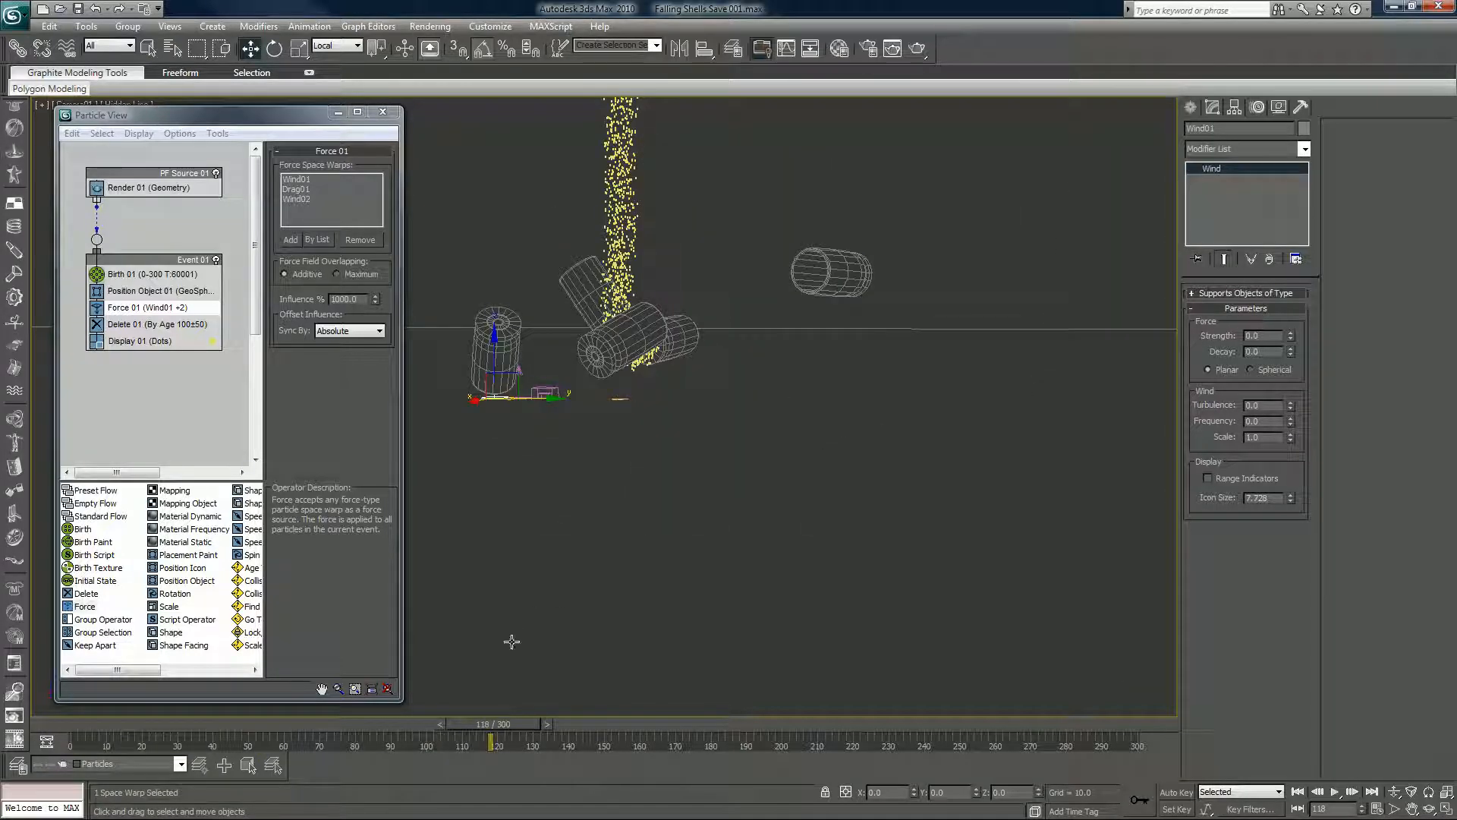
- Remove Wind02 from the Force 01 space warp list
drag(489, 740, 518, 741)
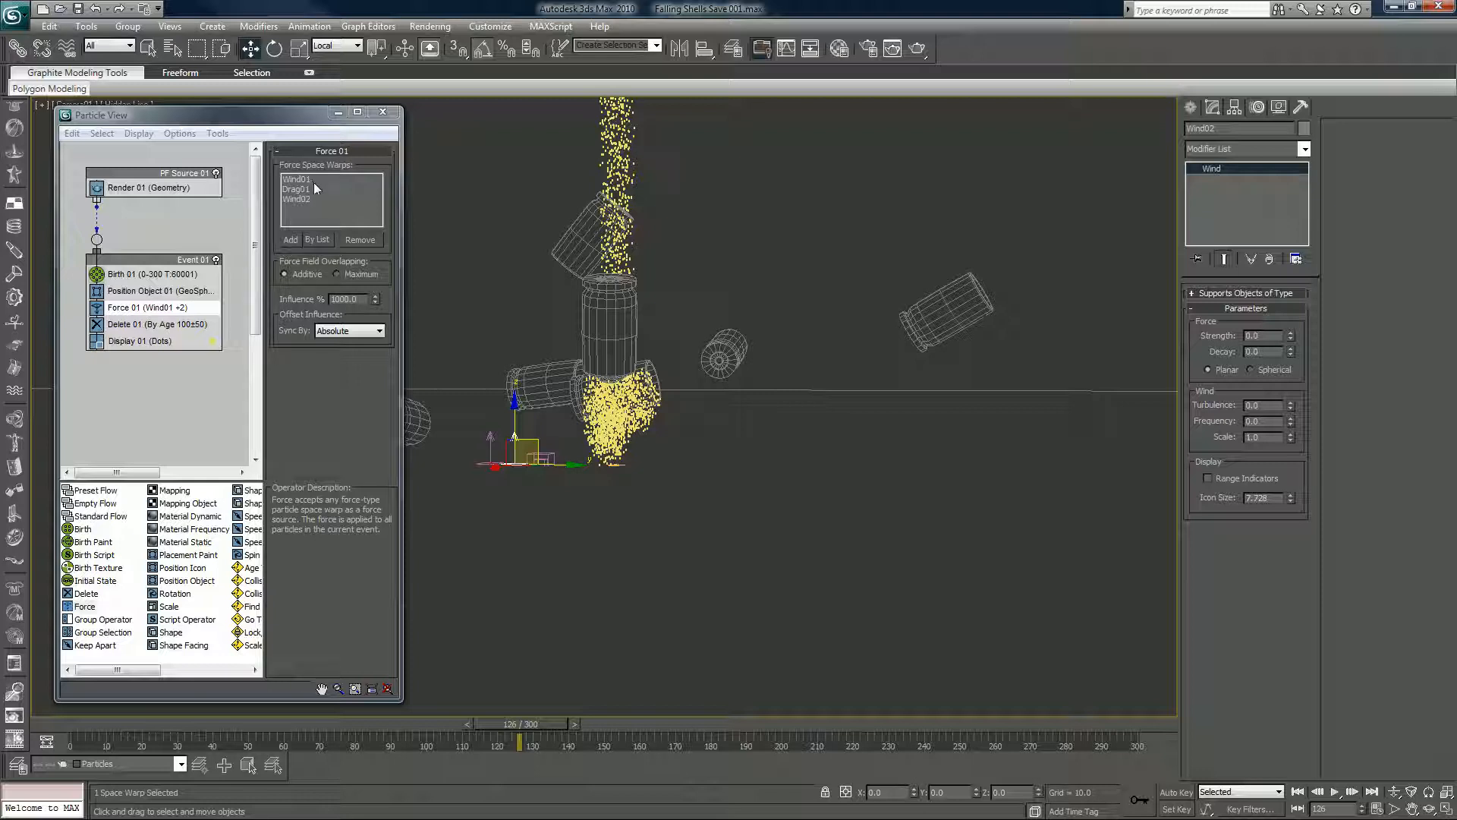
click(302, 199)
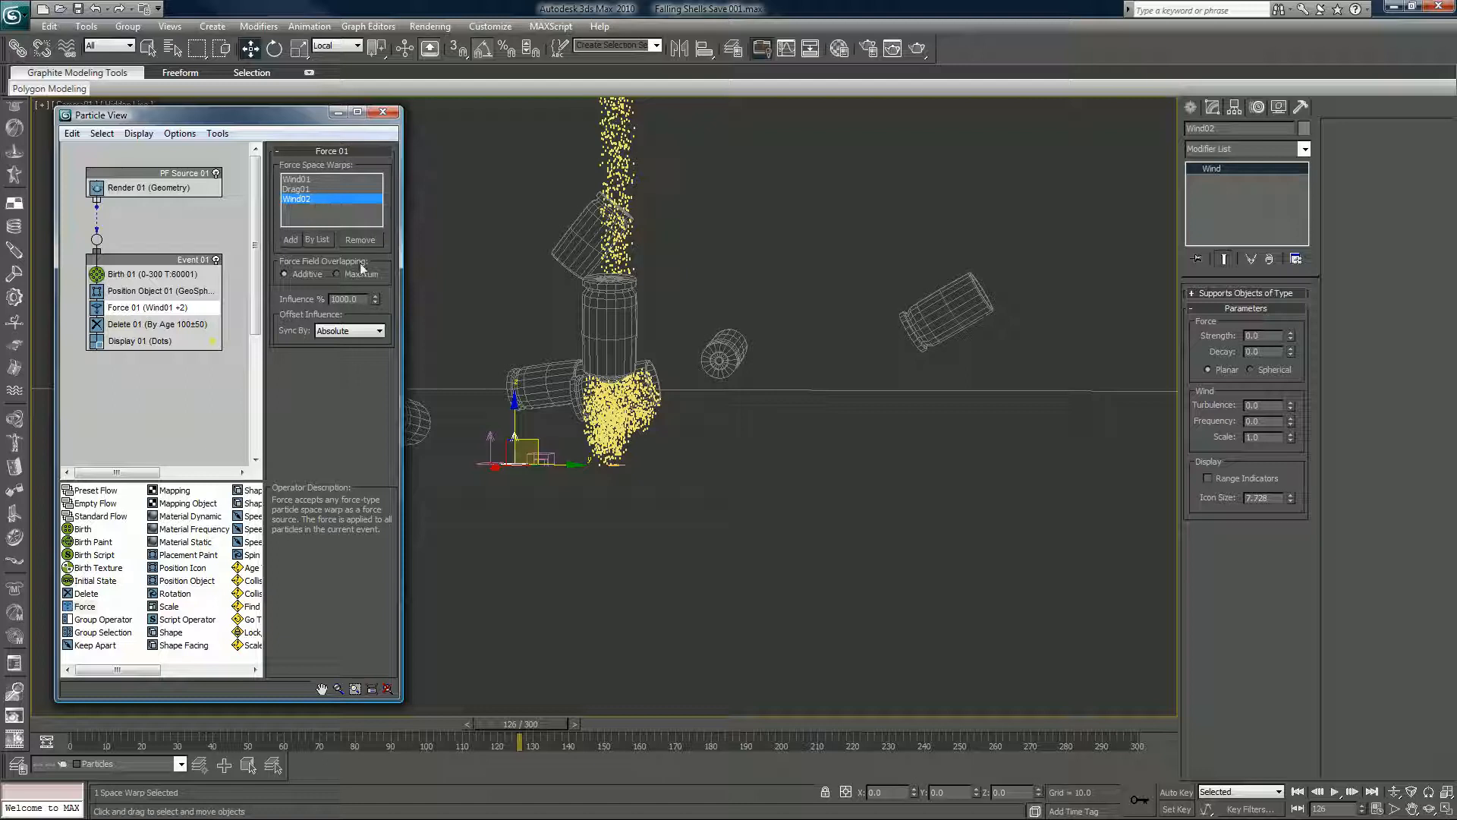
click(359, 239)
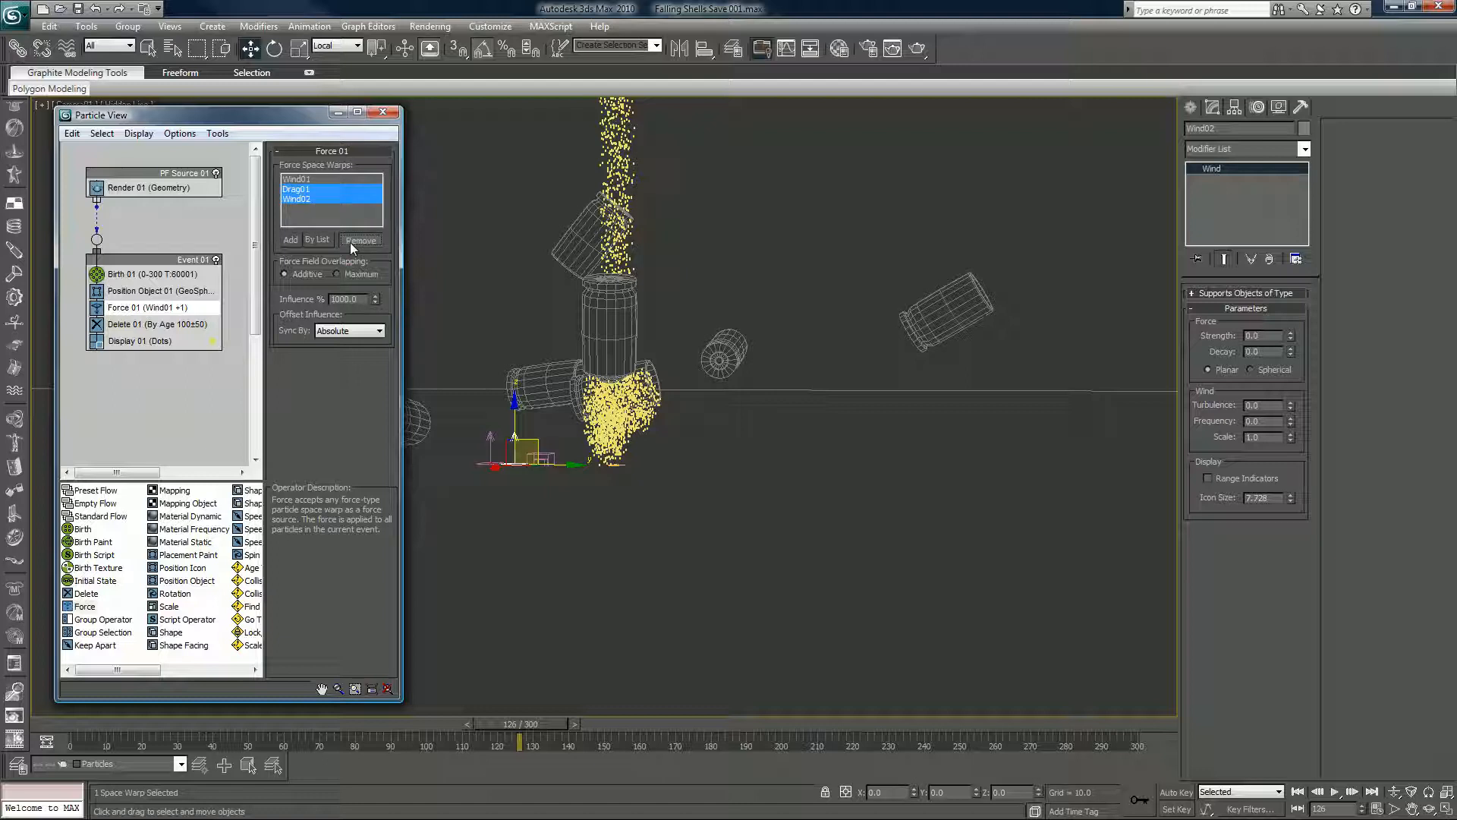
click(360, 239)
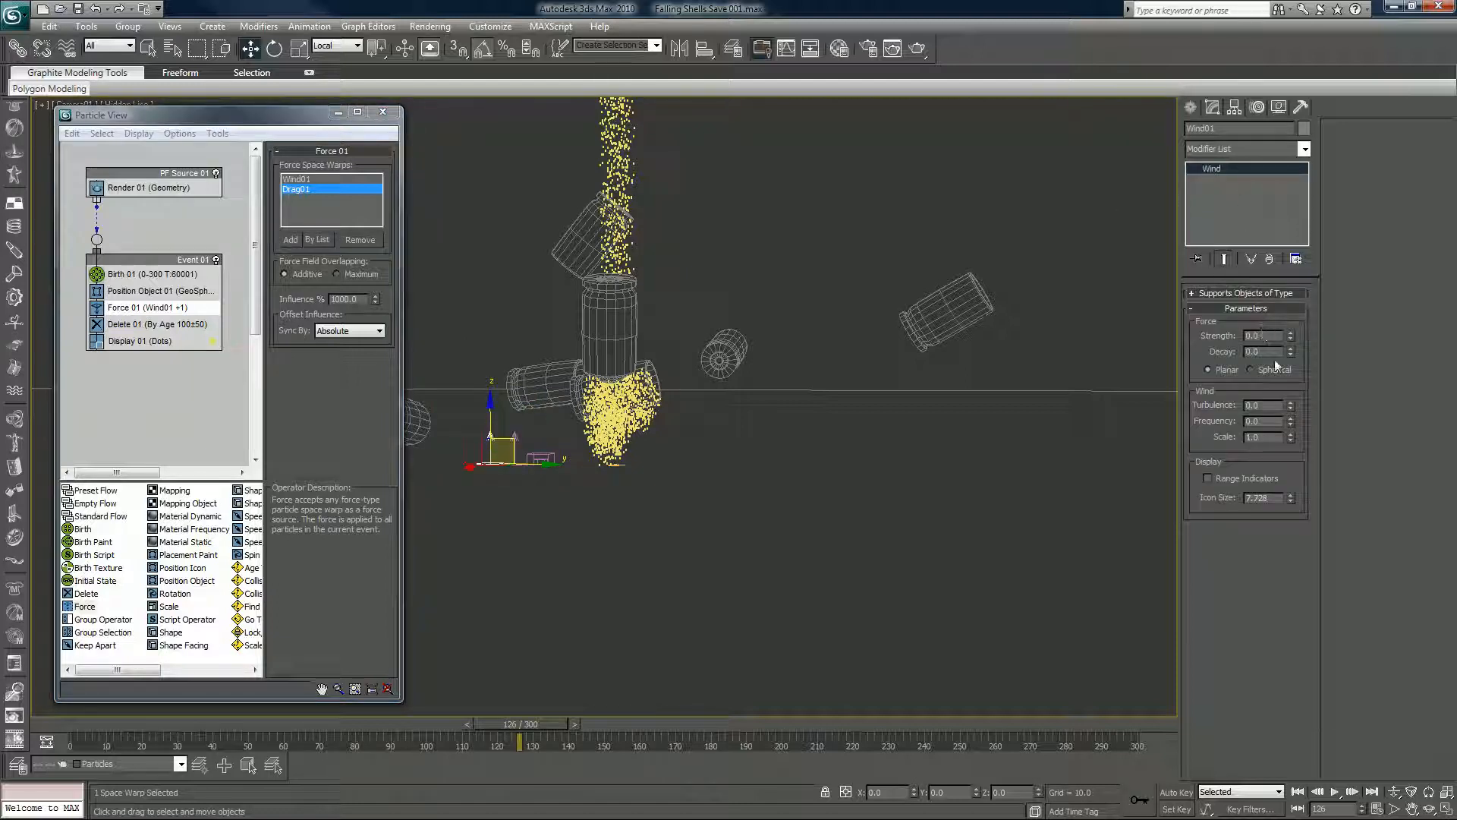
- Give Wind01 turbulence 1.0 and scale 0.1, then scrub to check the trail spread
click(1260, 405)
text(1)
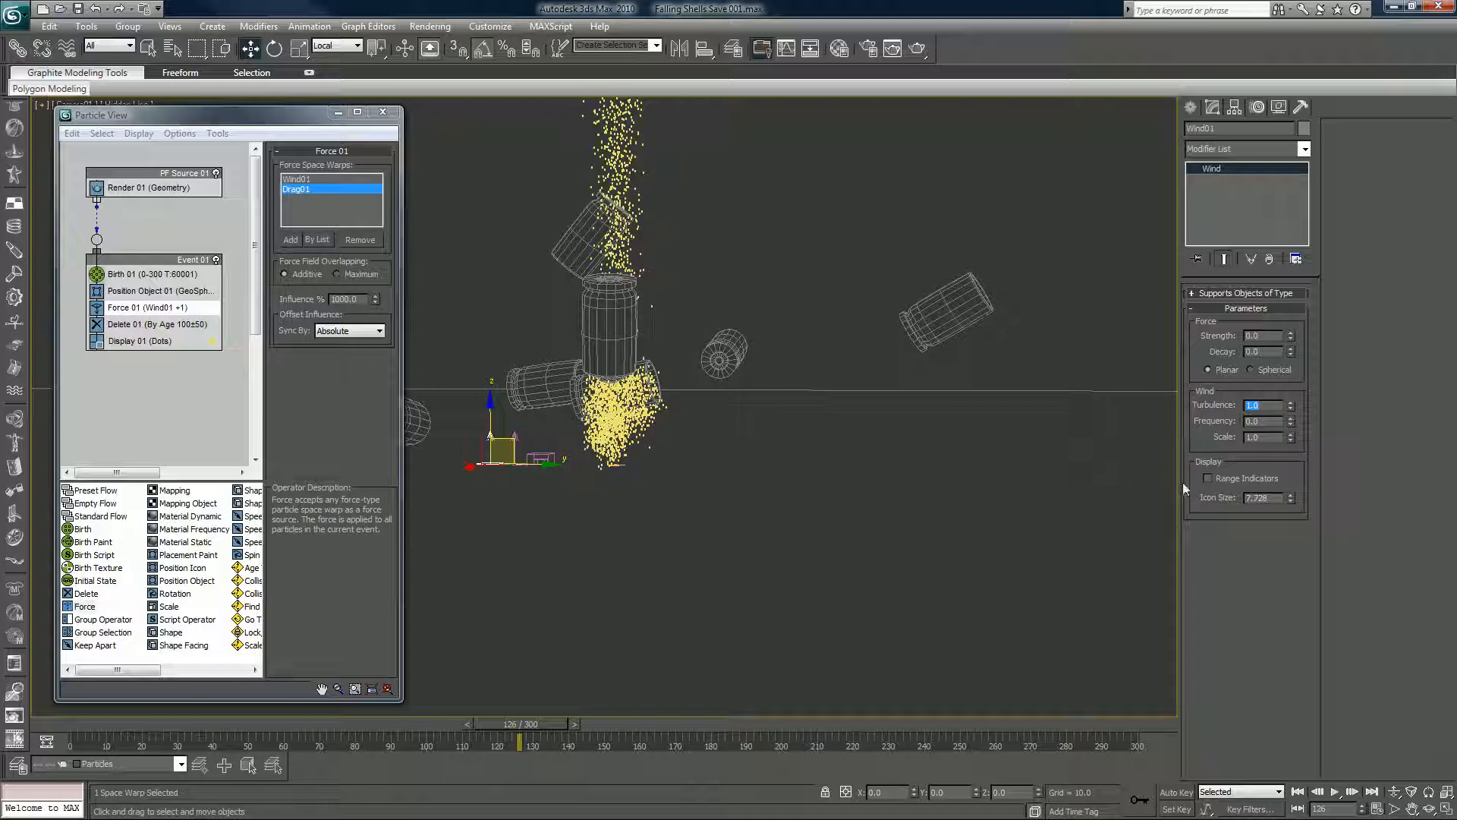
click(1262, 436)
text(0.1)
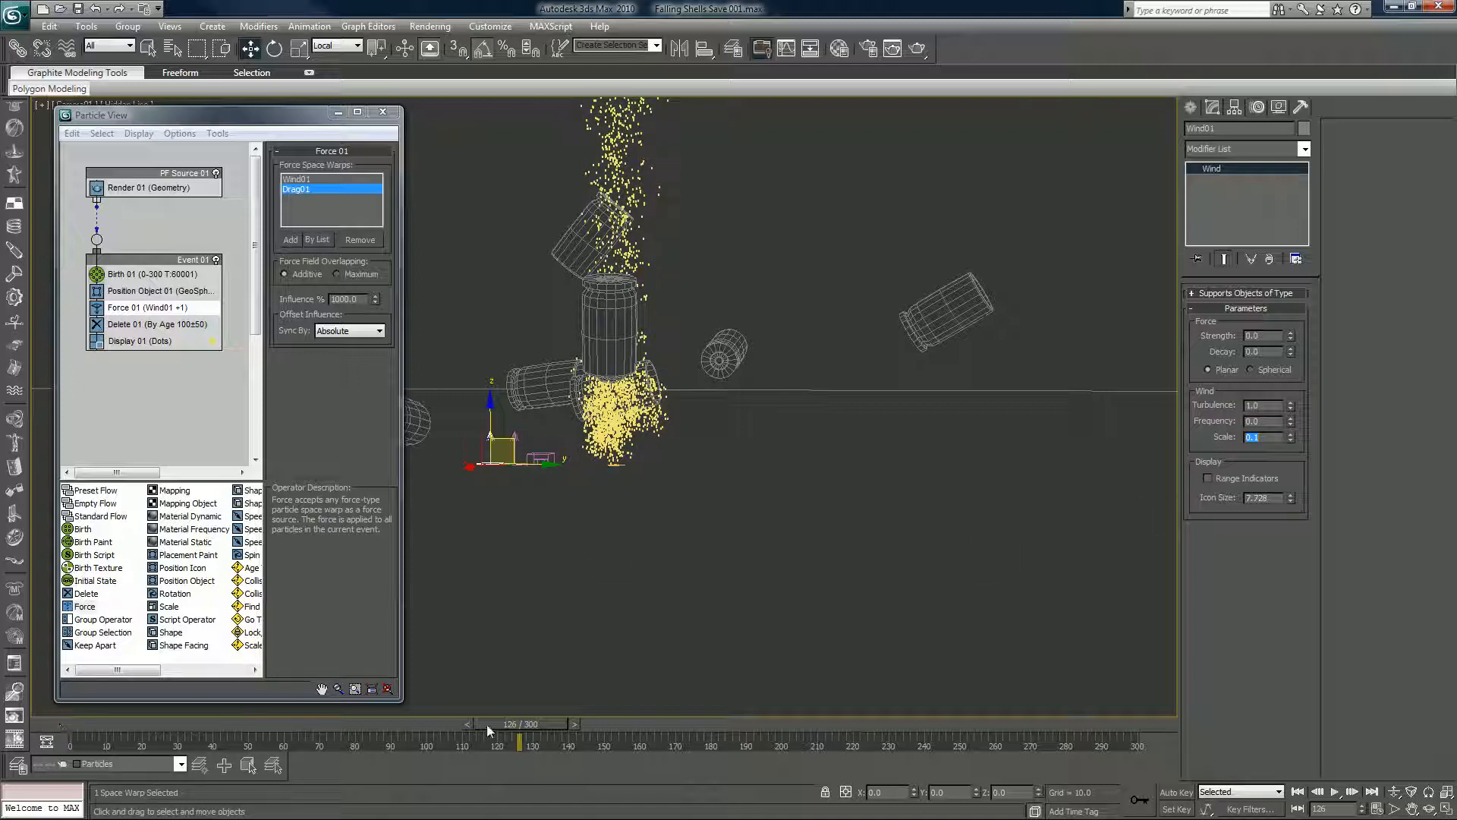
drag(520, 738, 571, 738)
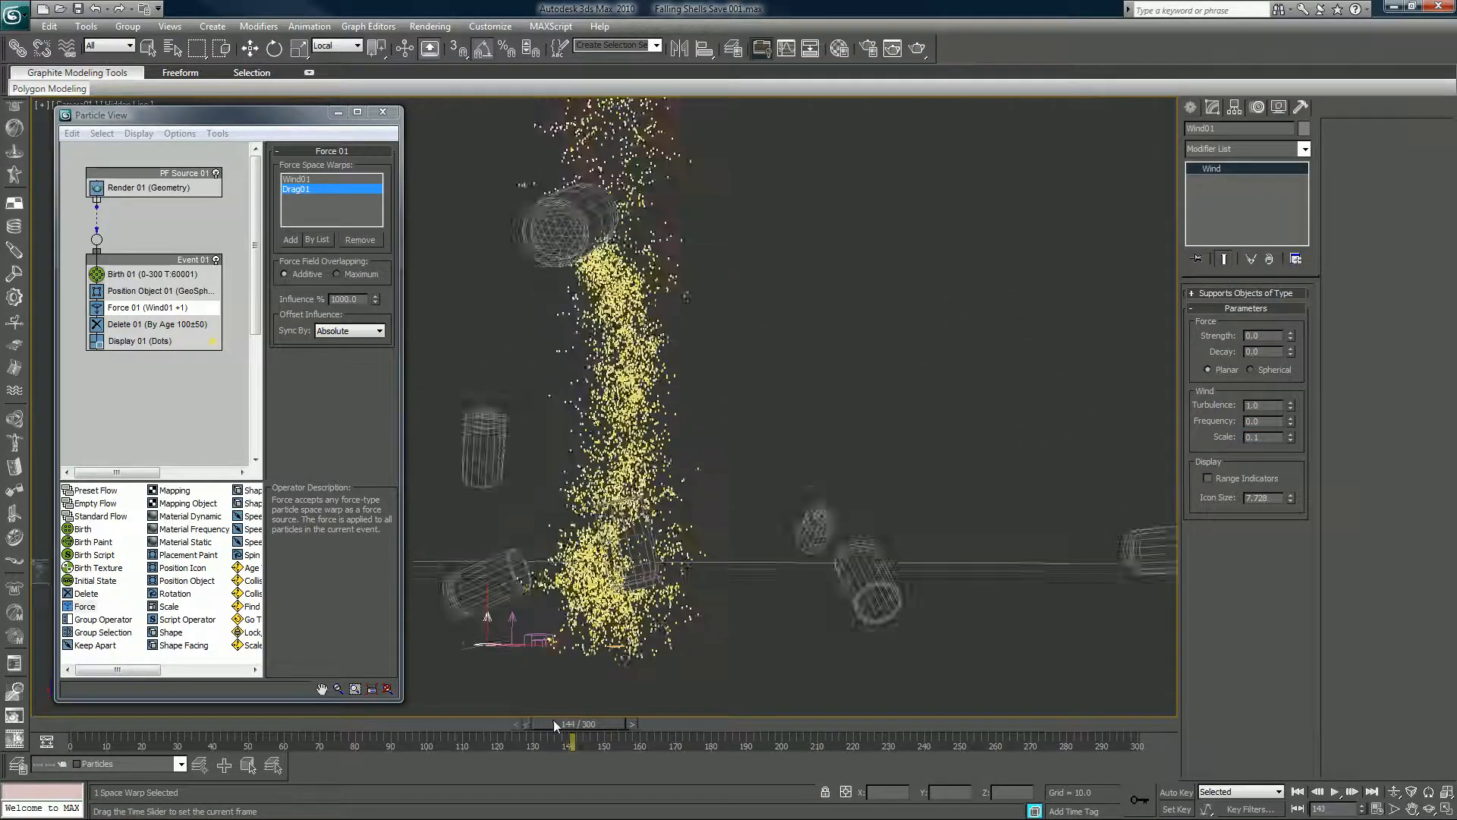
drag(571, 744, 638, 744)
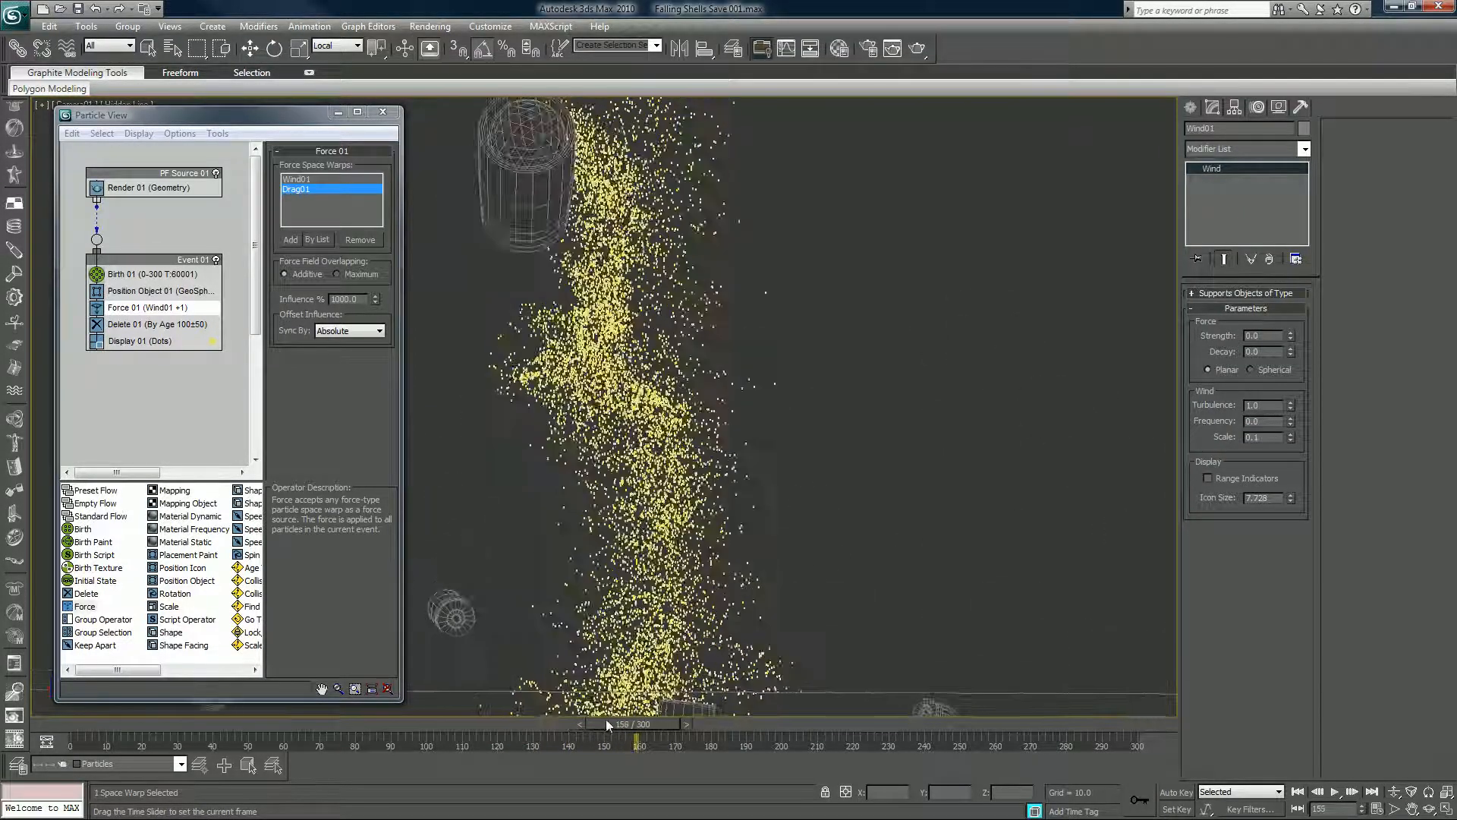
drag(609, 724, 641, 724)
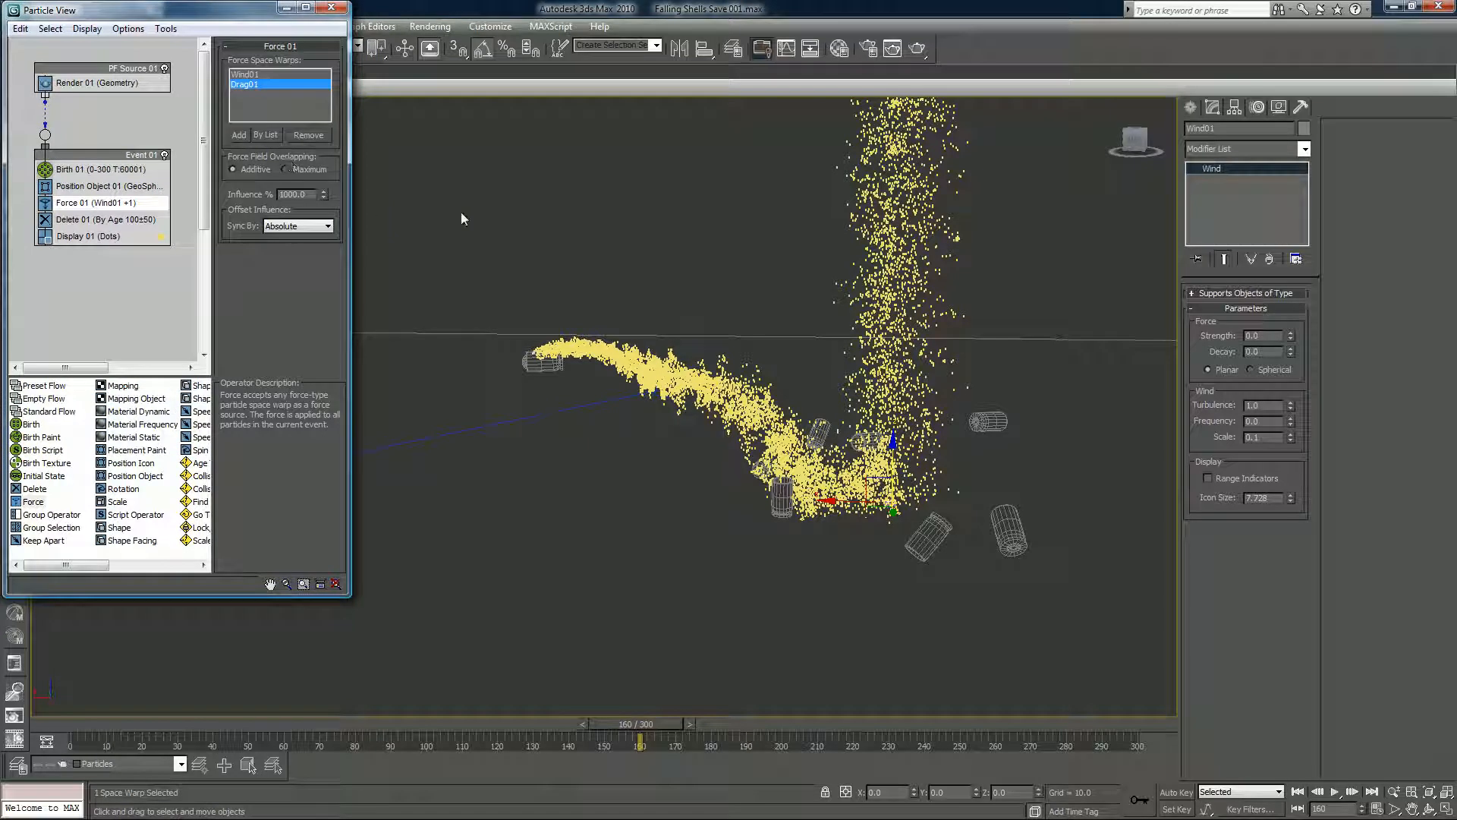
mouse_move(162, 221)
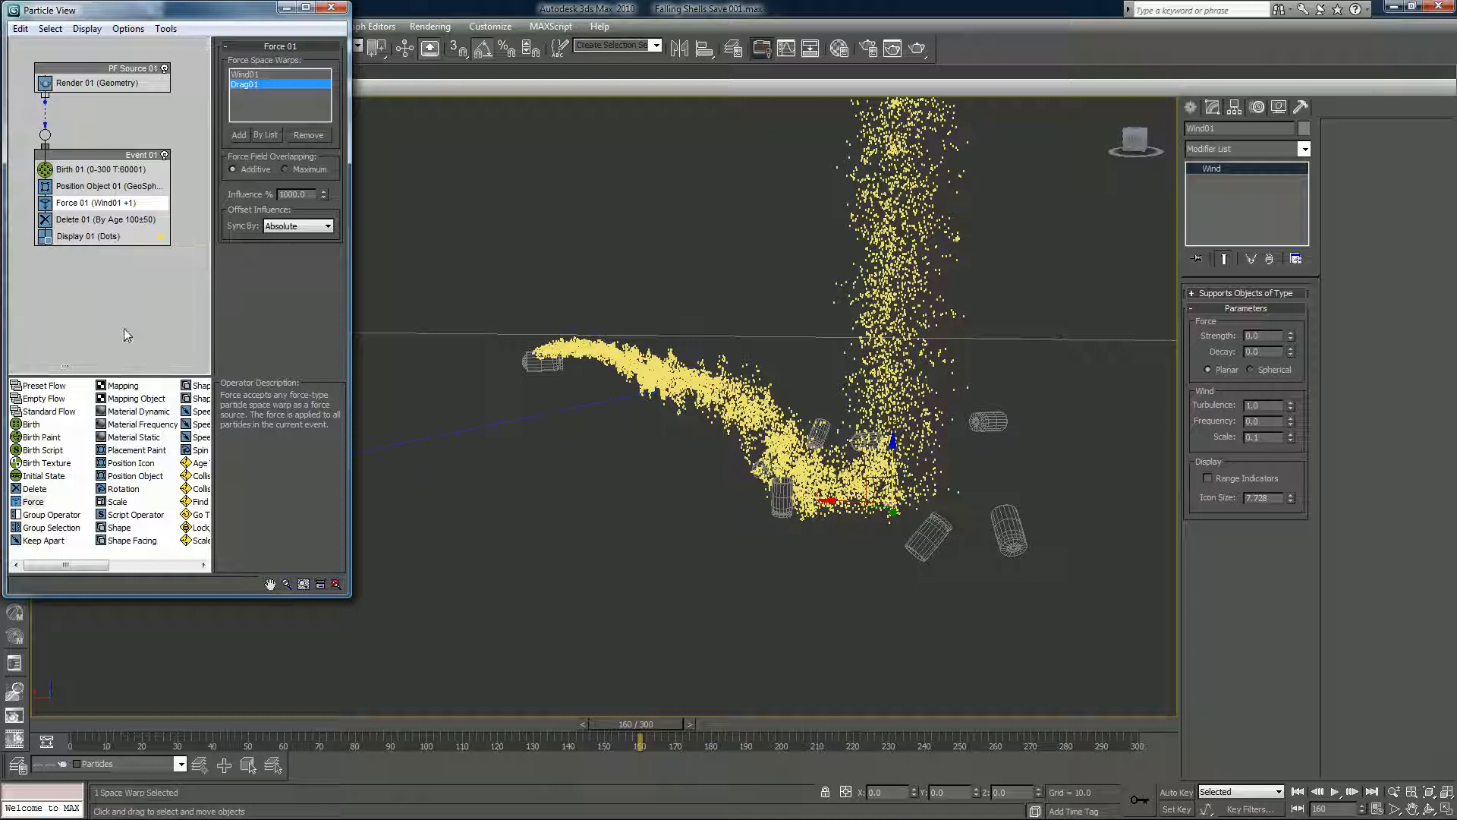
- Review the sideways-blown trail at frame 160 and select Position Object 01
click(110, 185)
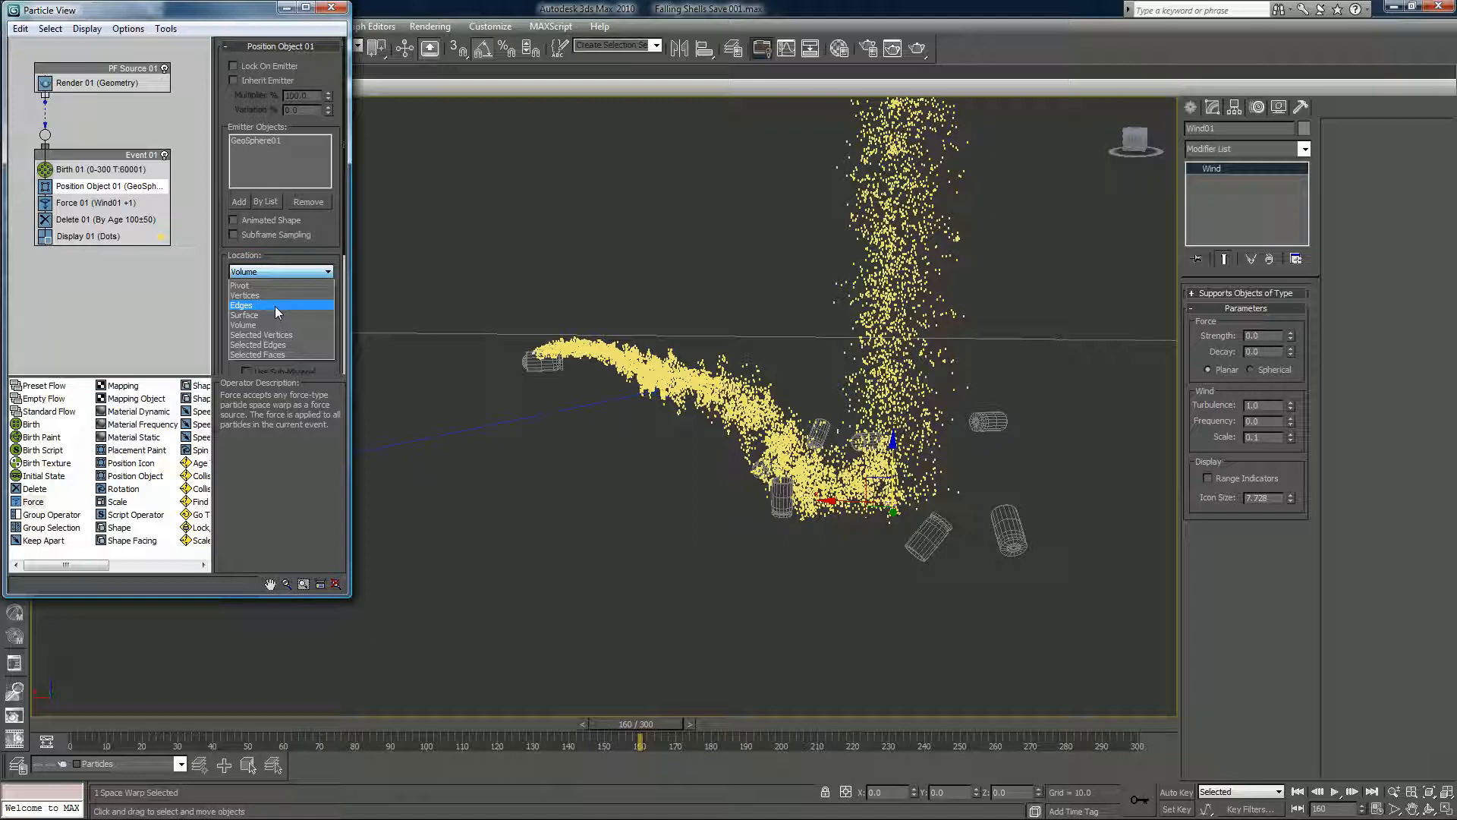
- Keep Volume as the emitter location and scrub to about frame 141 to watch the trail
click(244, 324)
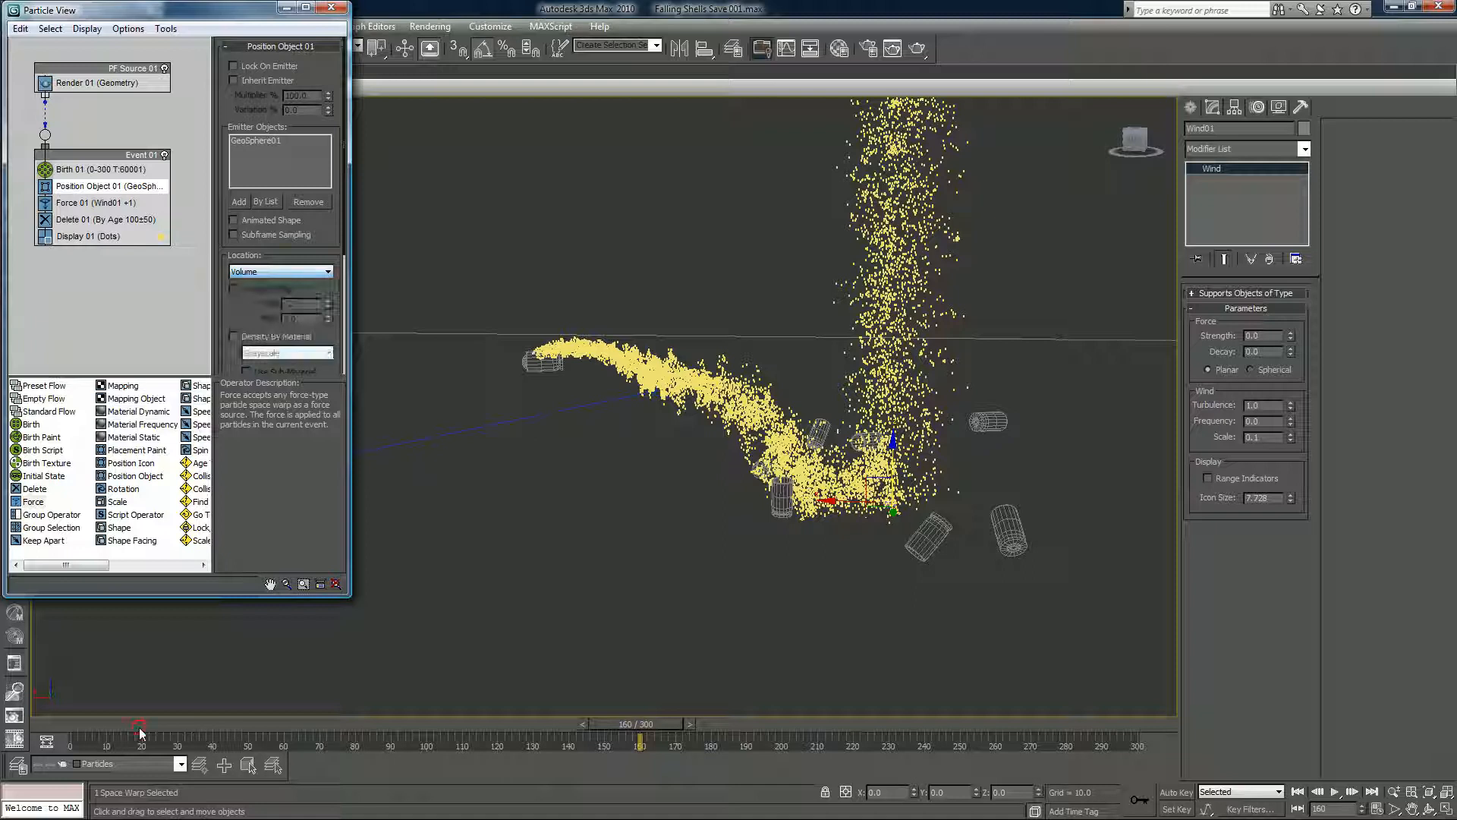
drag(639, 741, 191, 723)
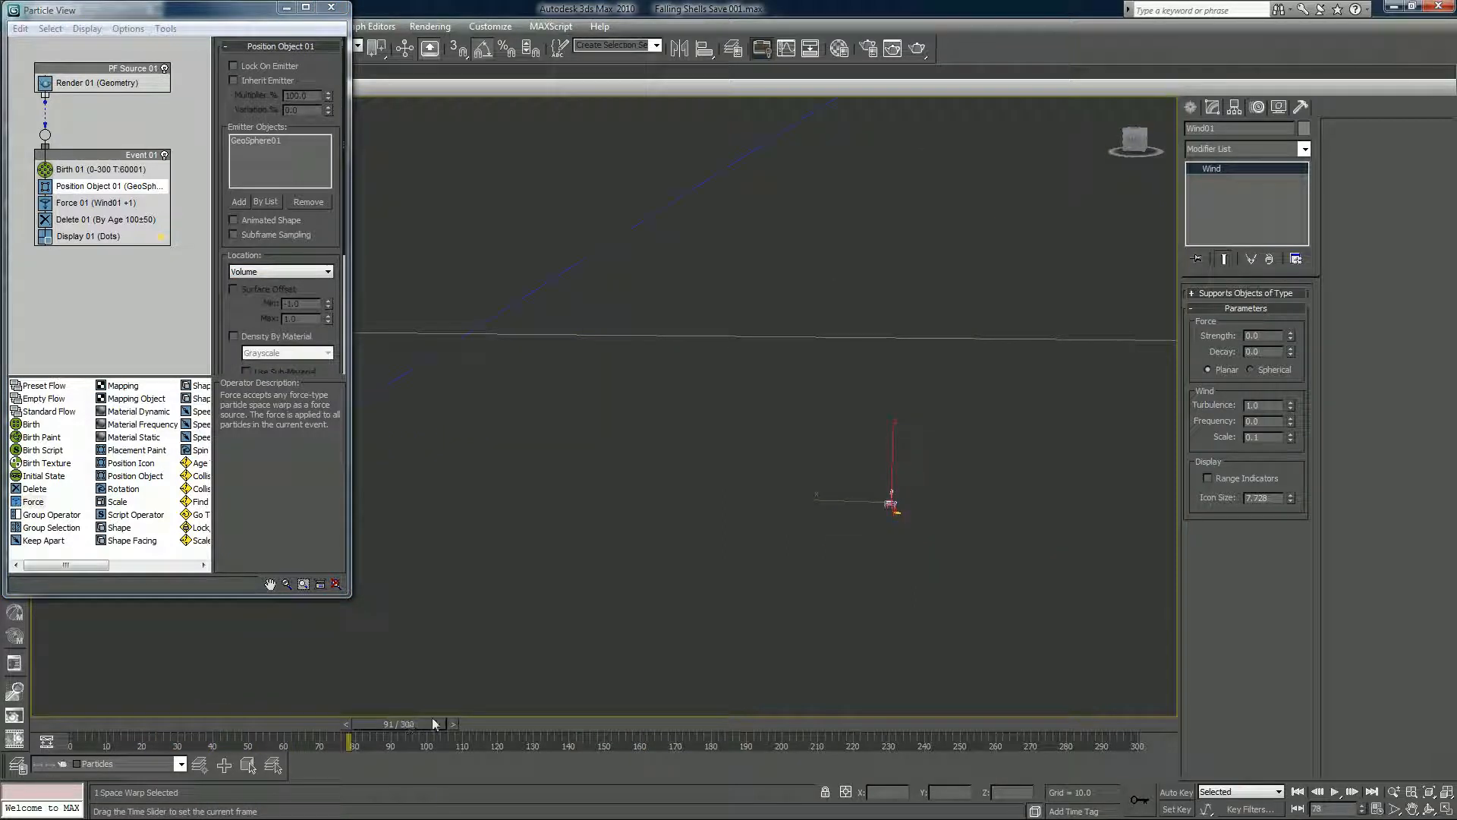
drag(352, 744, 448, 744)
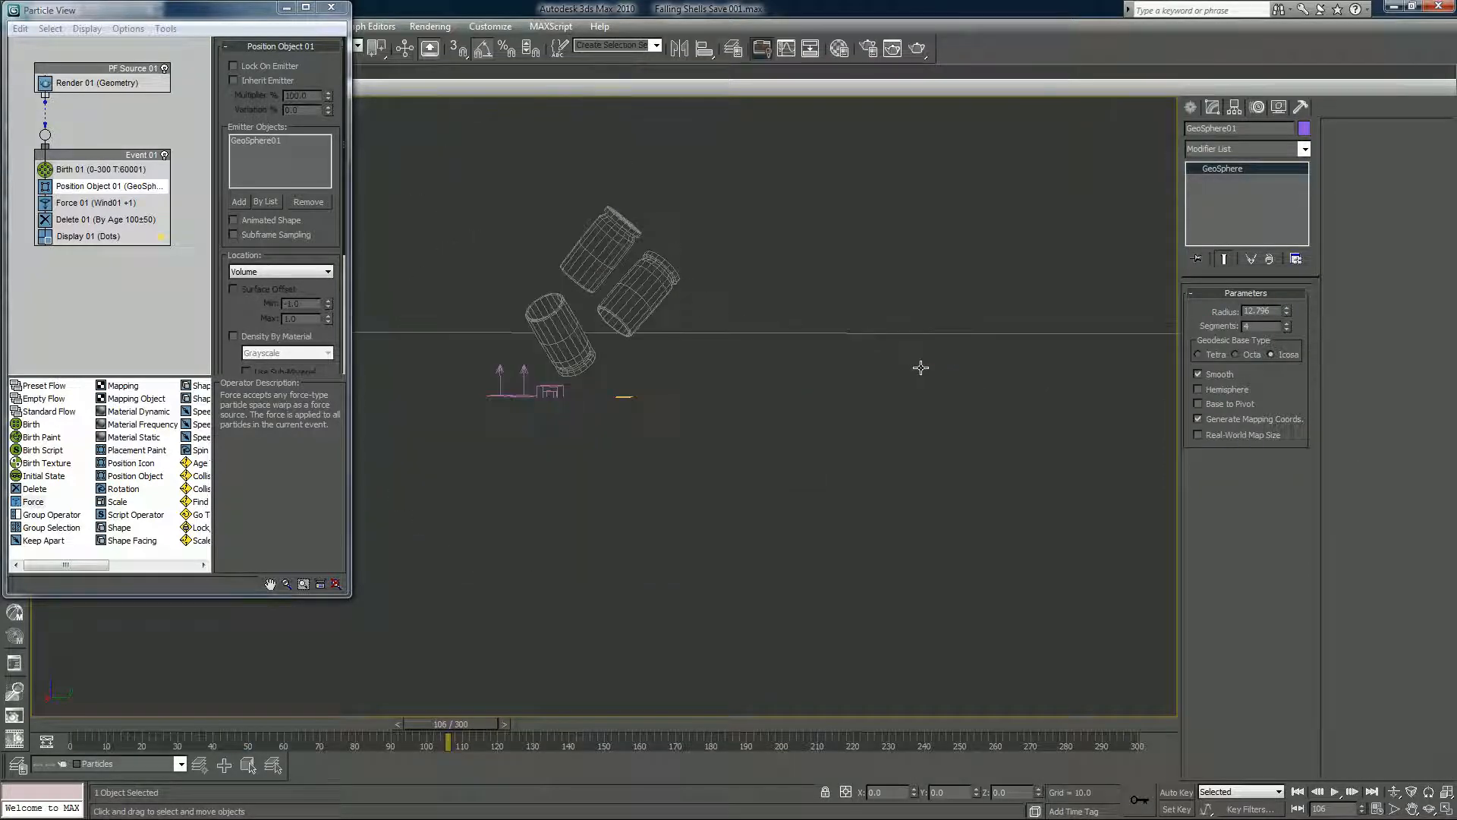
drag(447, 738, 491, 729)
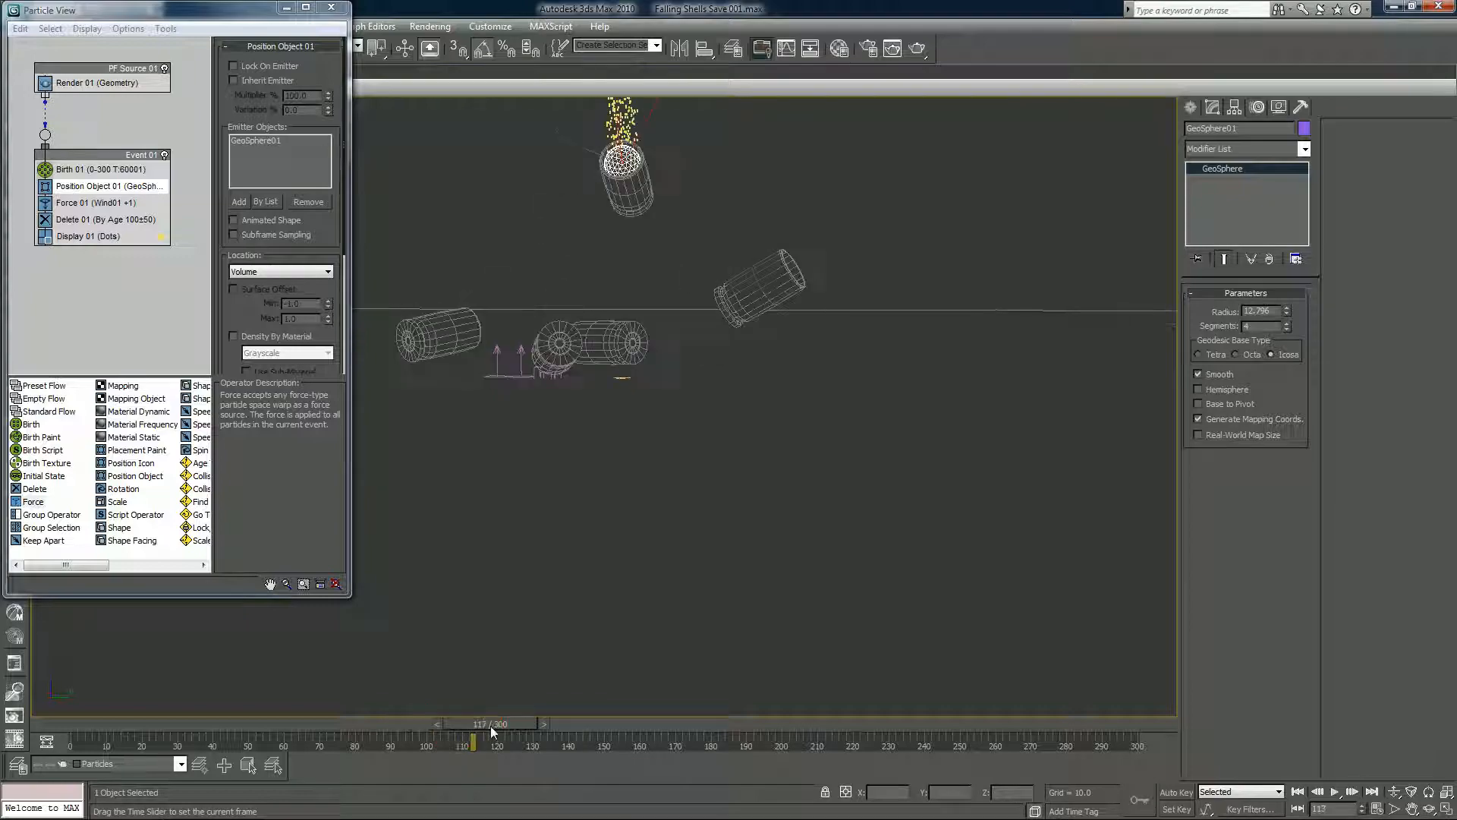
drag(491, 732, 568, 732)
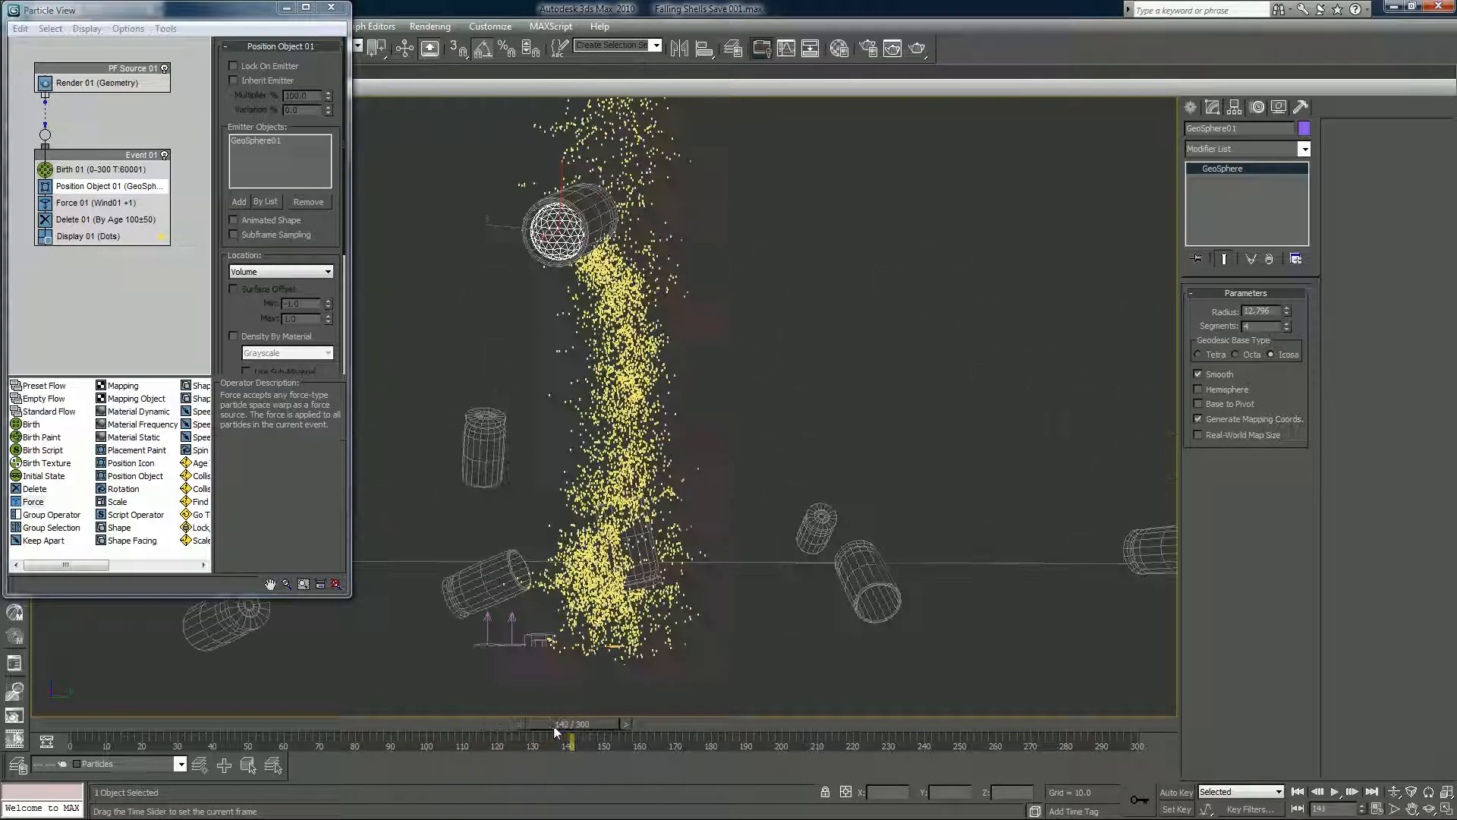